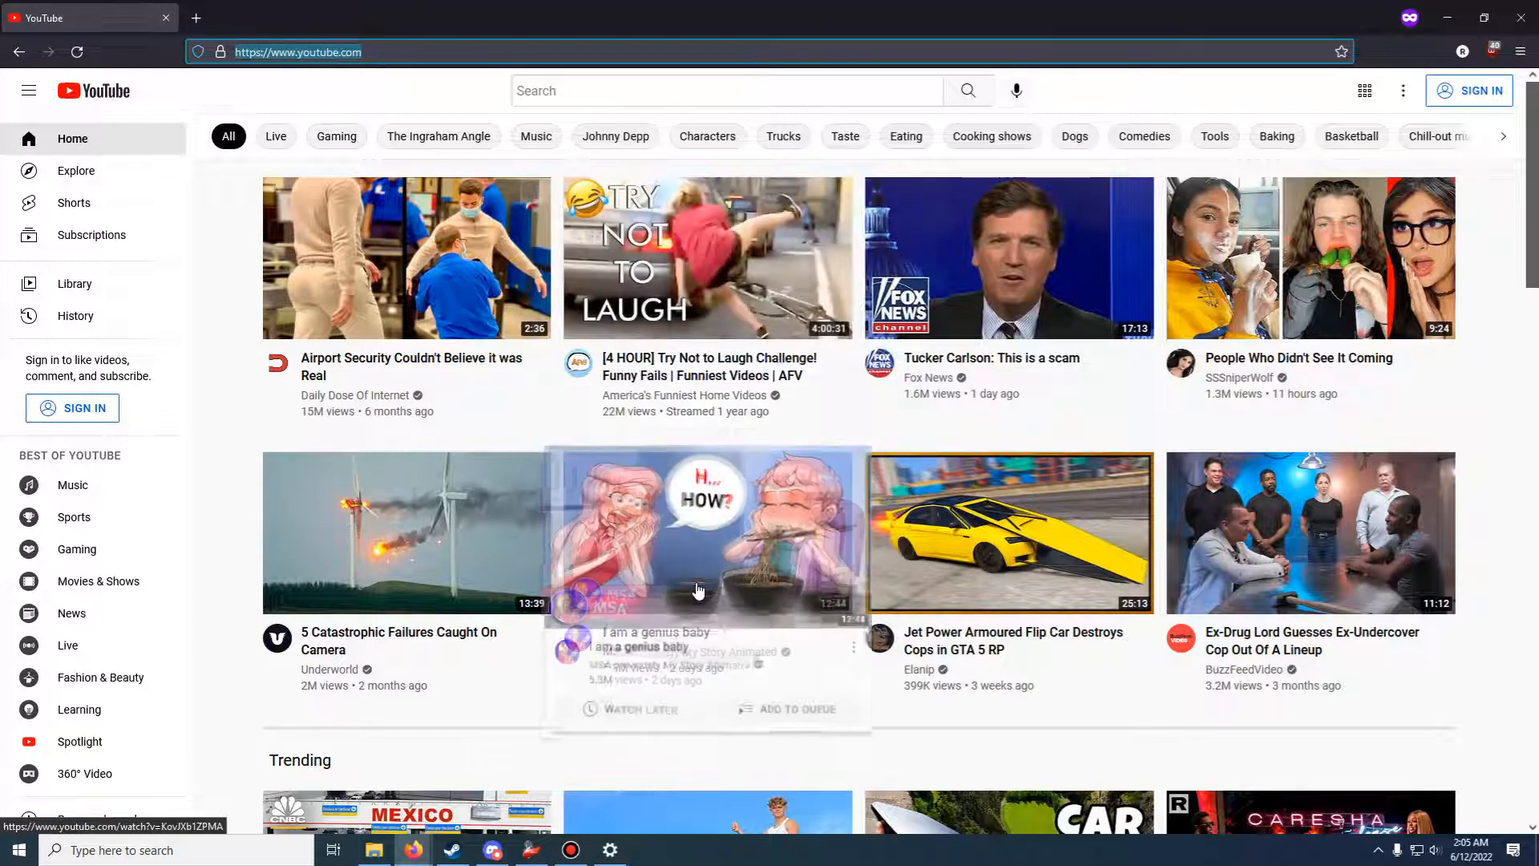
mouse_move(967, 584)
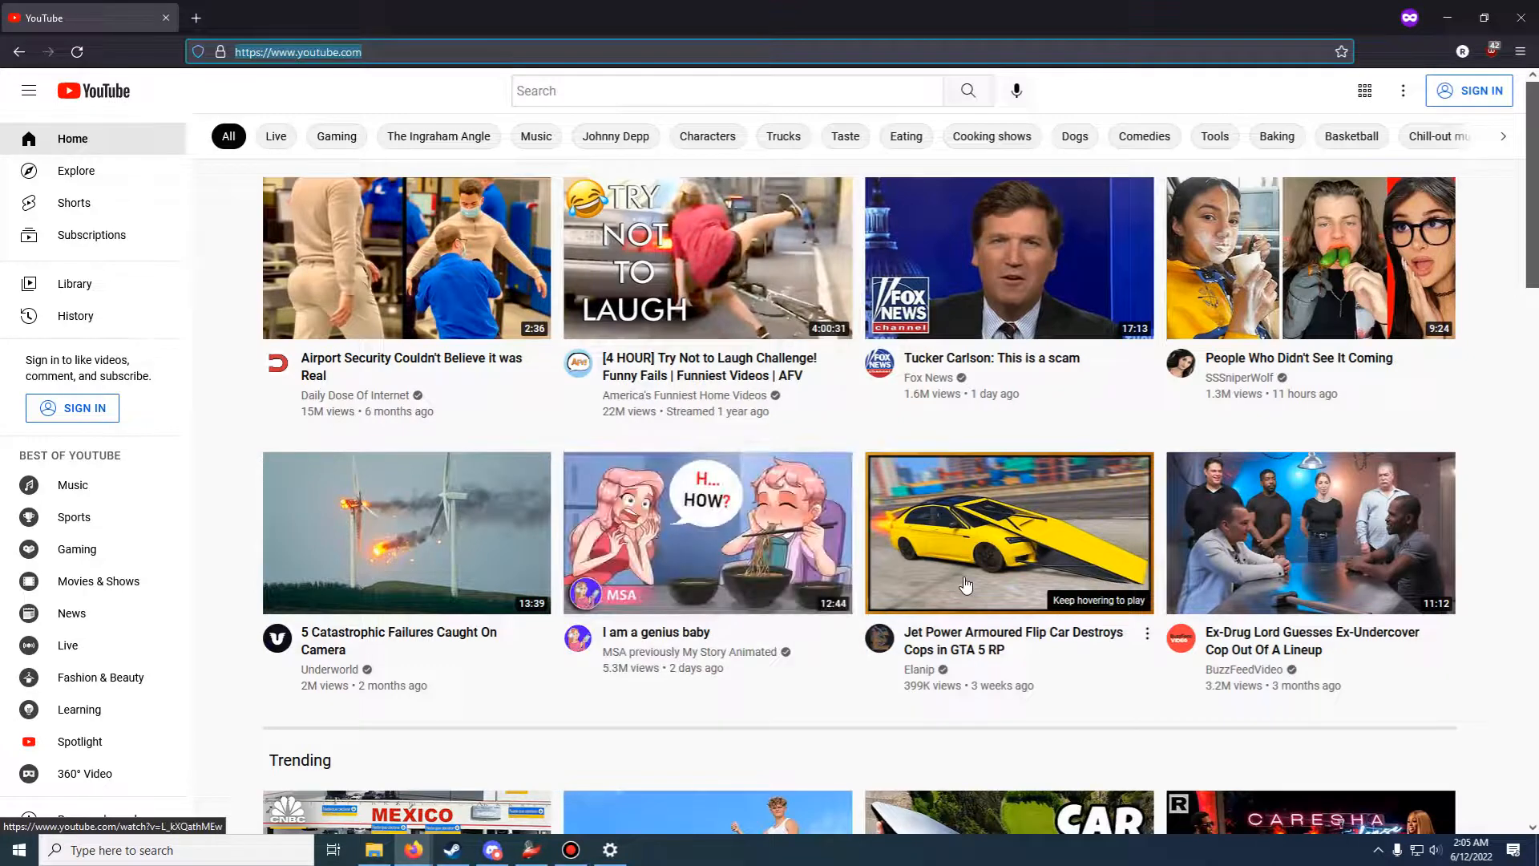
mouse_move(775, 564)
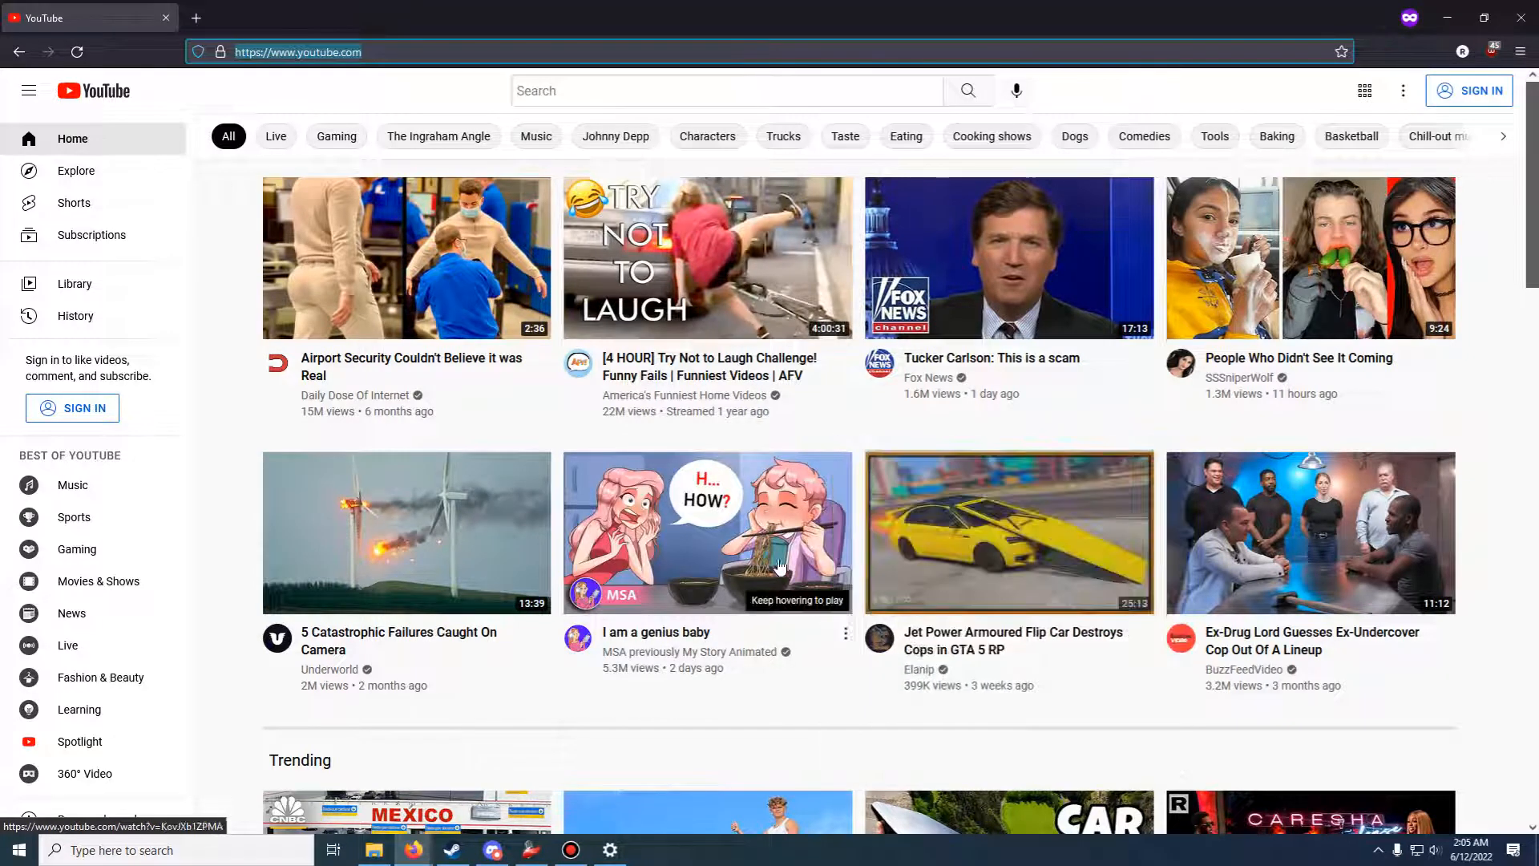
mouse_move(931, 451)
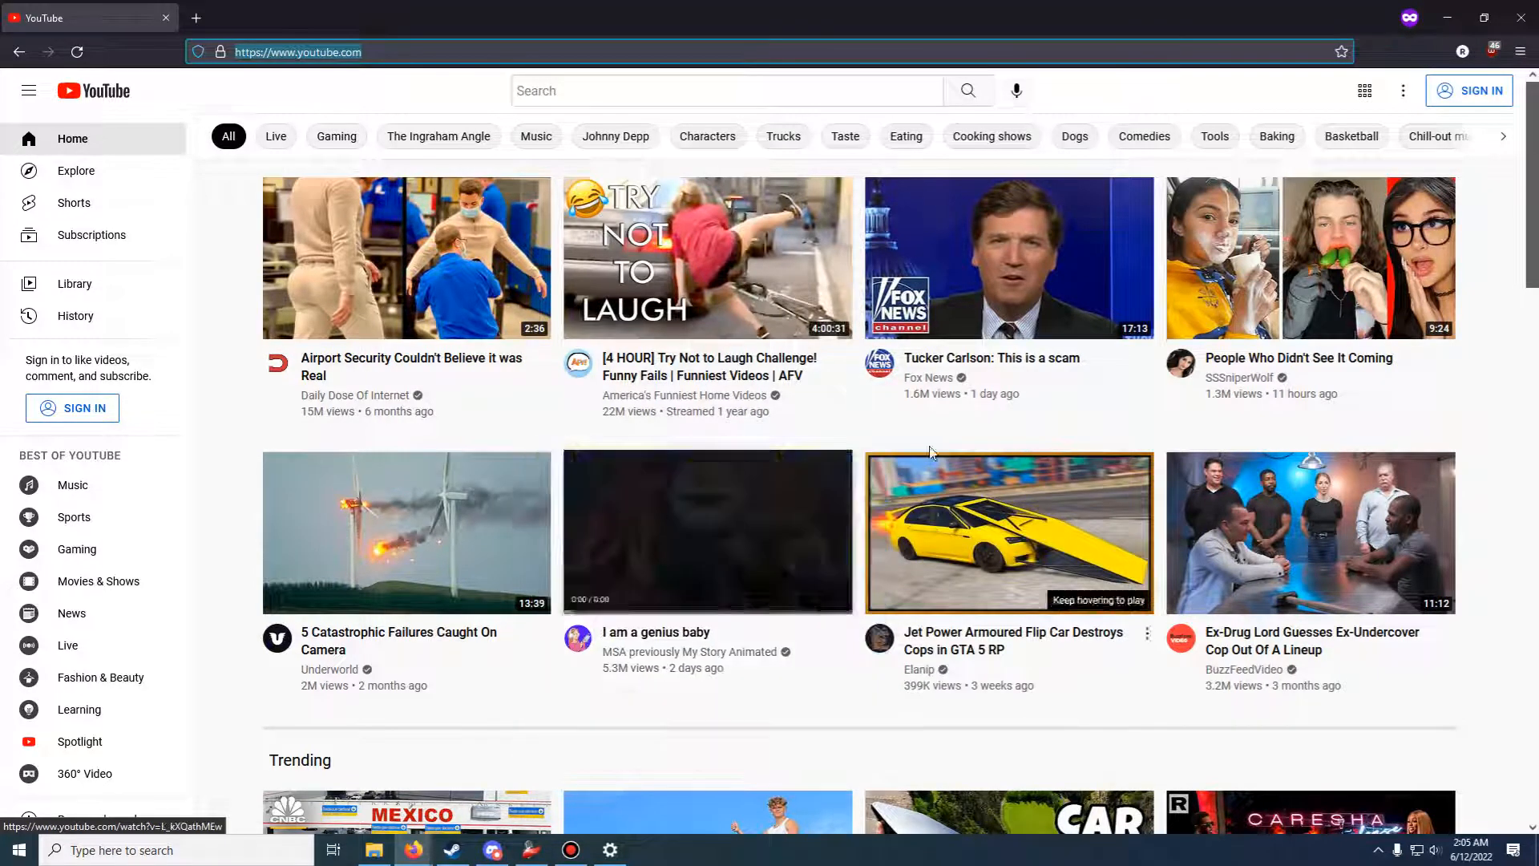
mouse_move(804, 265)
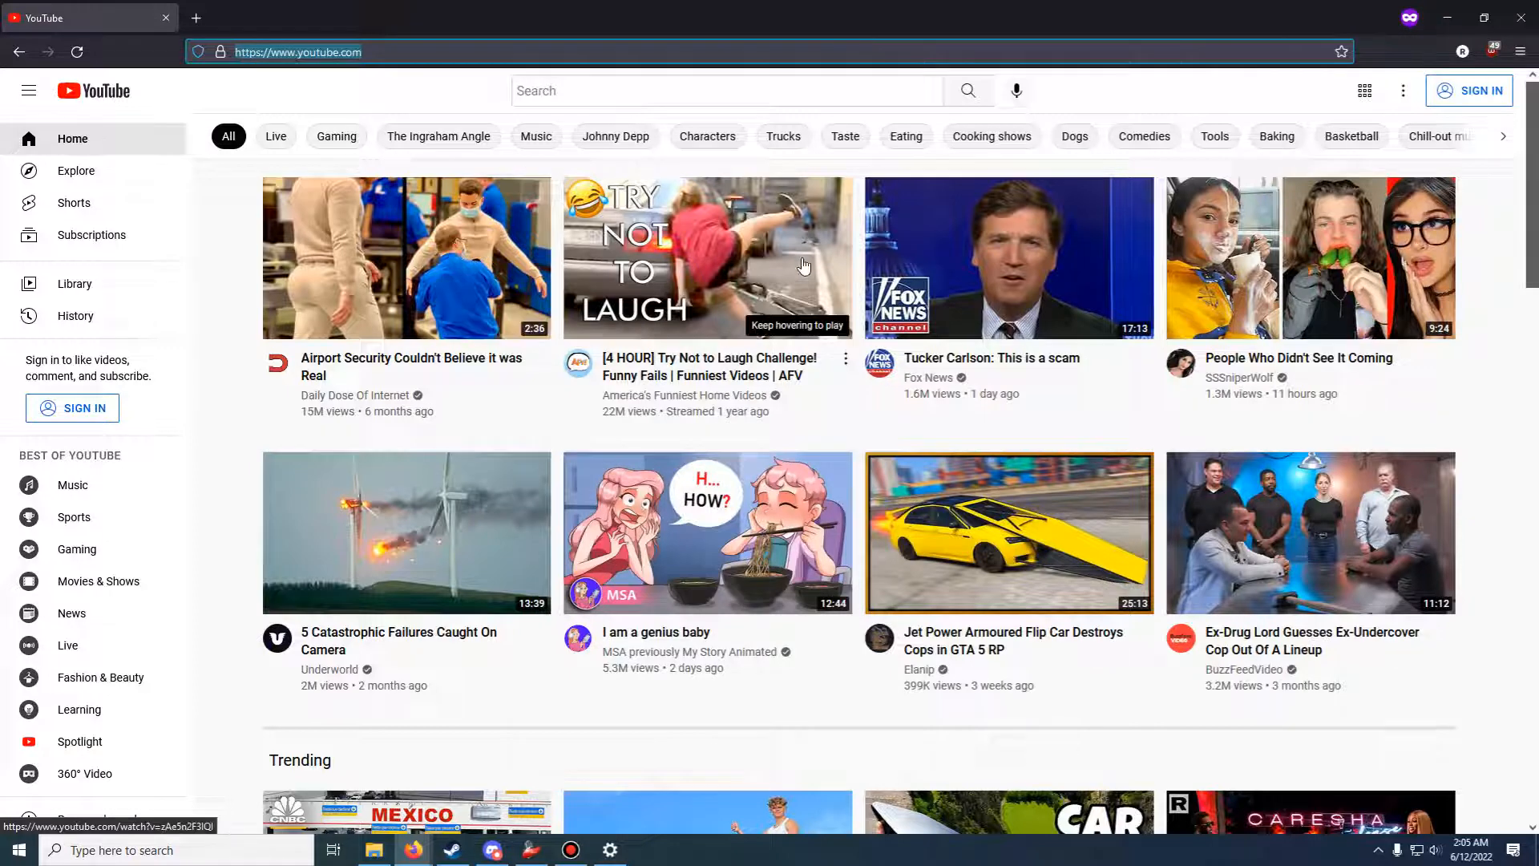
mouse_move(1002, 275)
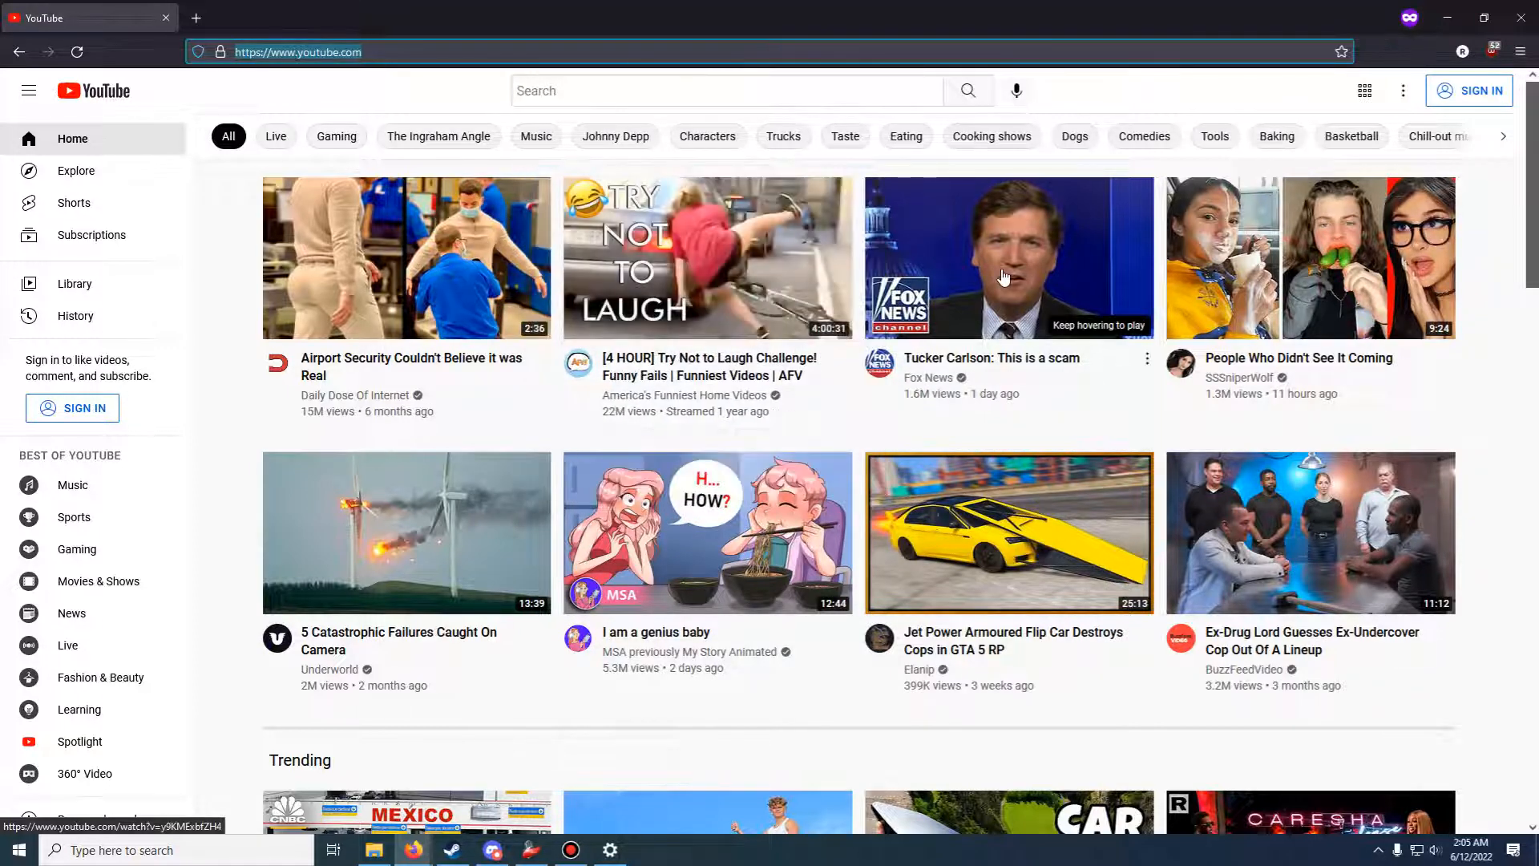
mouse_move(1042, 279)
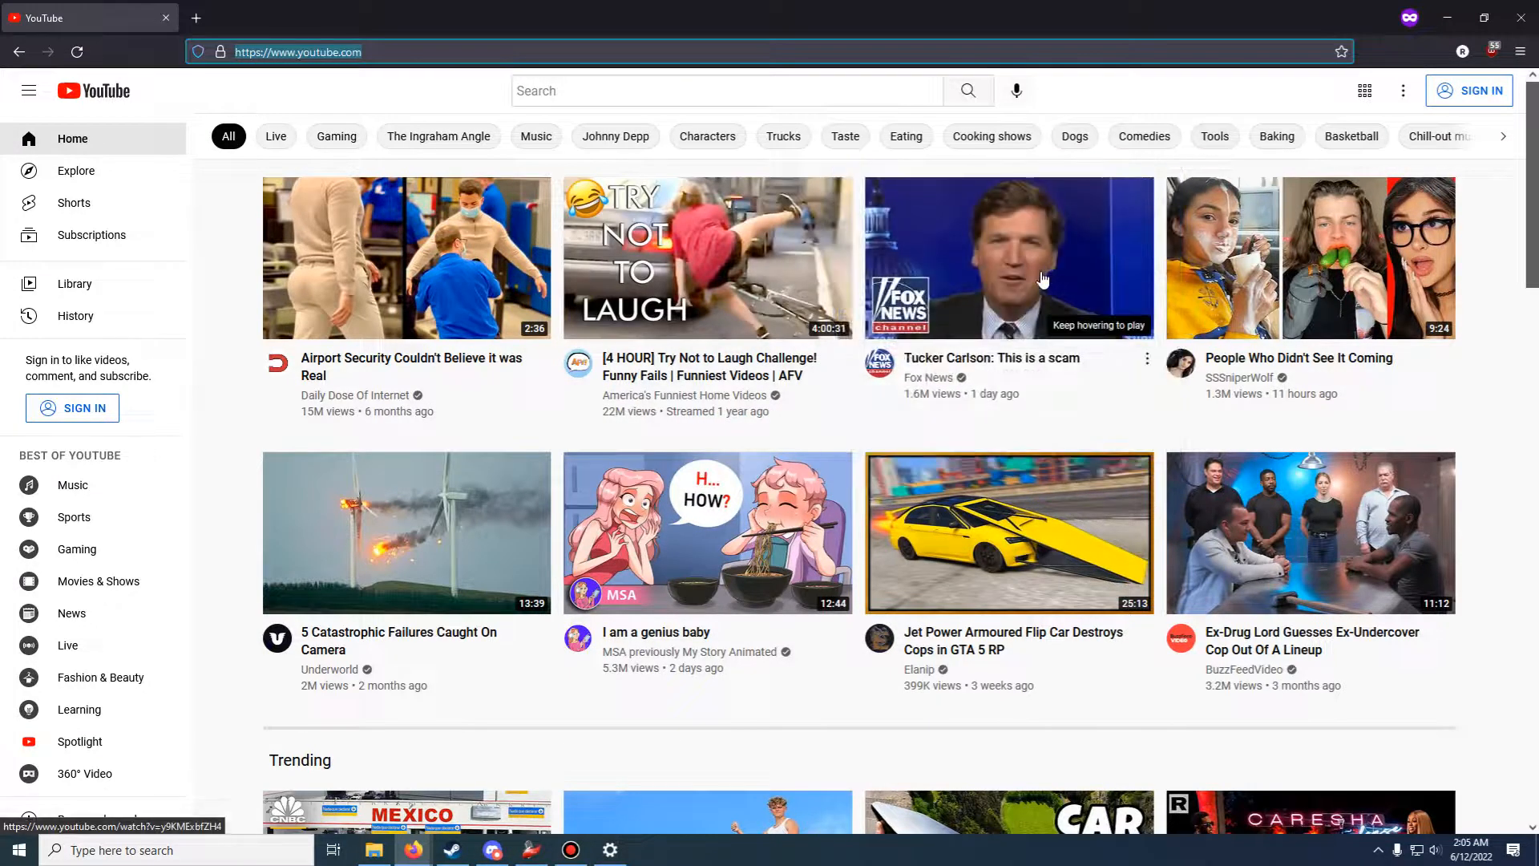
mouse_move(306, 202)
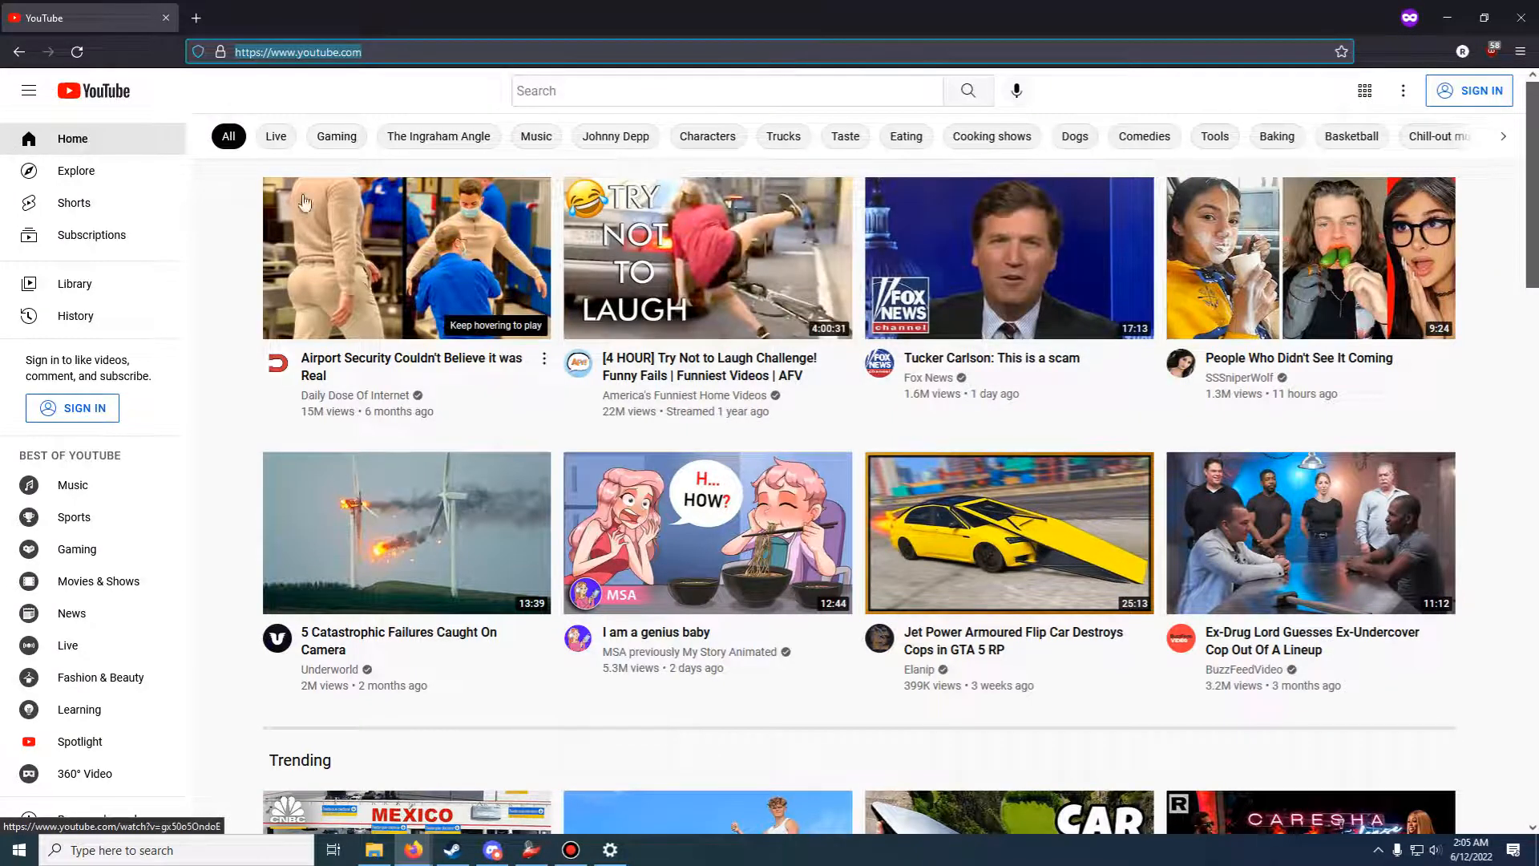
mouse_move(113, 27)
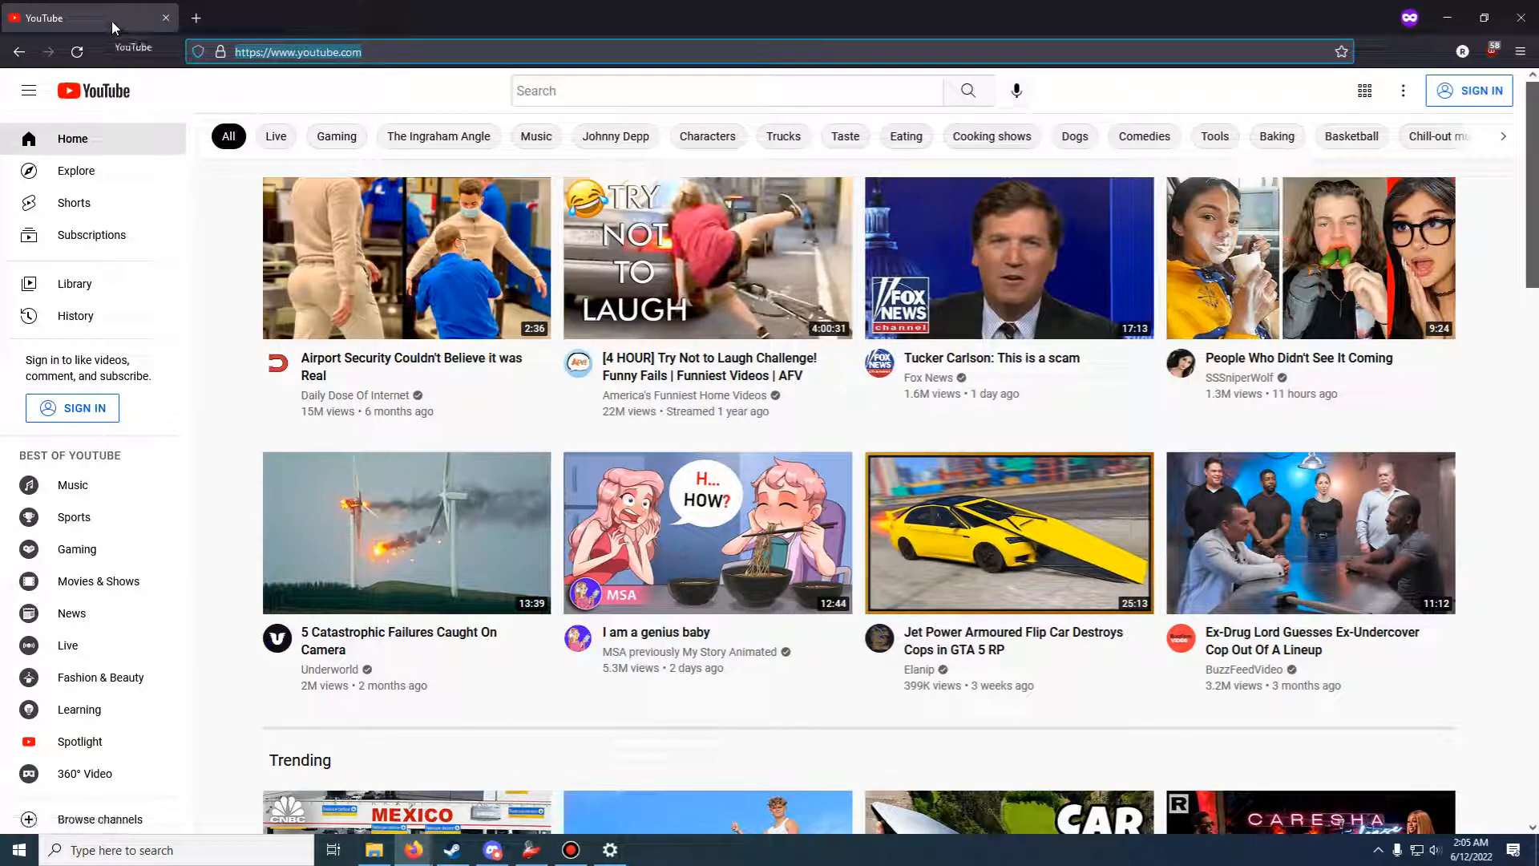
mouse_move(893, 73)
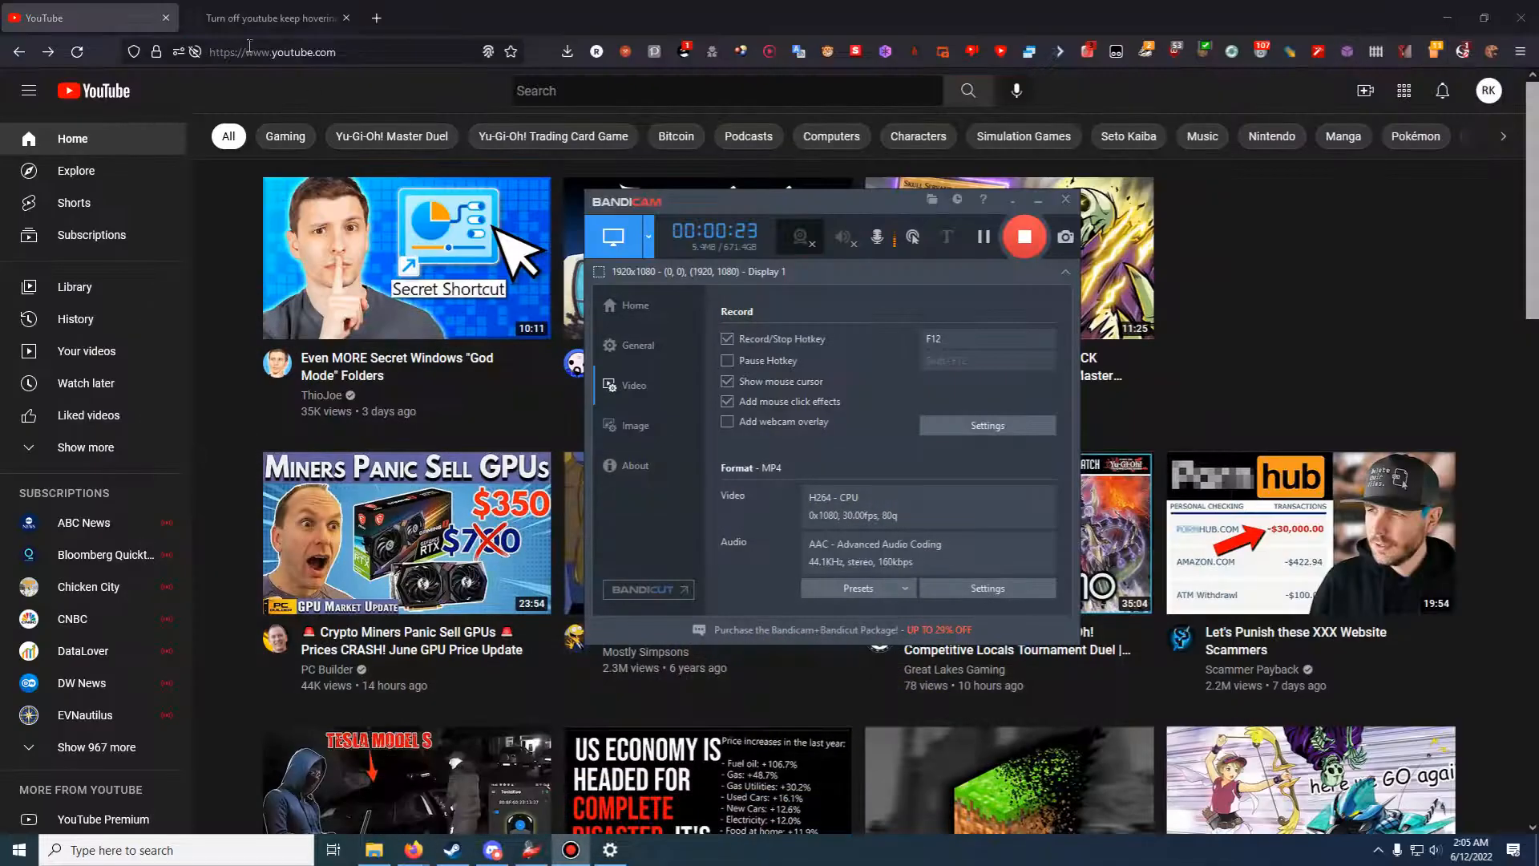
Read through the YoutubeHoverToPlay.md gist's instructions and comments thread
click(270, 17)
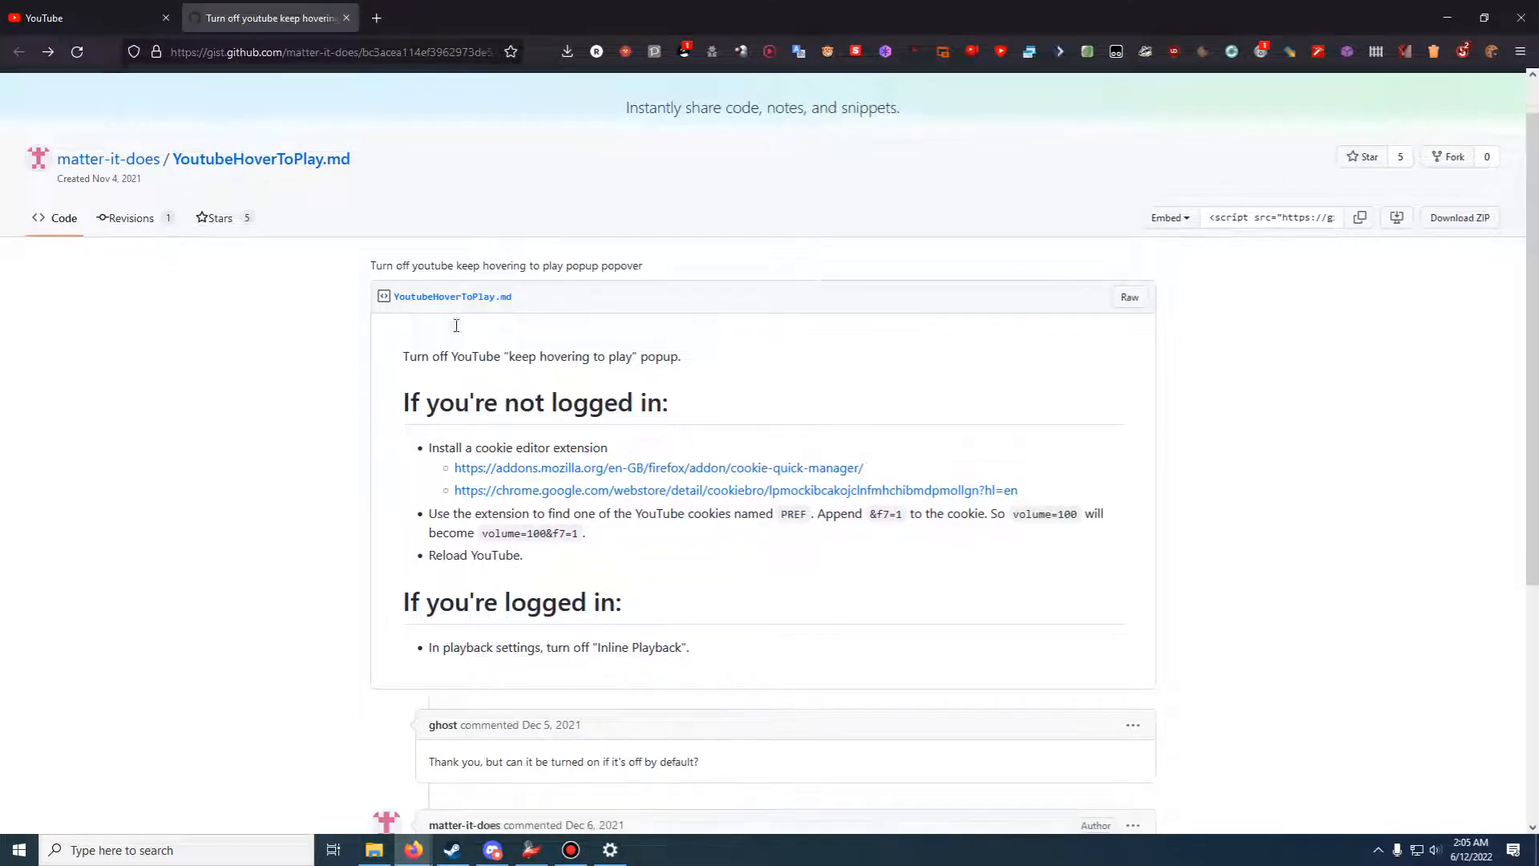
scroll(up, 3)
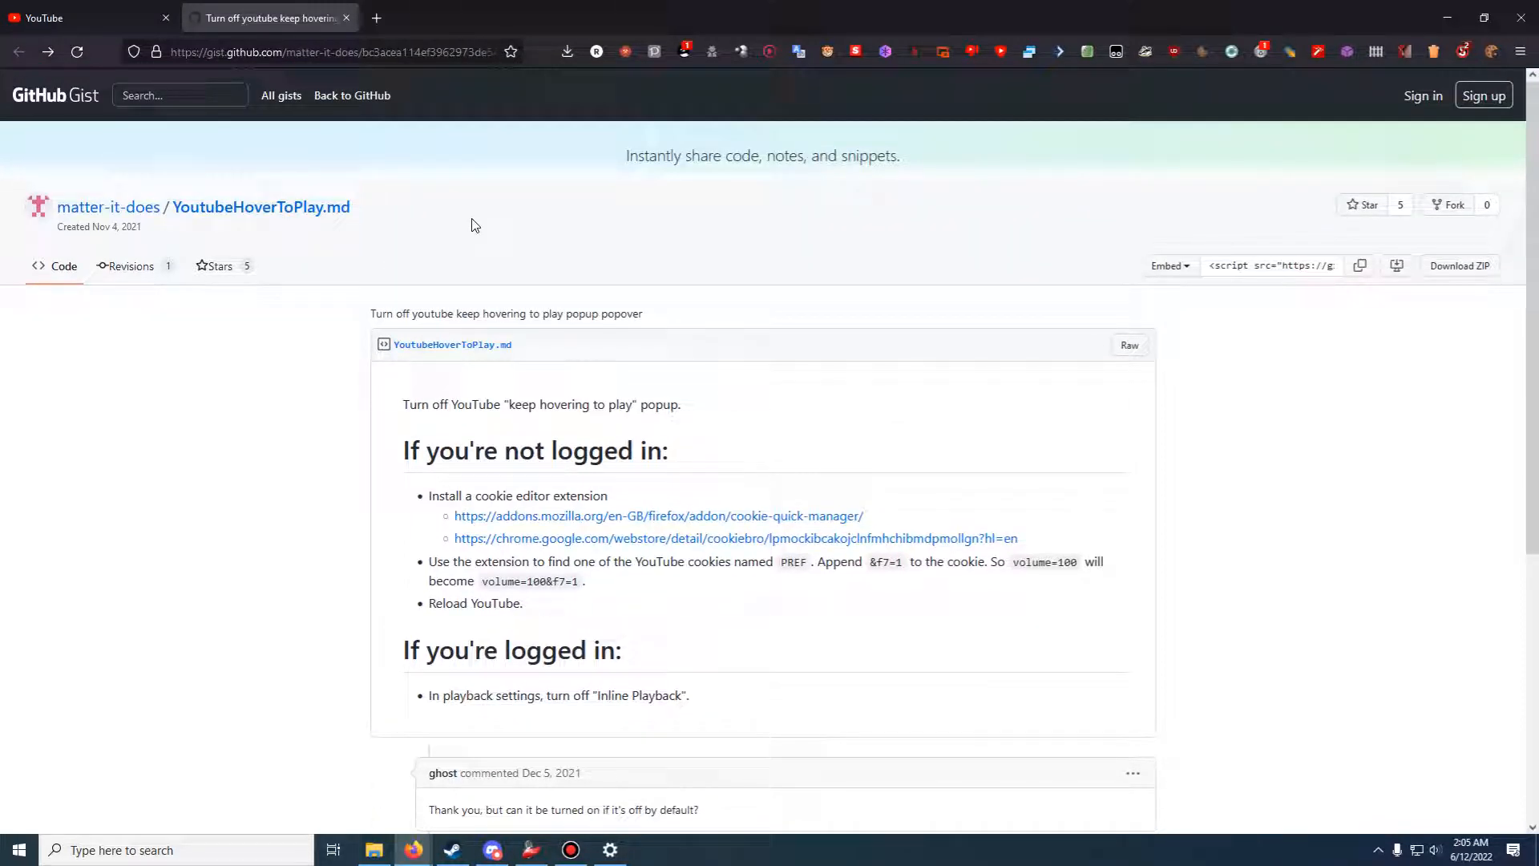
scroll(down, 3)
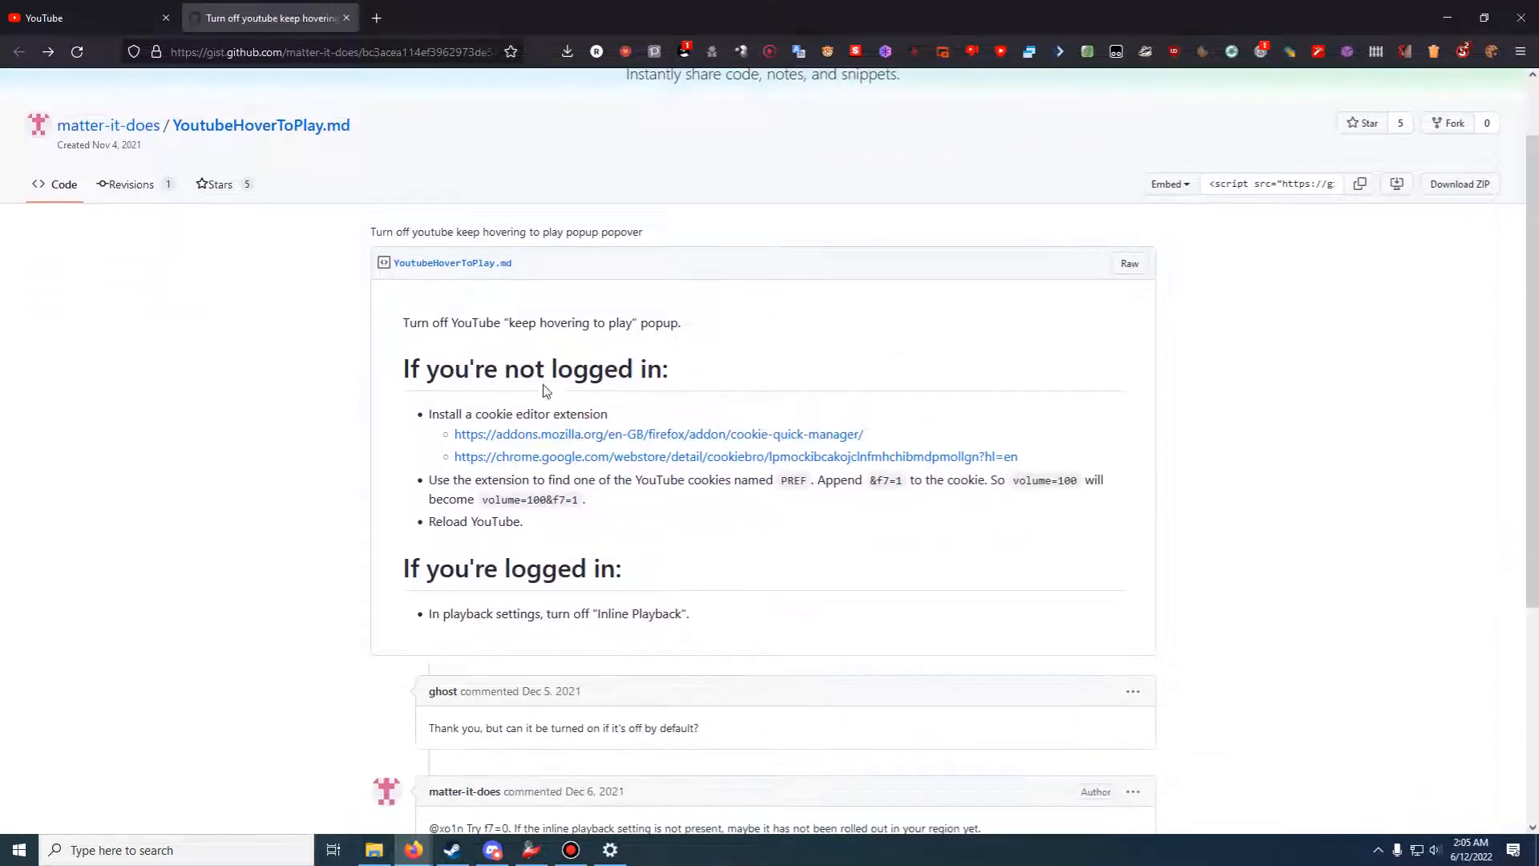
scroll(down, 3)
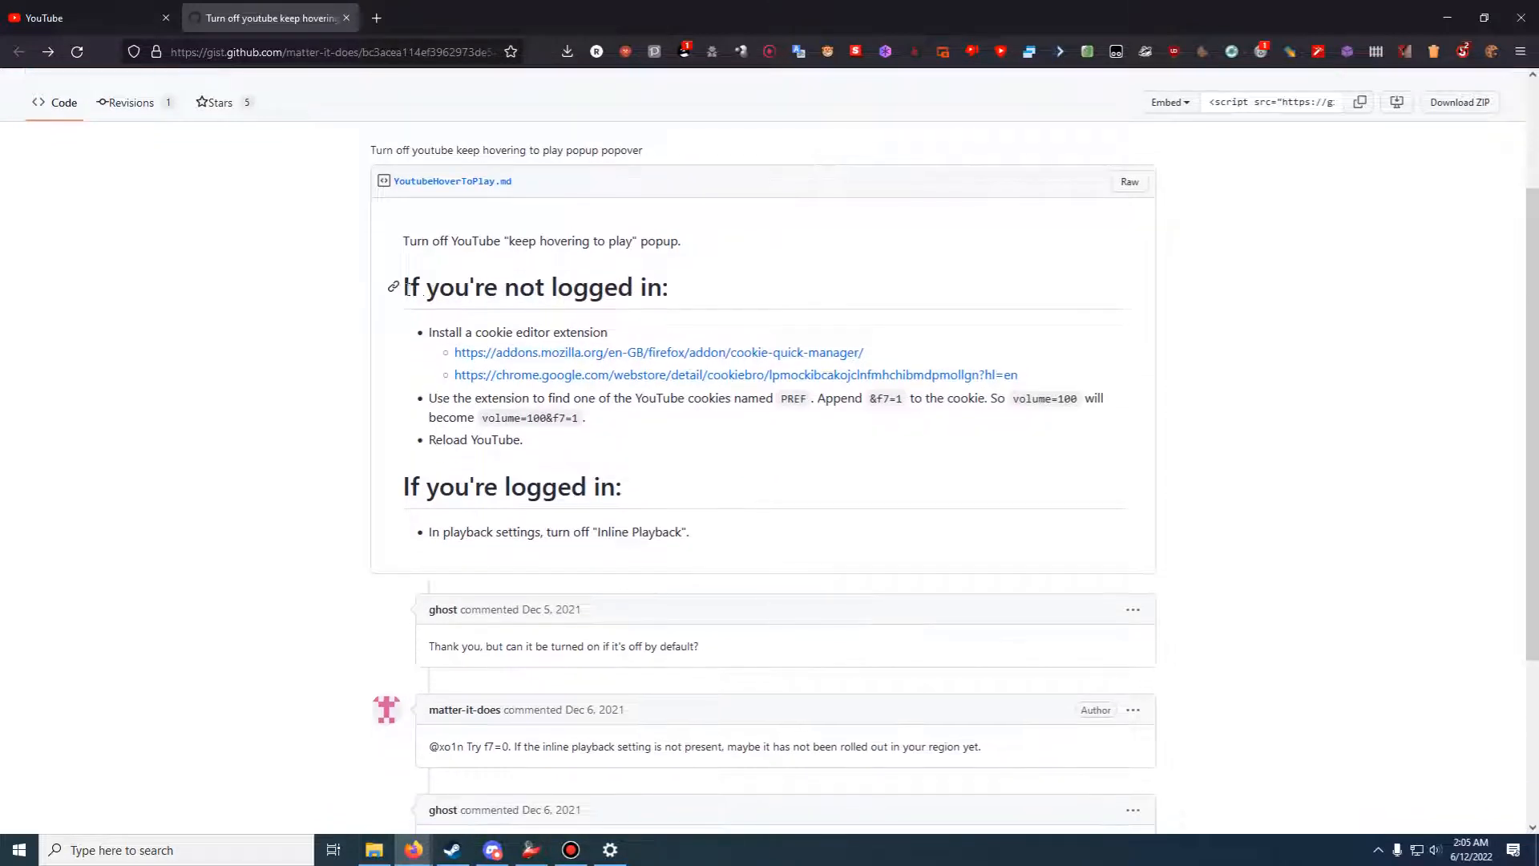
scroll(down, 3)
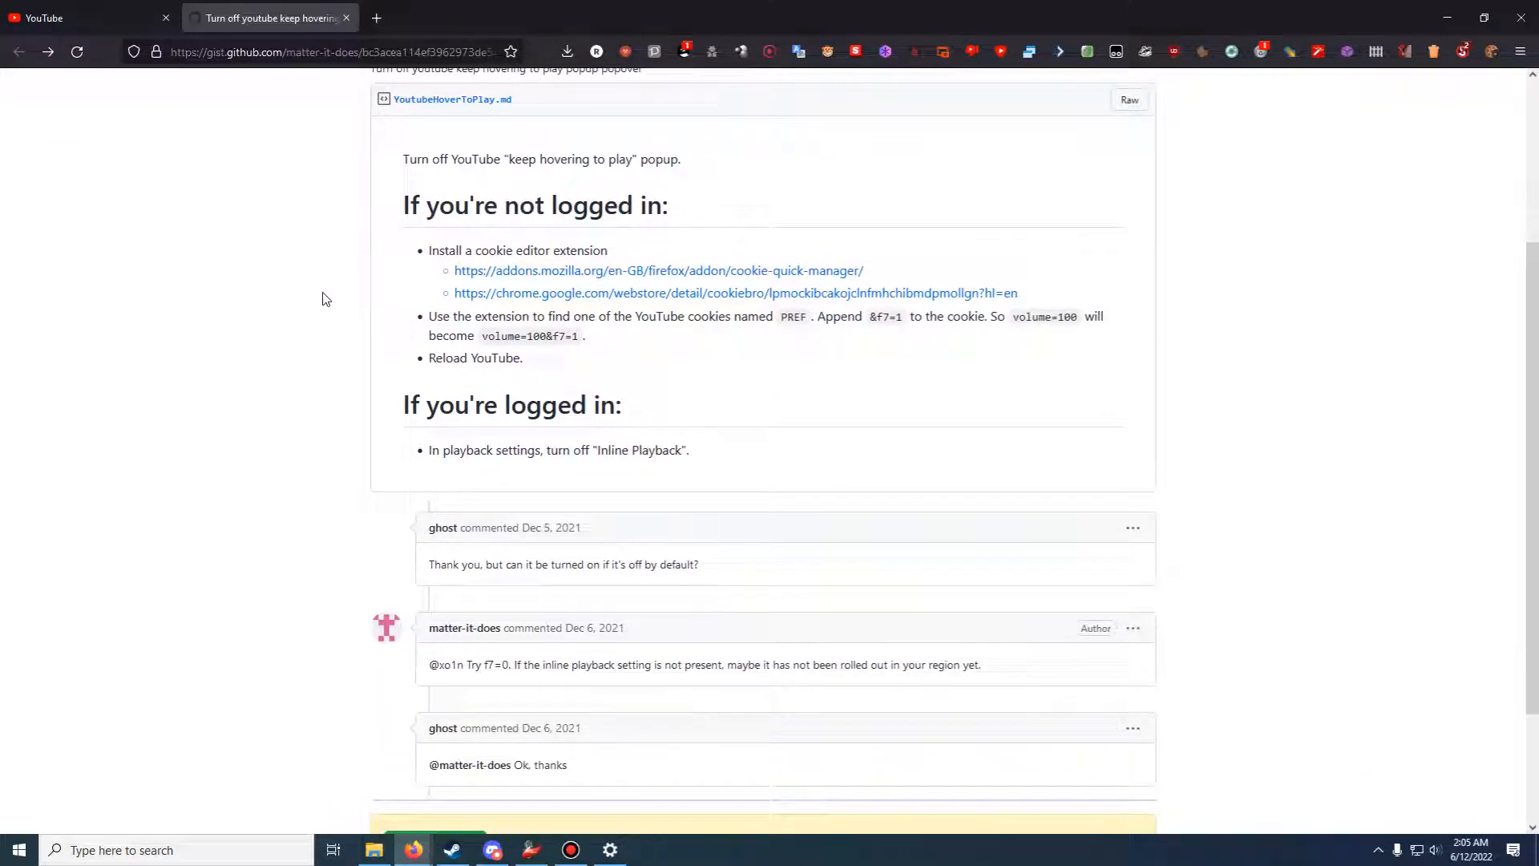
mouse_move(344, 215)
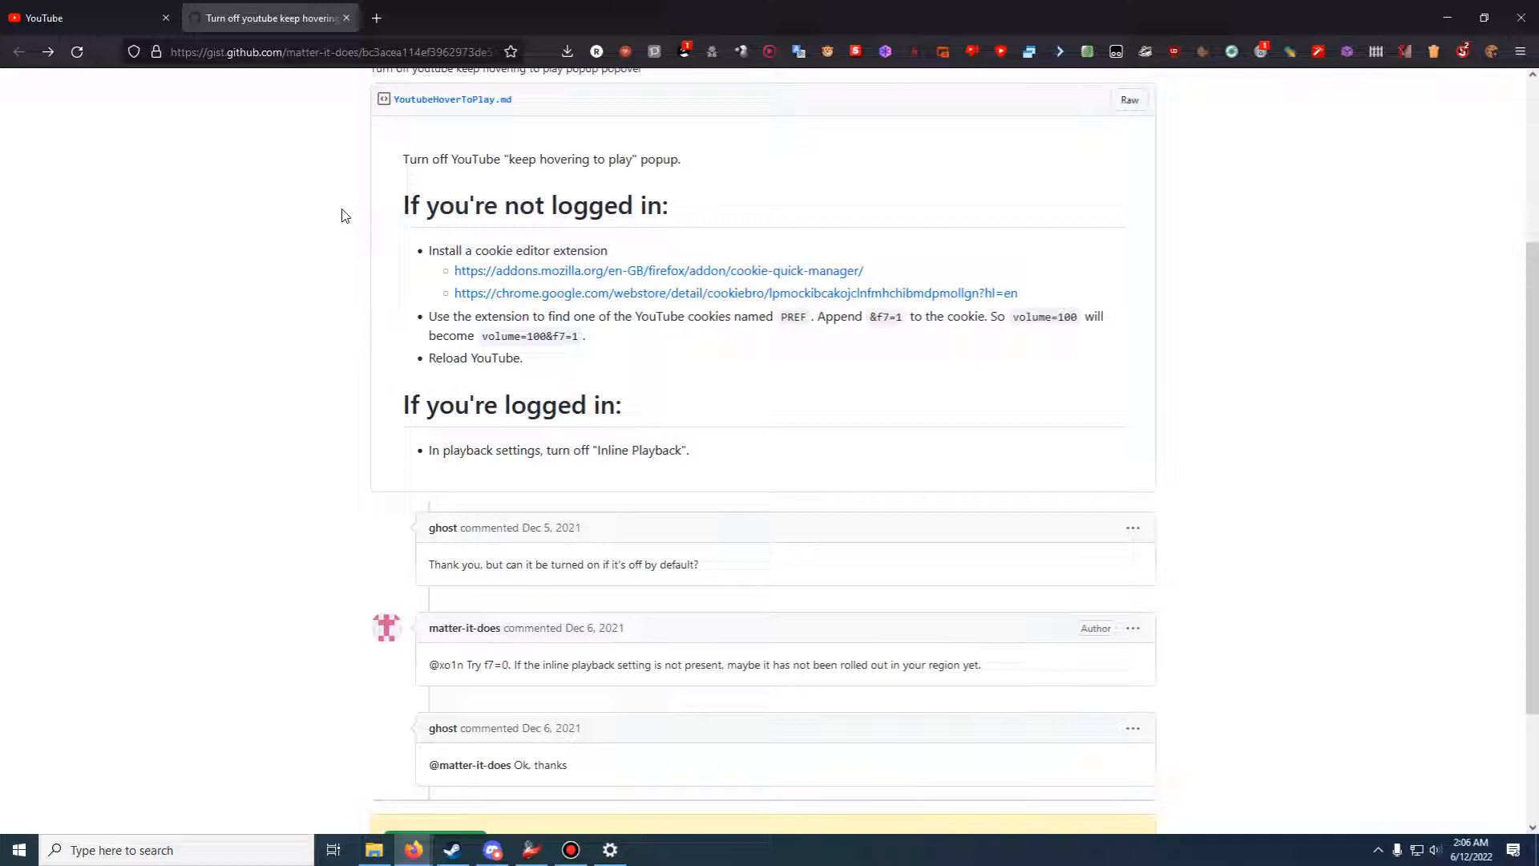
mouse_move(537, 267)
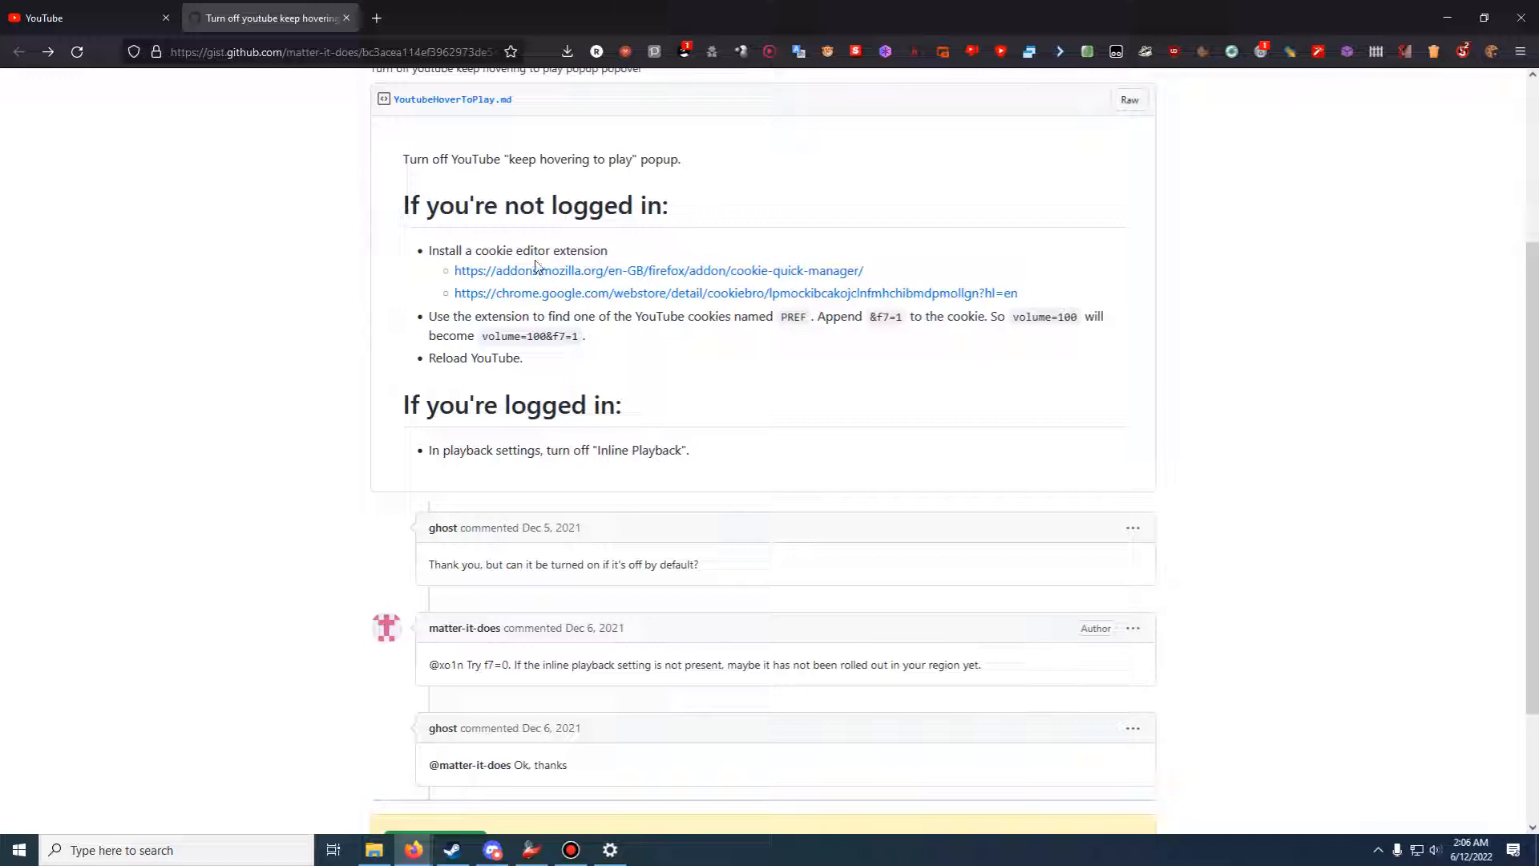
mouse_move(604, 260)
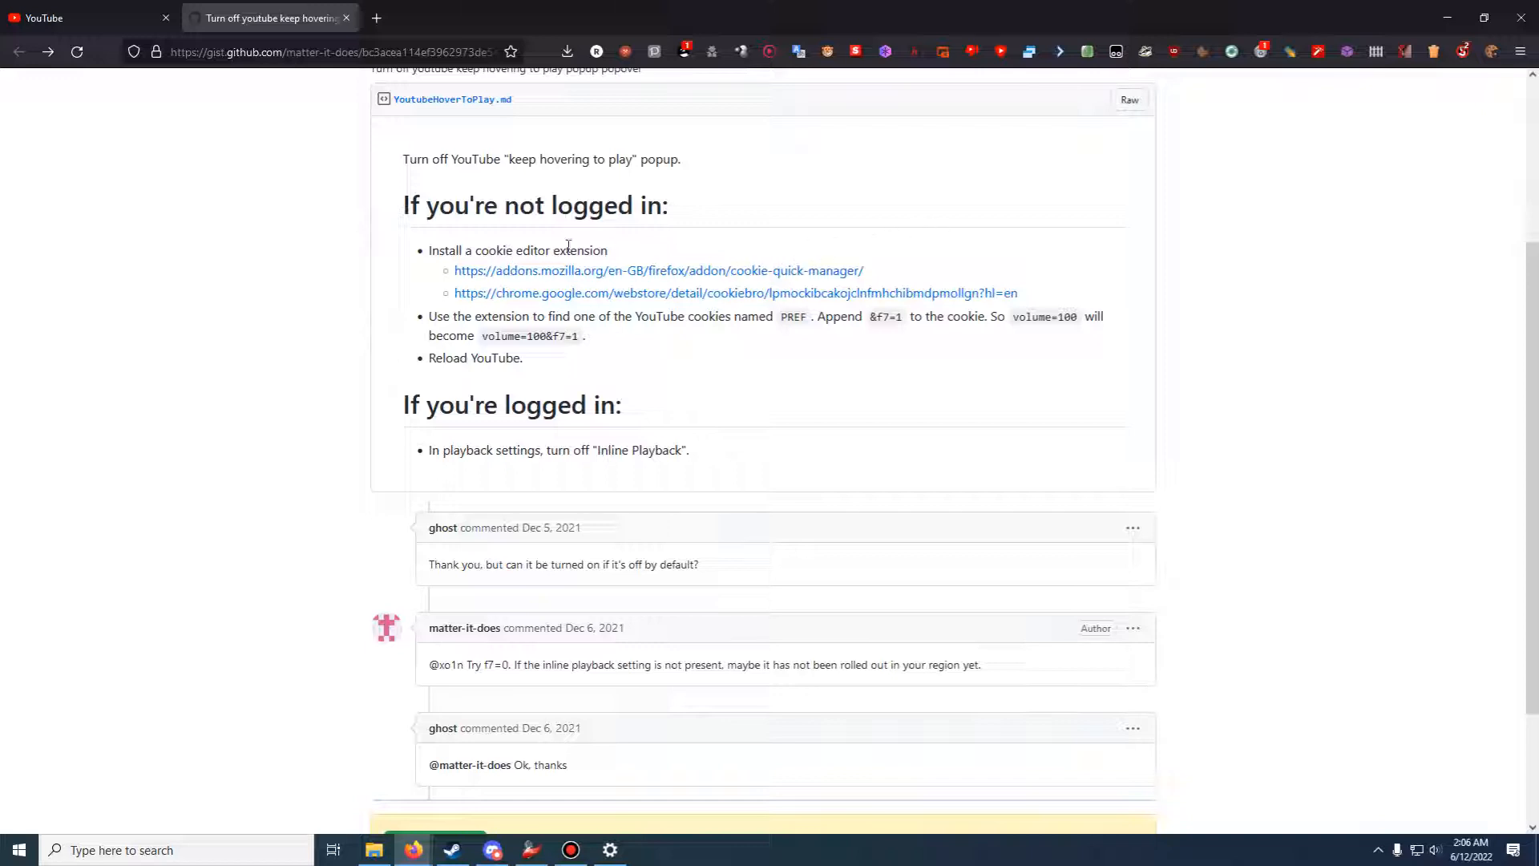
mouse_move(522, 296)
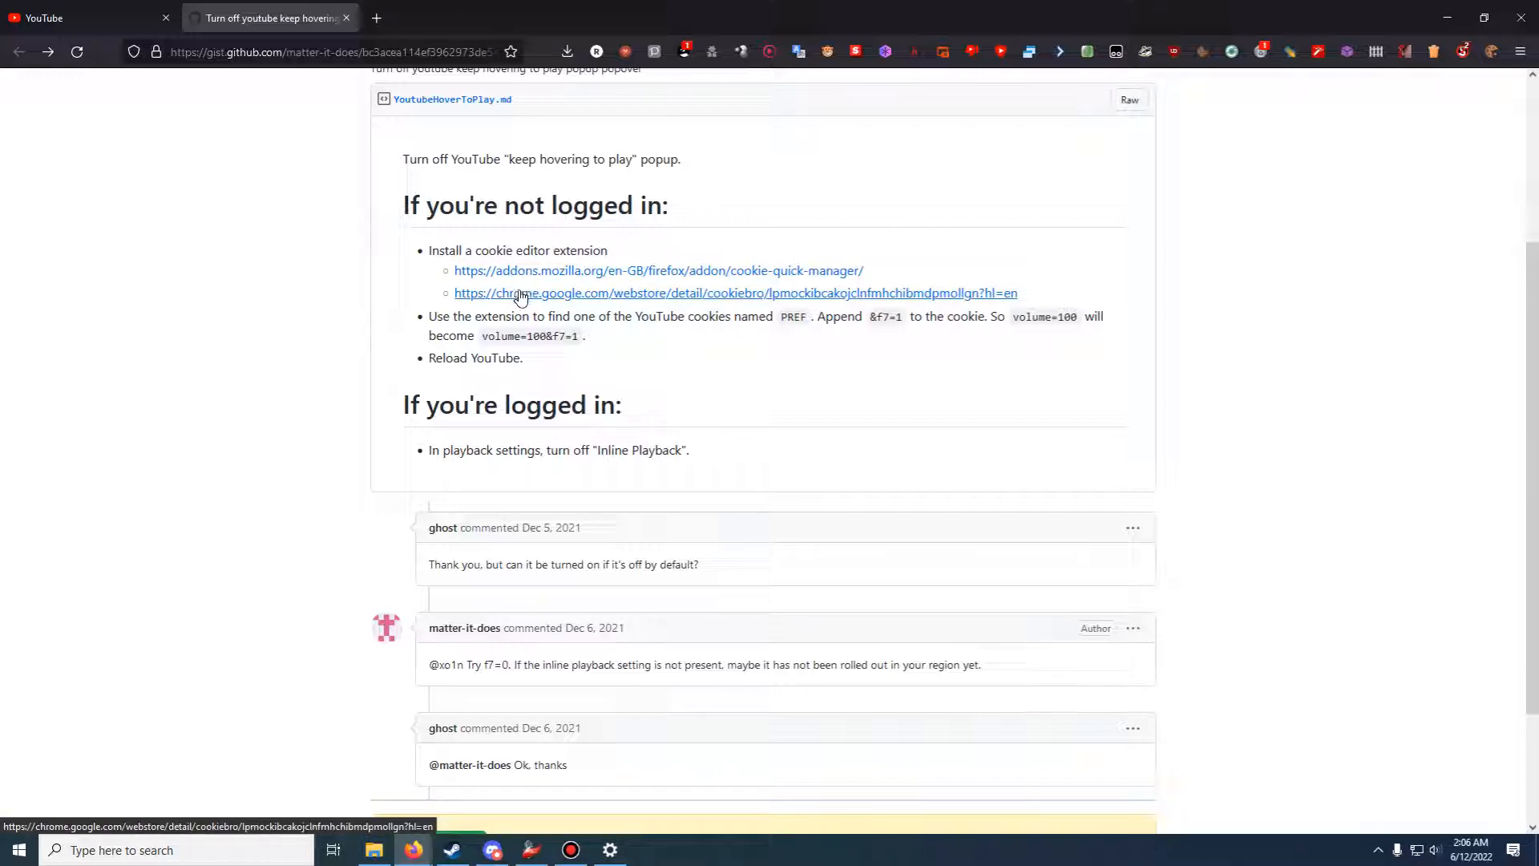
mouse_move(1102, 197)
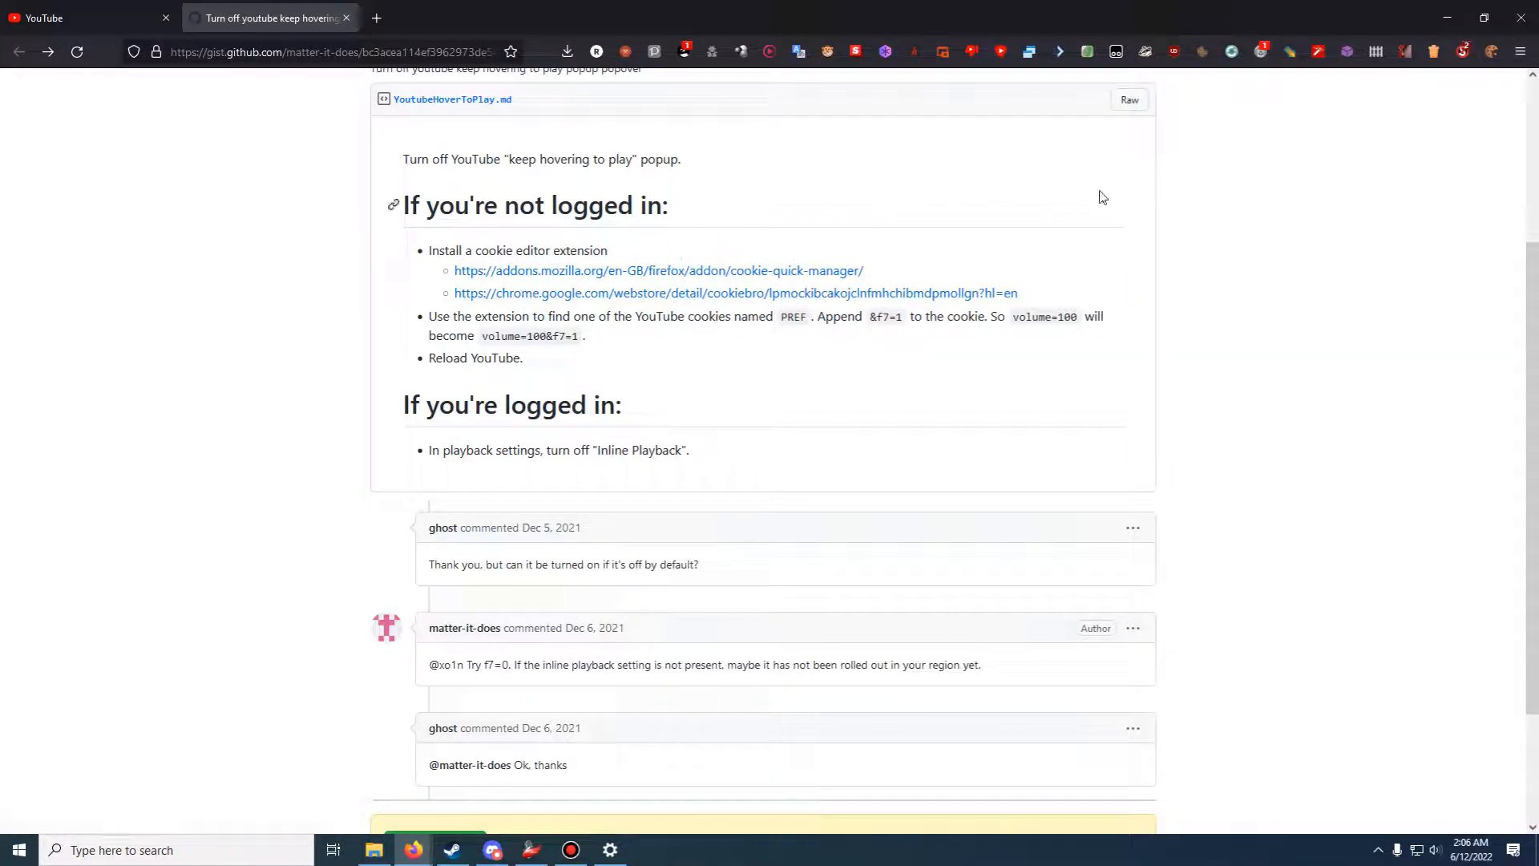
mouse_move(1254, 168)
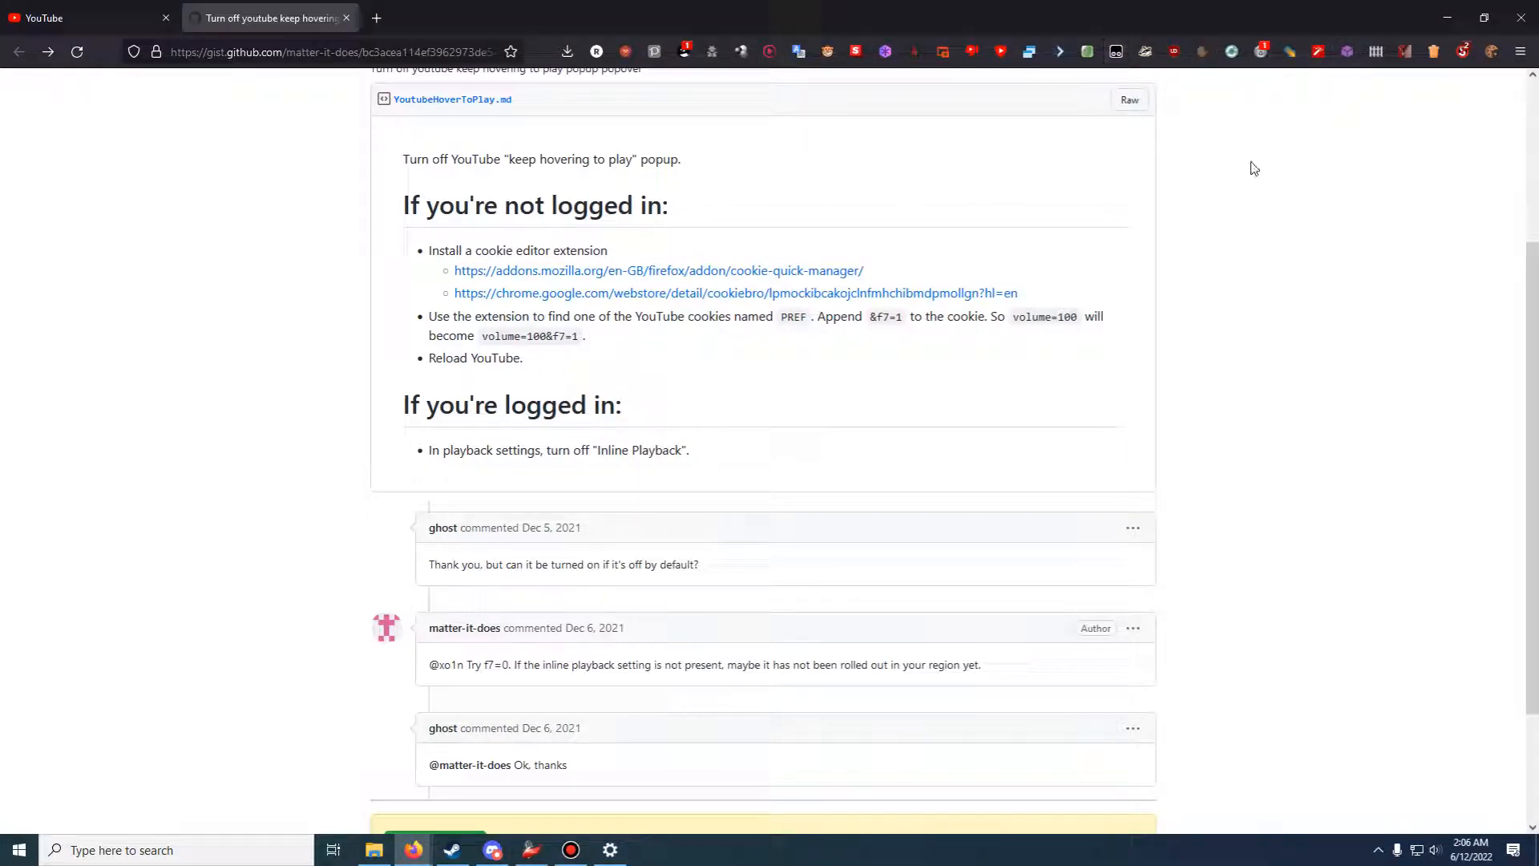
mouse_move(1342, 192)
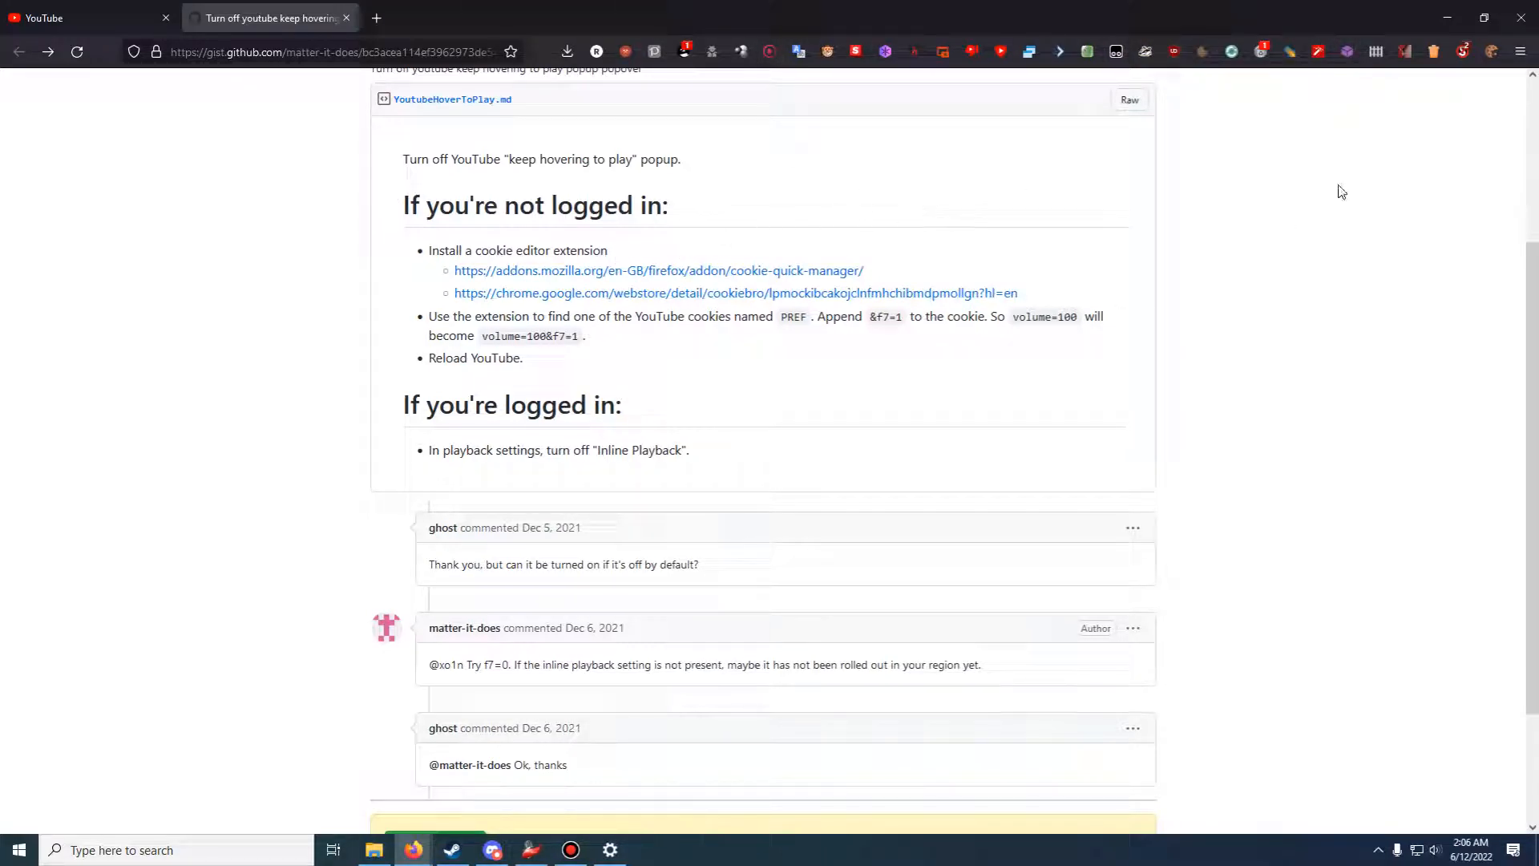
mouse_move(790, 297)
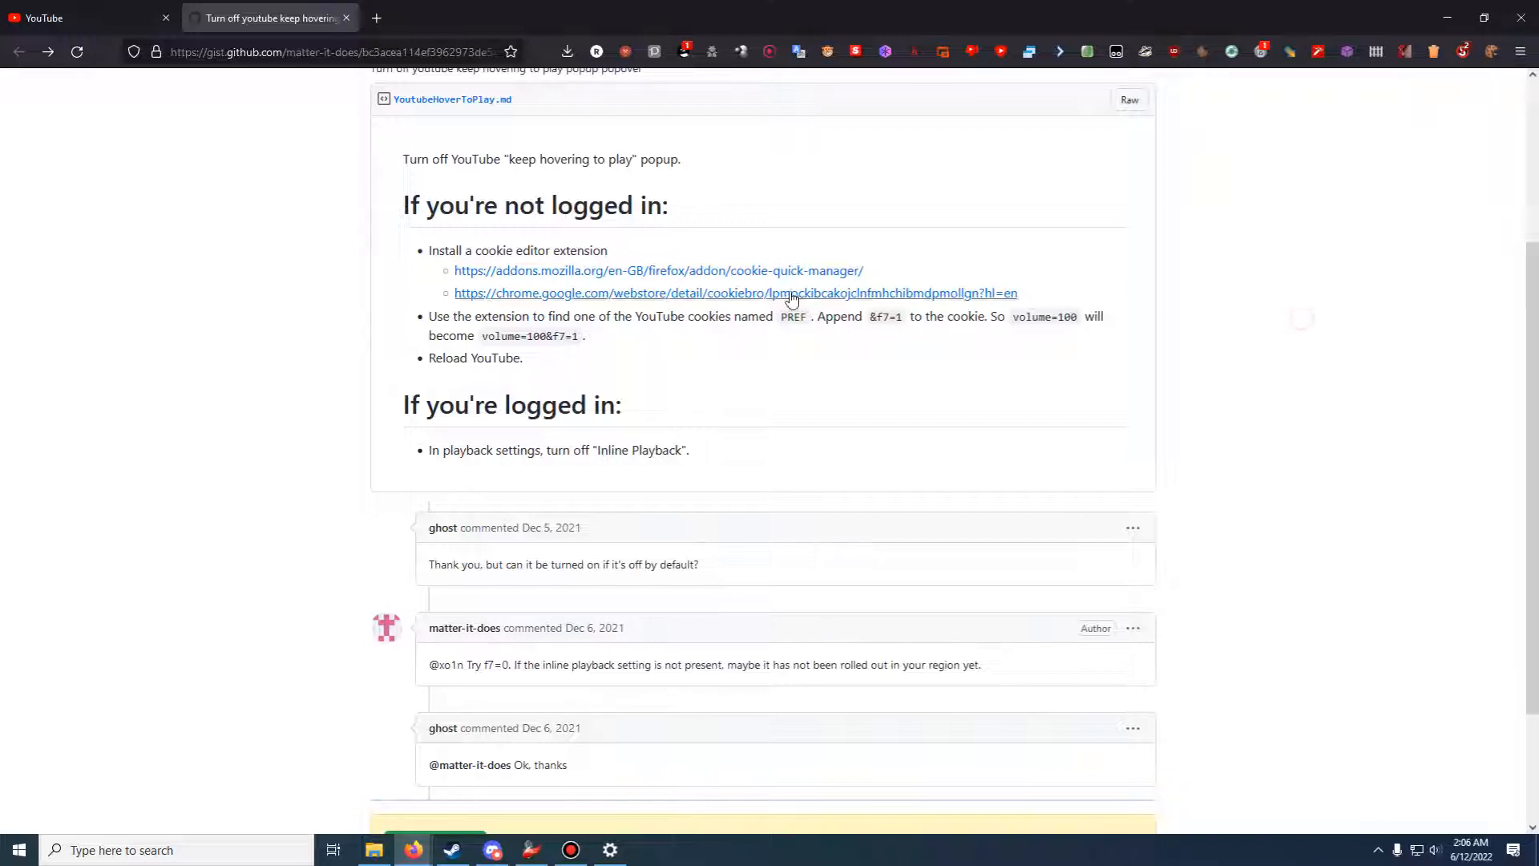
Open the Cookie Quick Manager add-on listing and confirm it is already installed
click(659, 270)
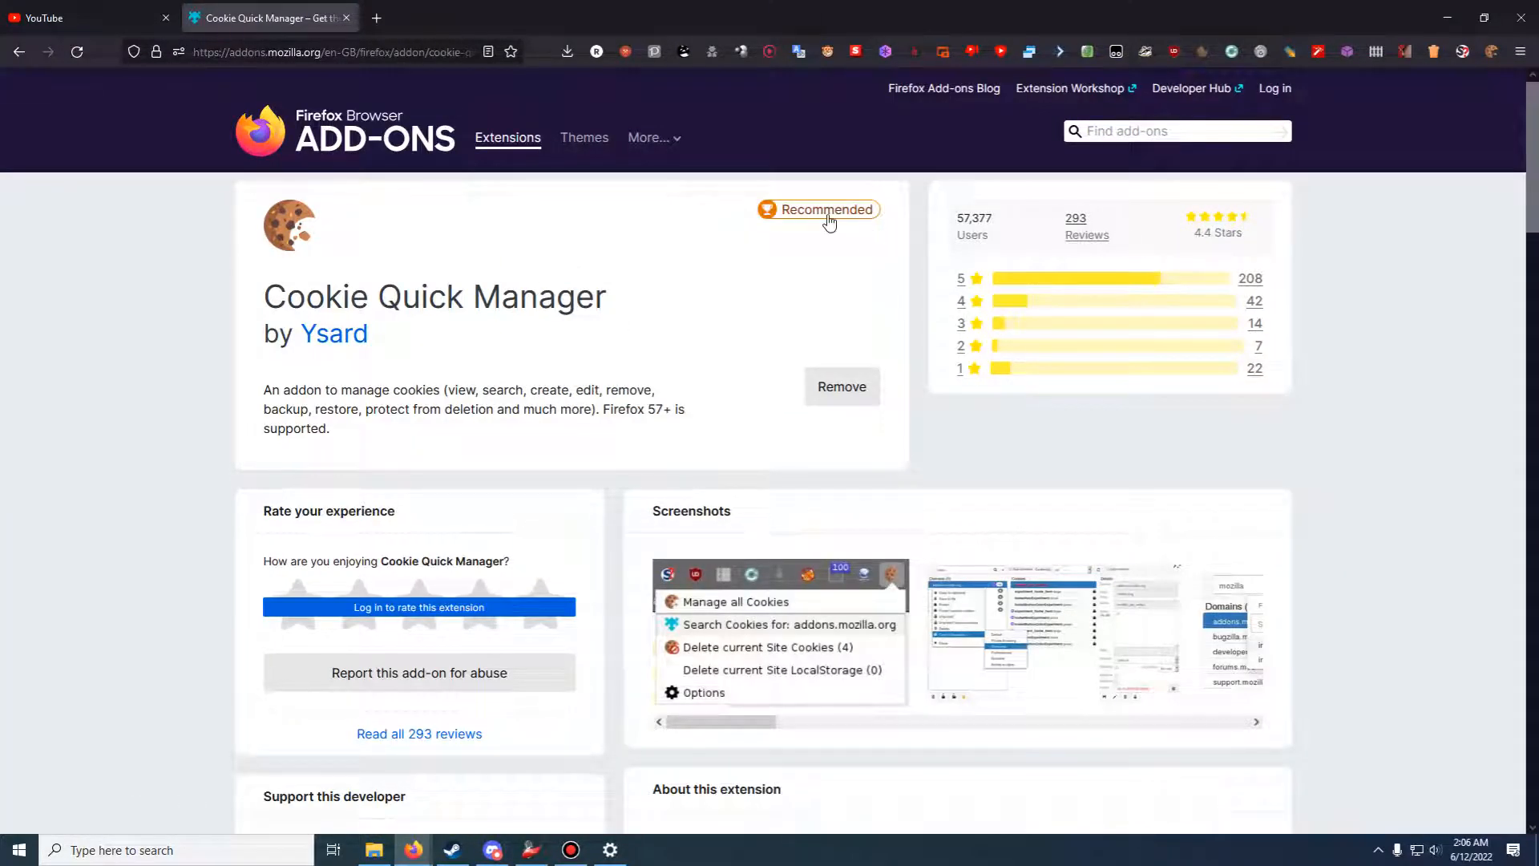
mouse_move(998, 368)
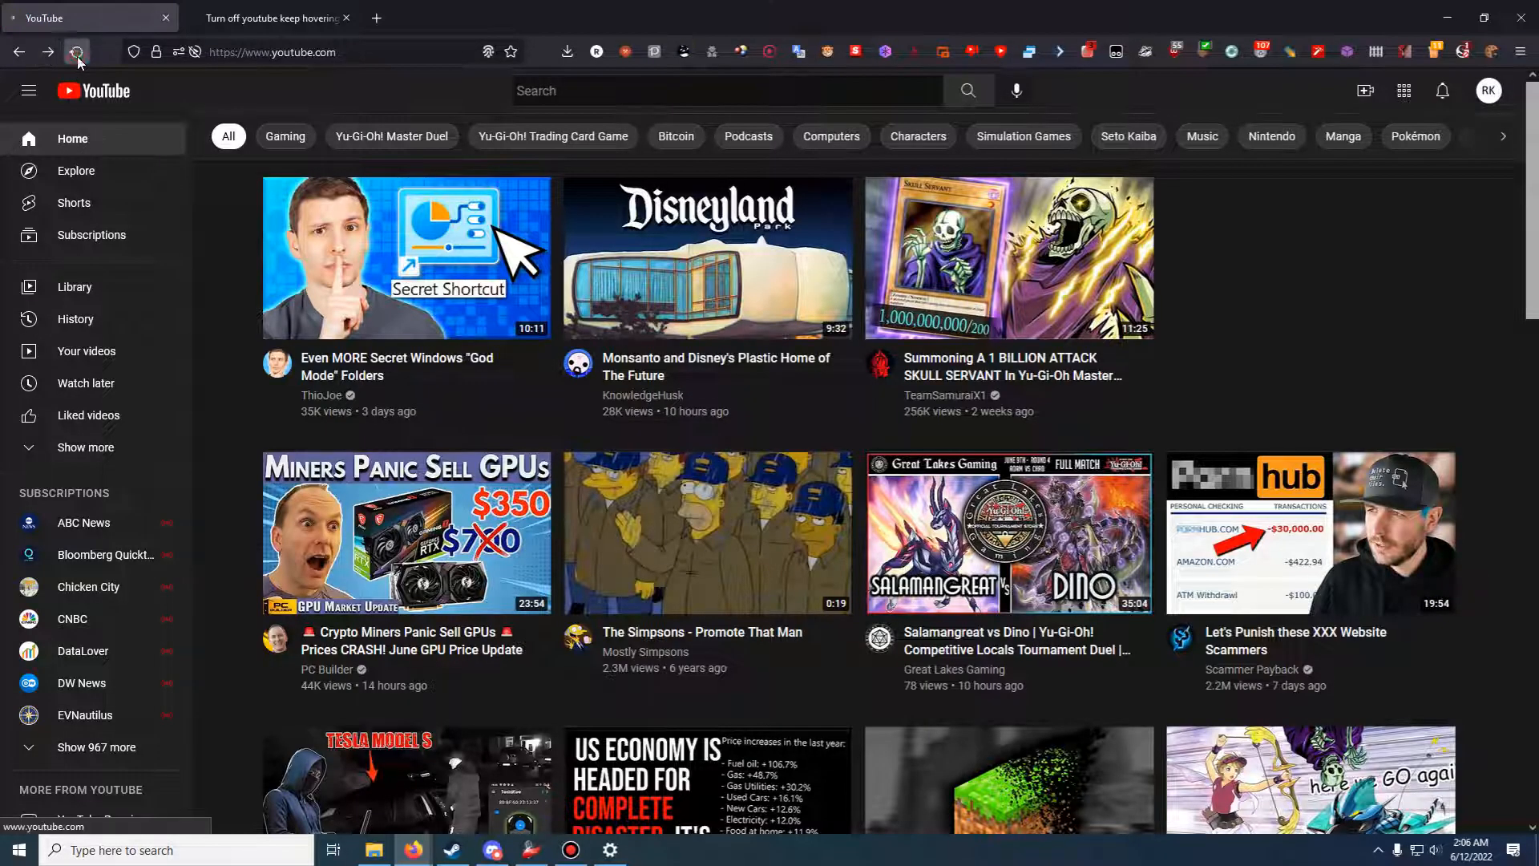
Reload the YouTube home page to get fresh recommended videos
click(75, 52)
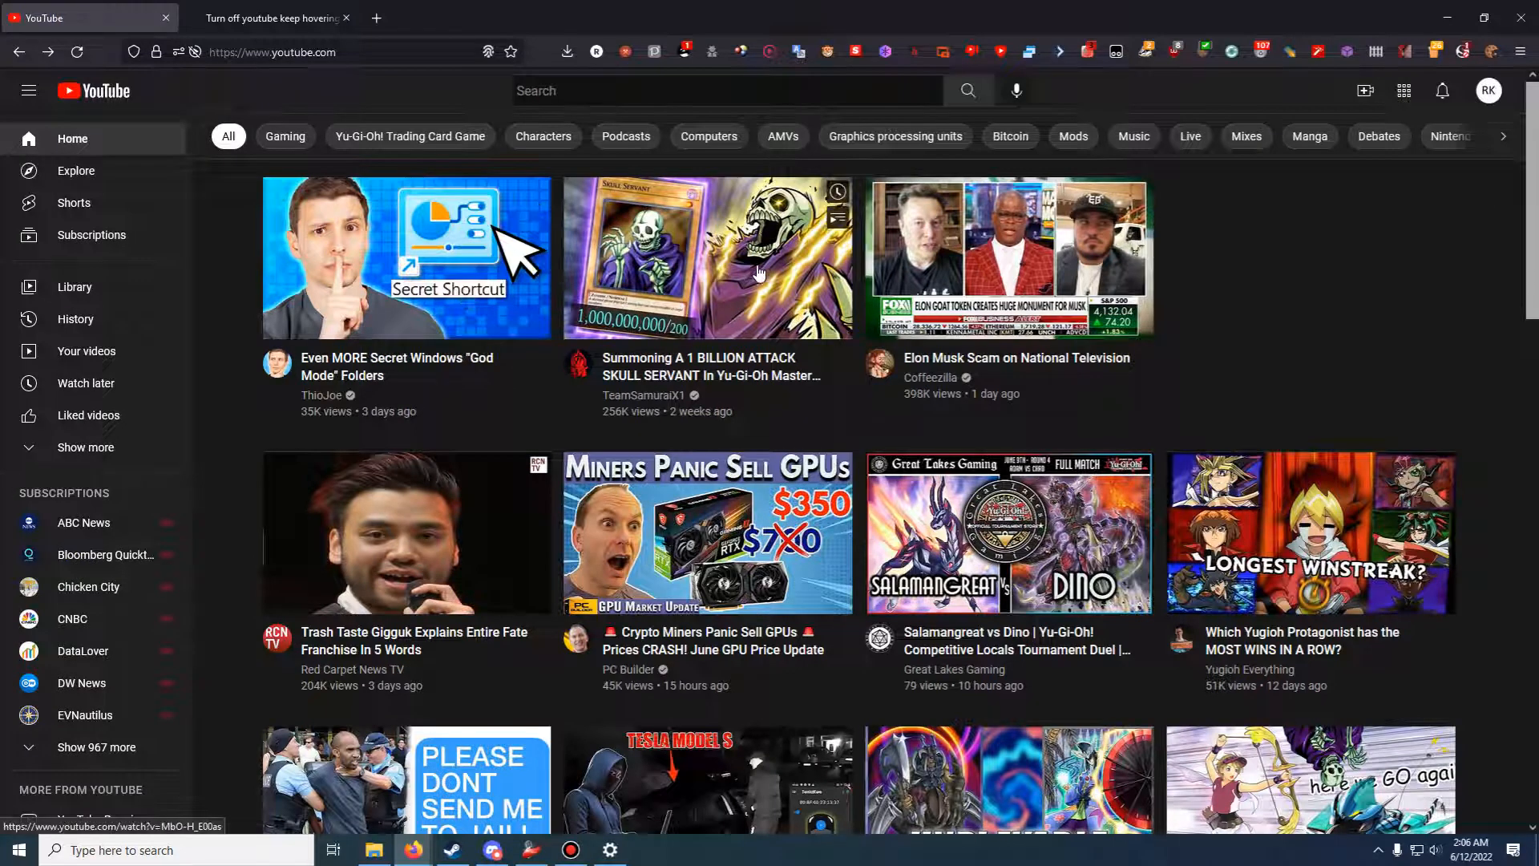
mouse_move(478, 243)
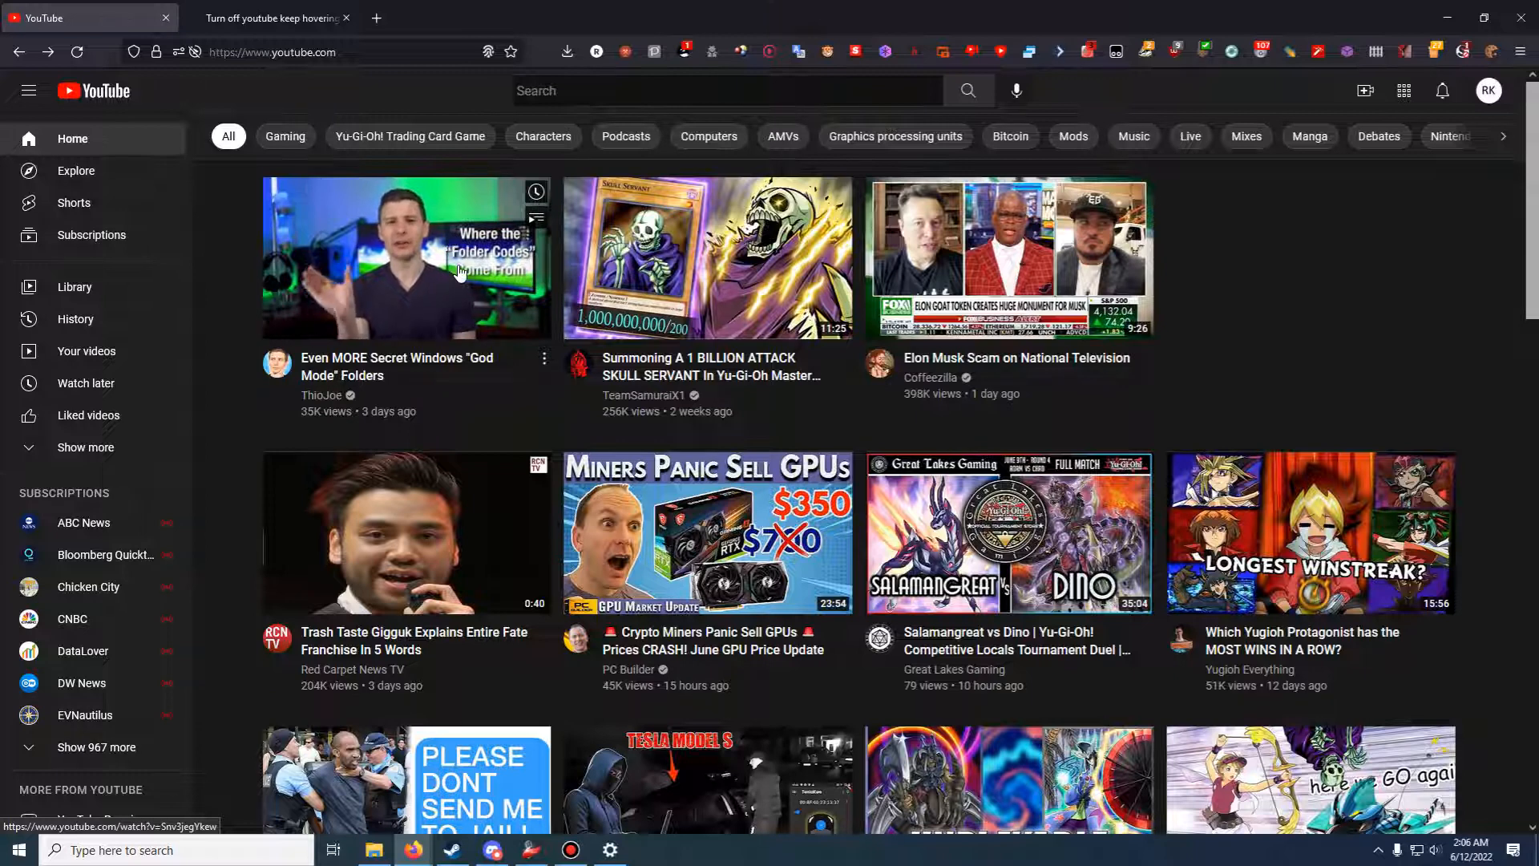
mouse_move(545, 267)
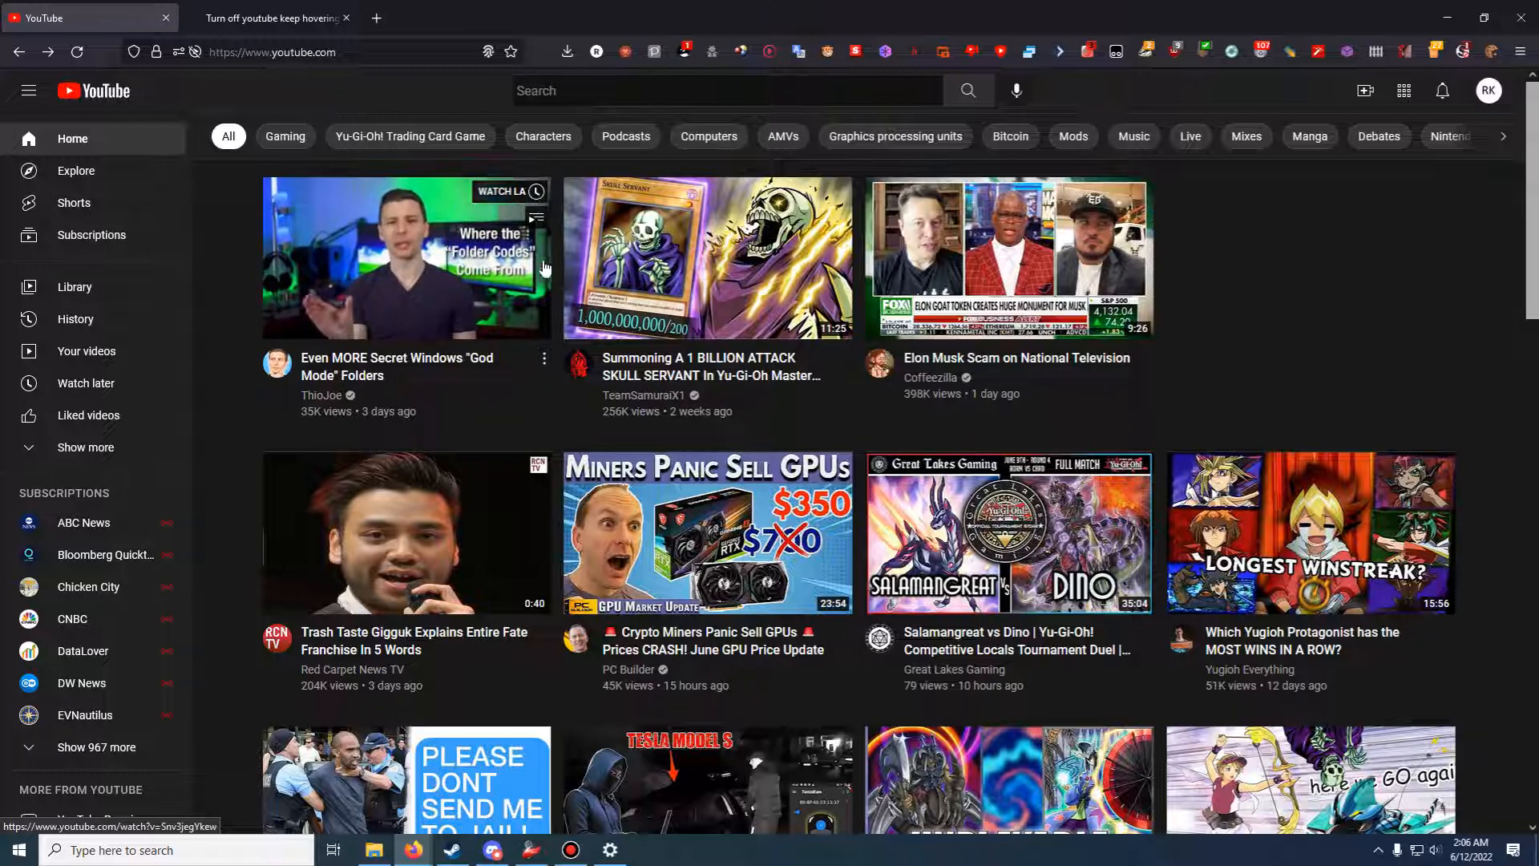
mouse_move(558, 369)
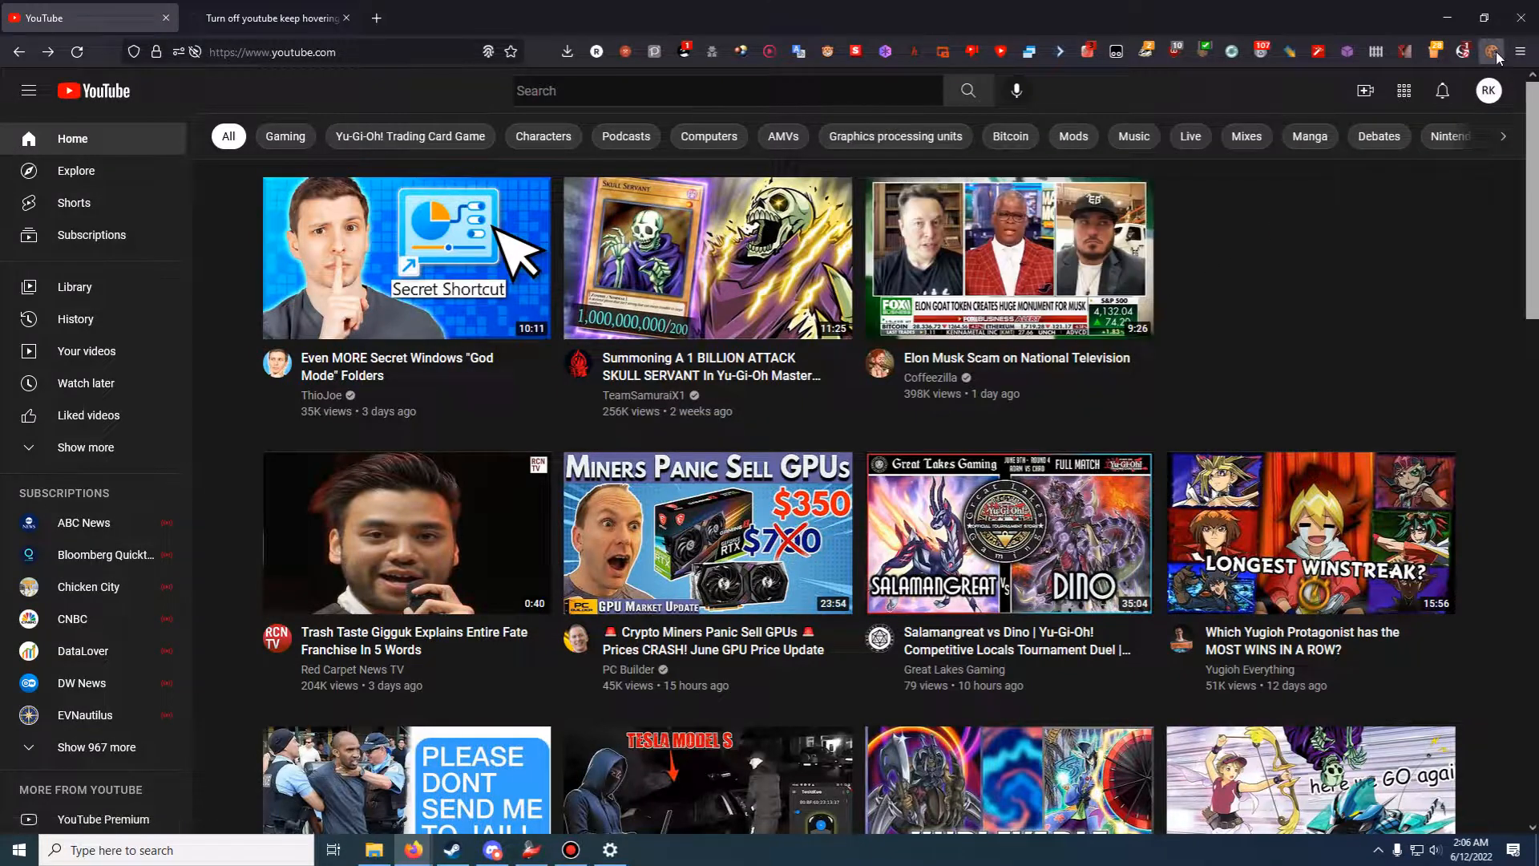
Open the Cookie Quick Manager extension in its own tab
click(1492, 51)
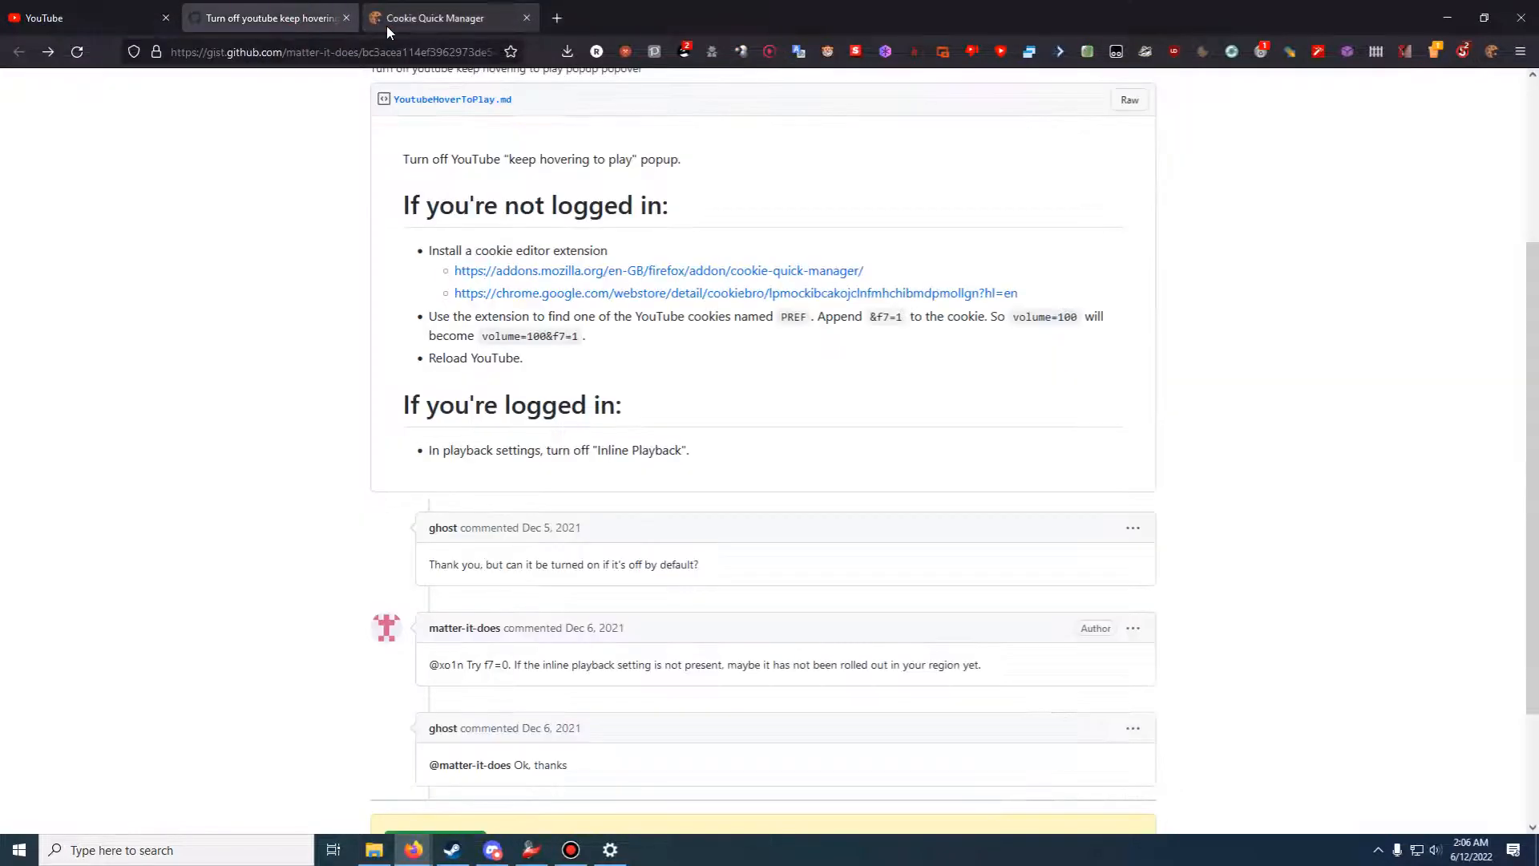
click(432, 18)
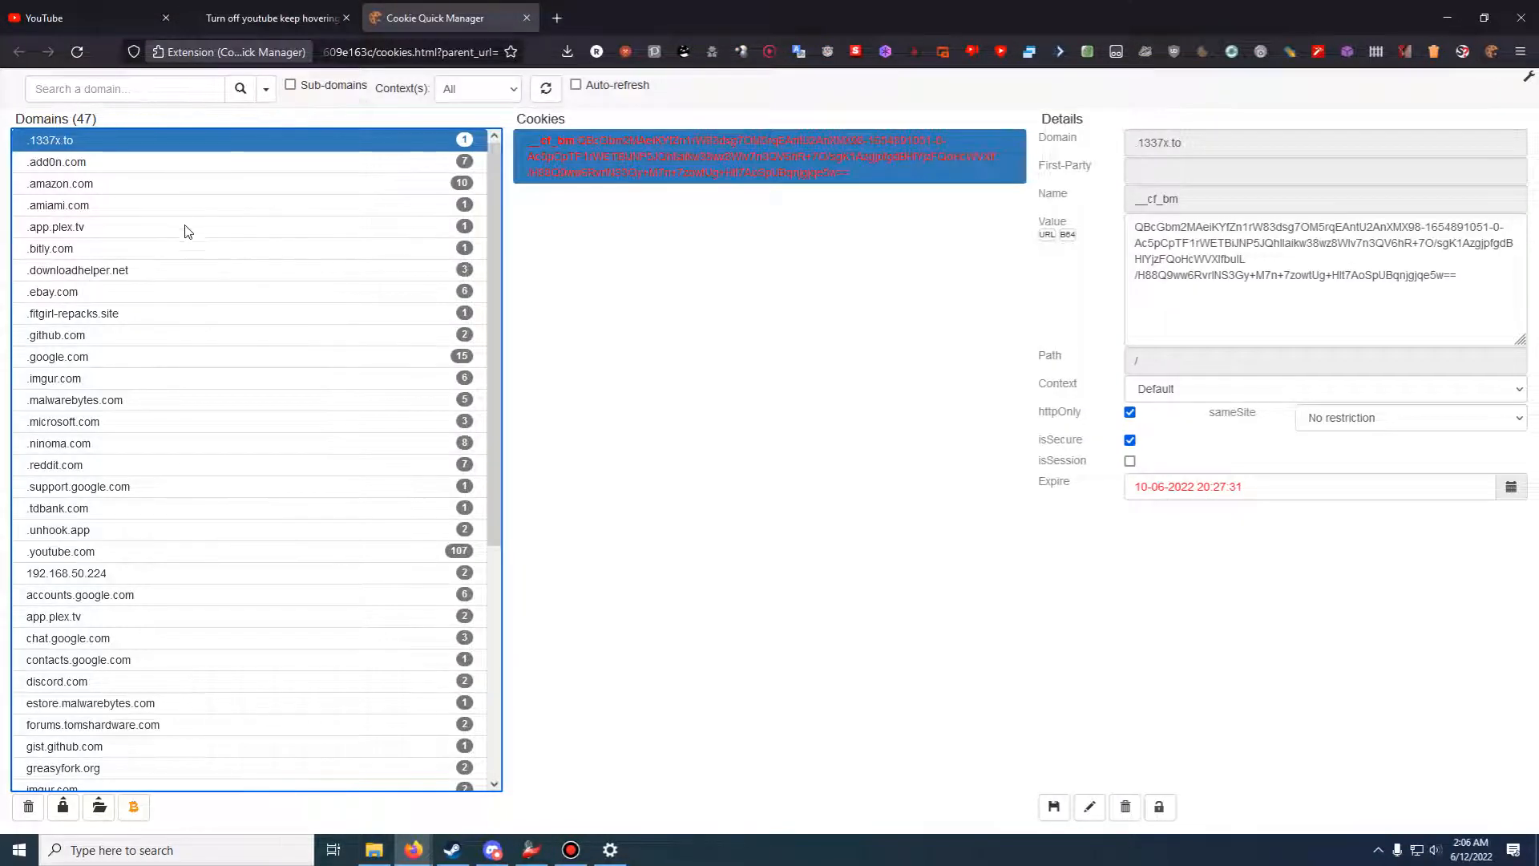
scroll(down, 3)
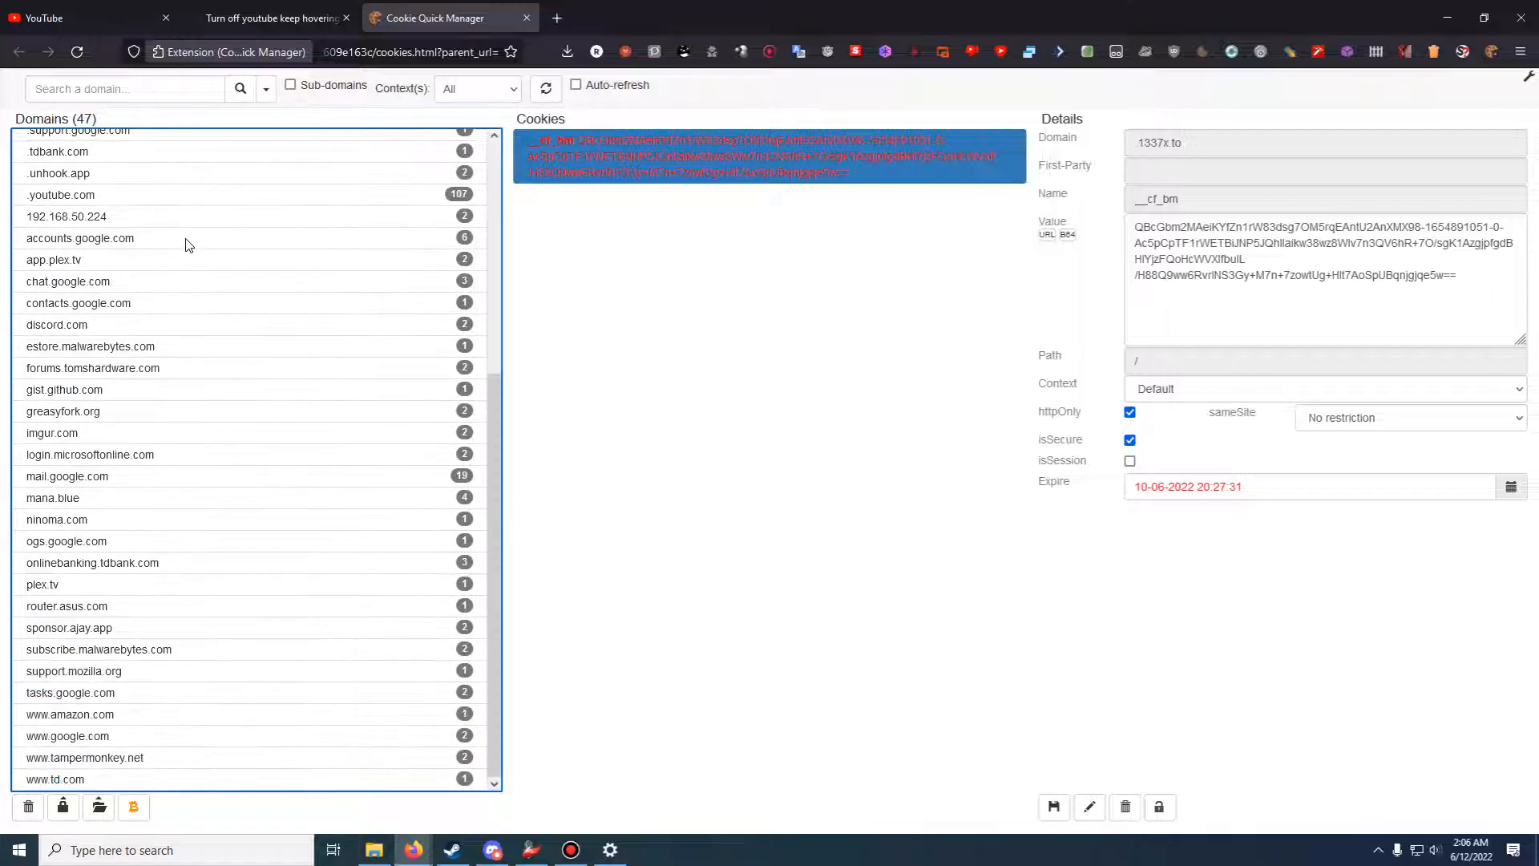
scroll(up, 3)
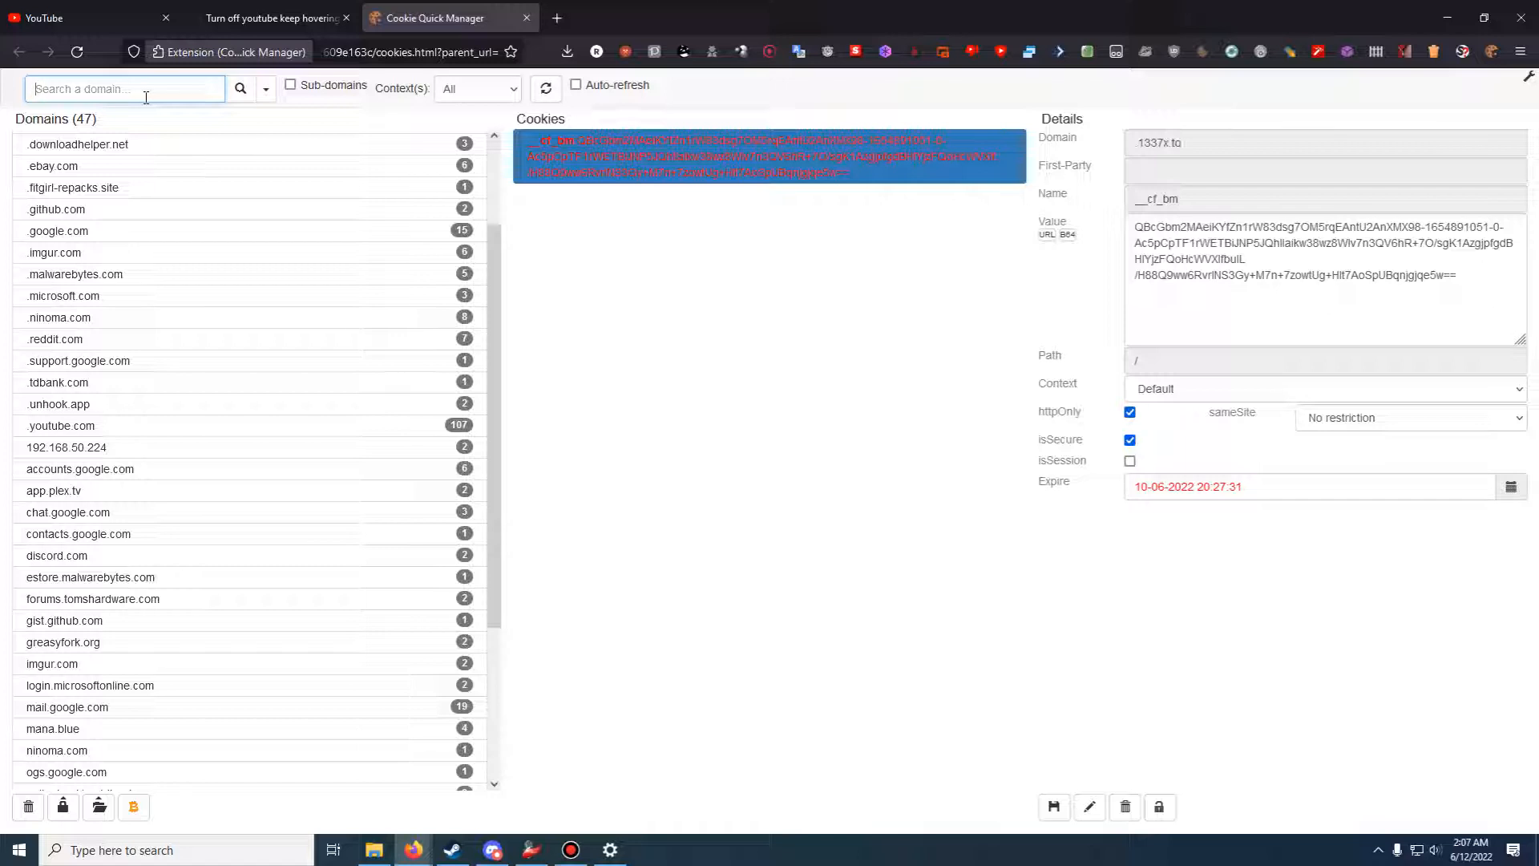
Filter domains by 'you' and scroll the youtube.com cookies down to PREF
text(youtube)
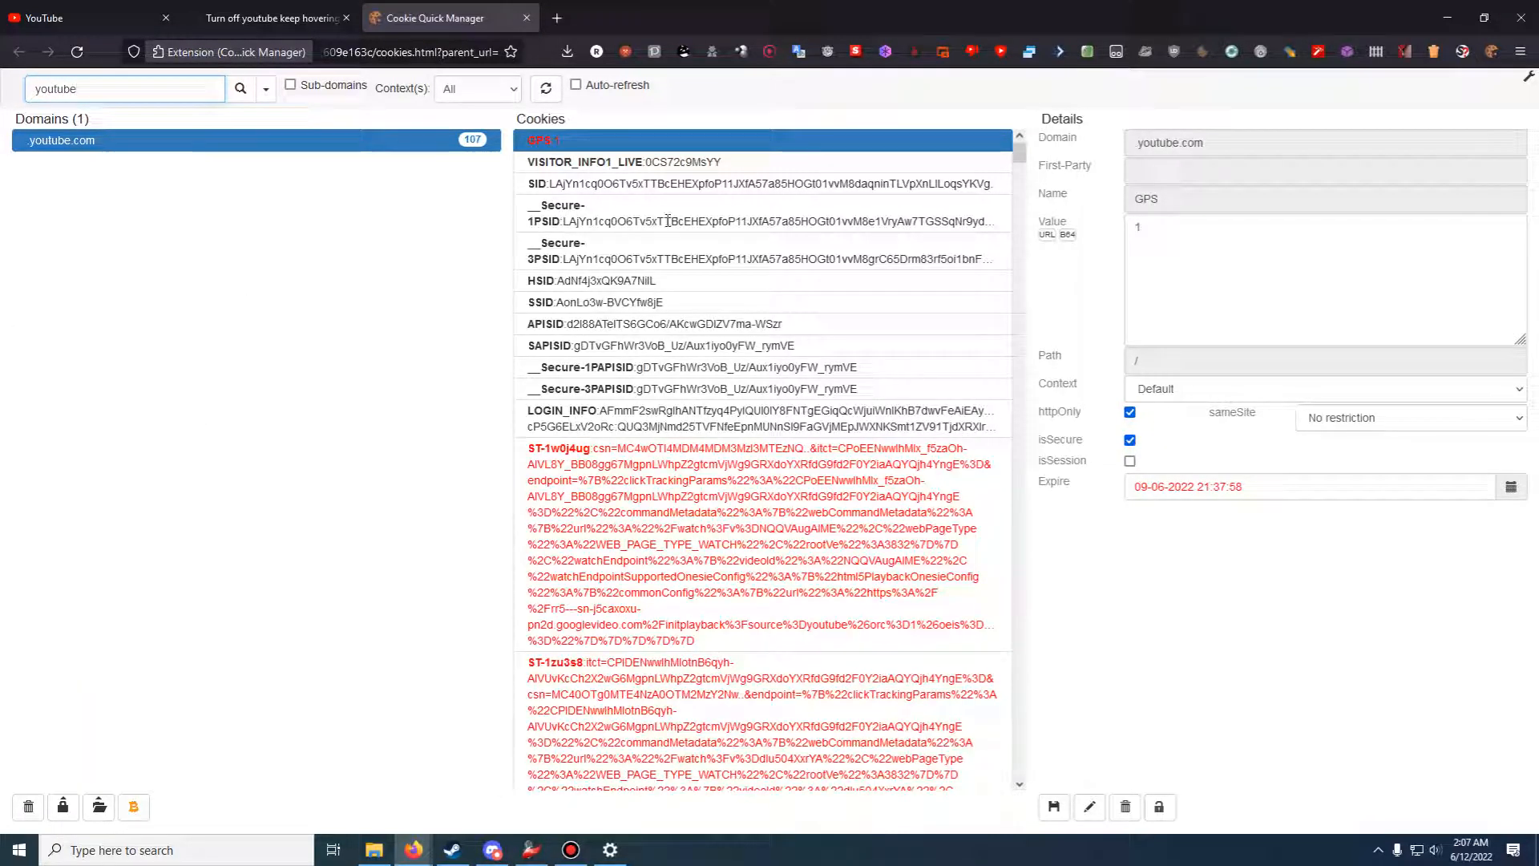
scroll(down, 3)
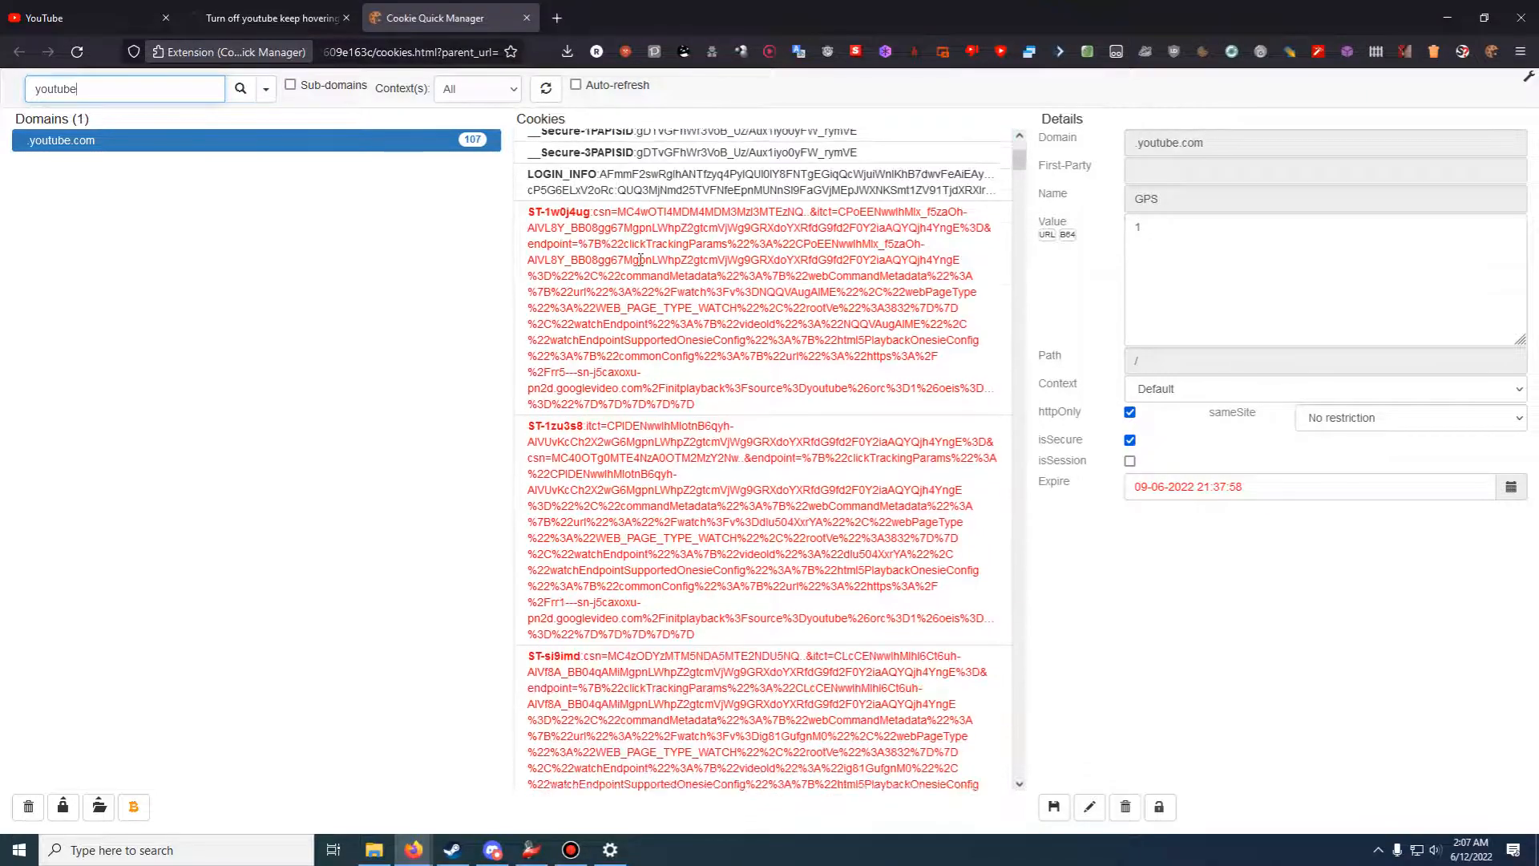
scroll(down, 3)
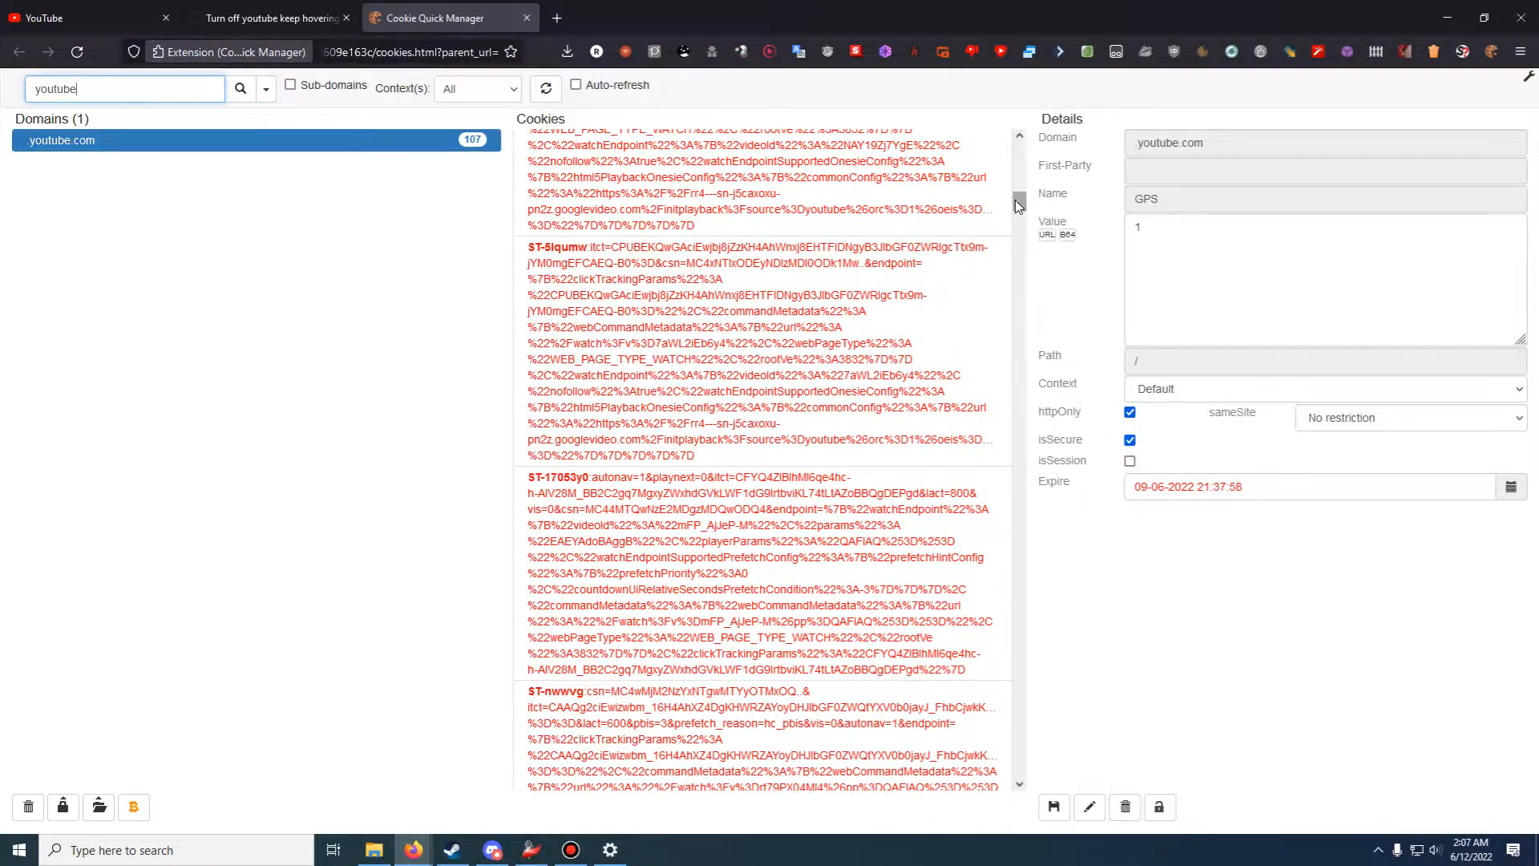
scroll(down, 3)
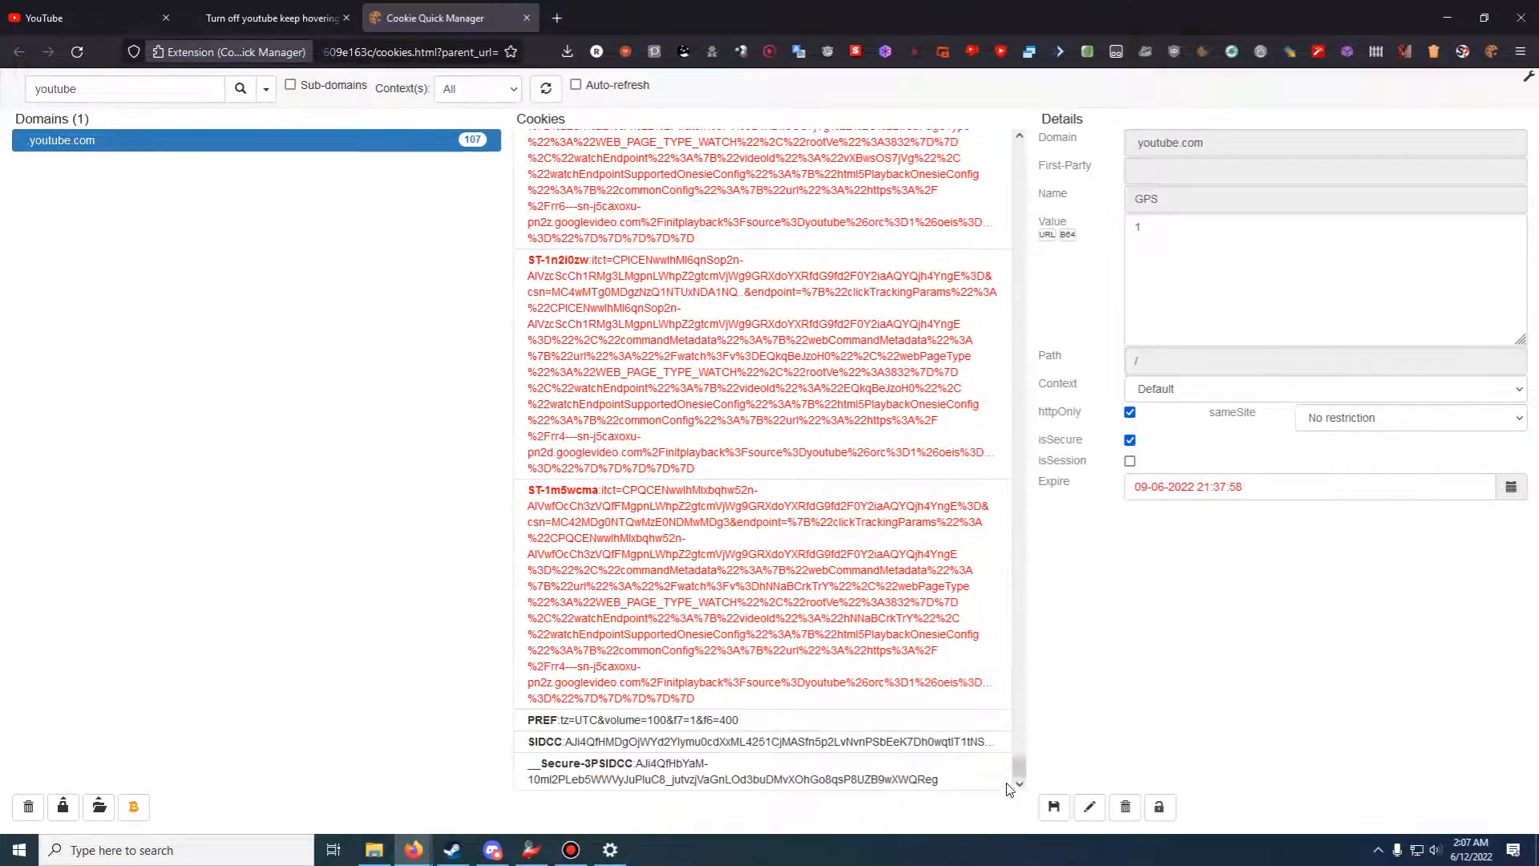
Load the PREF cookie, unlock its fields, and highlight the value text after tz=UTC&
click(638, 720)
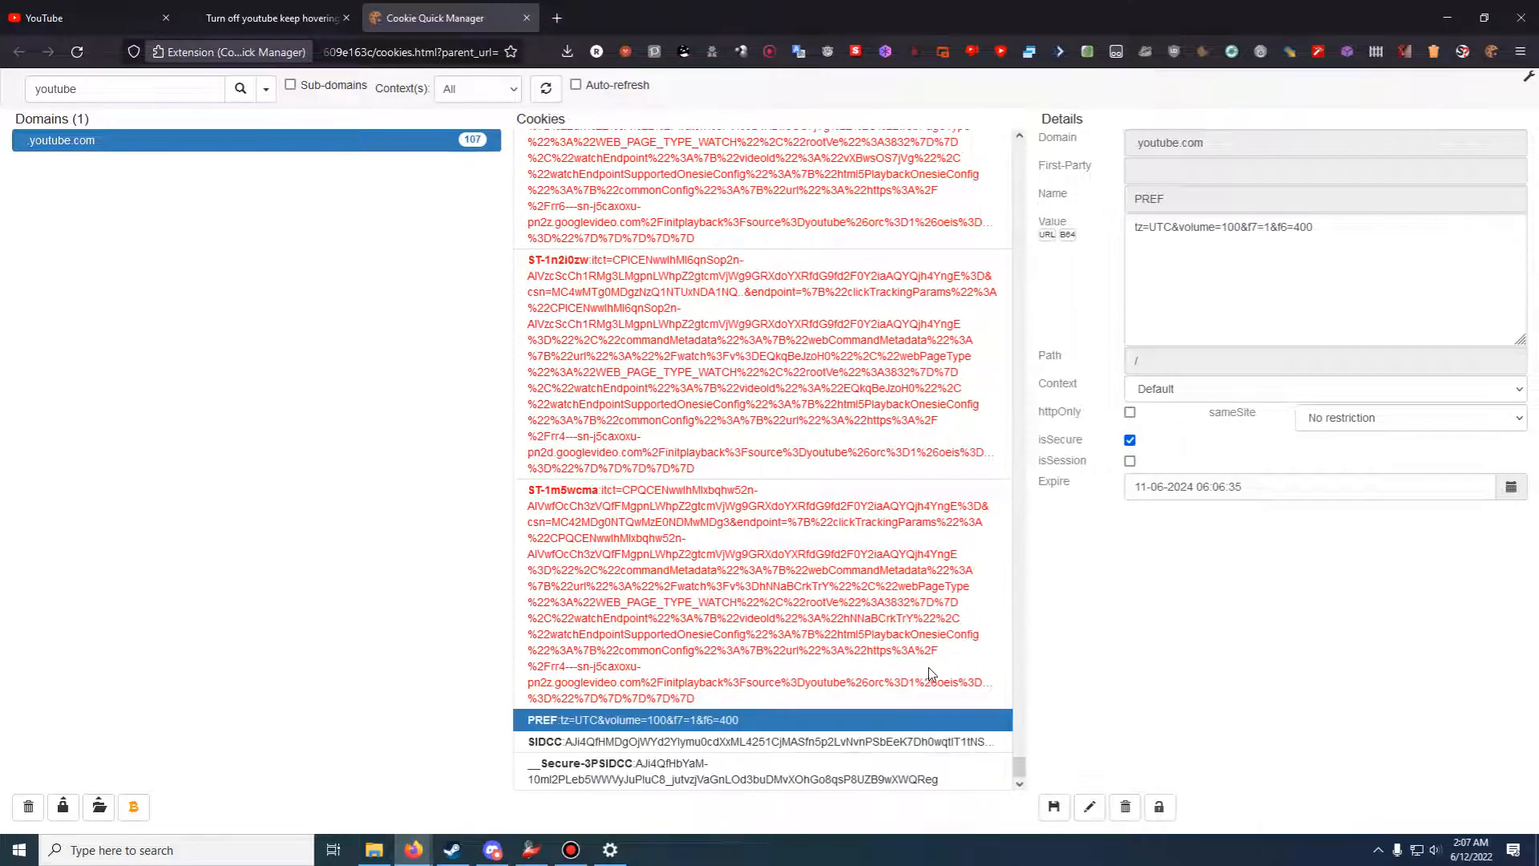
mouse_move(1089, 806)
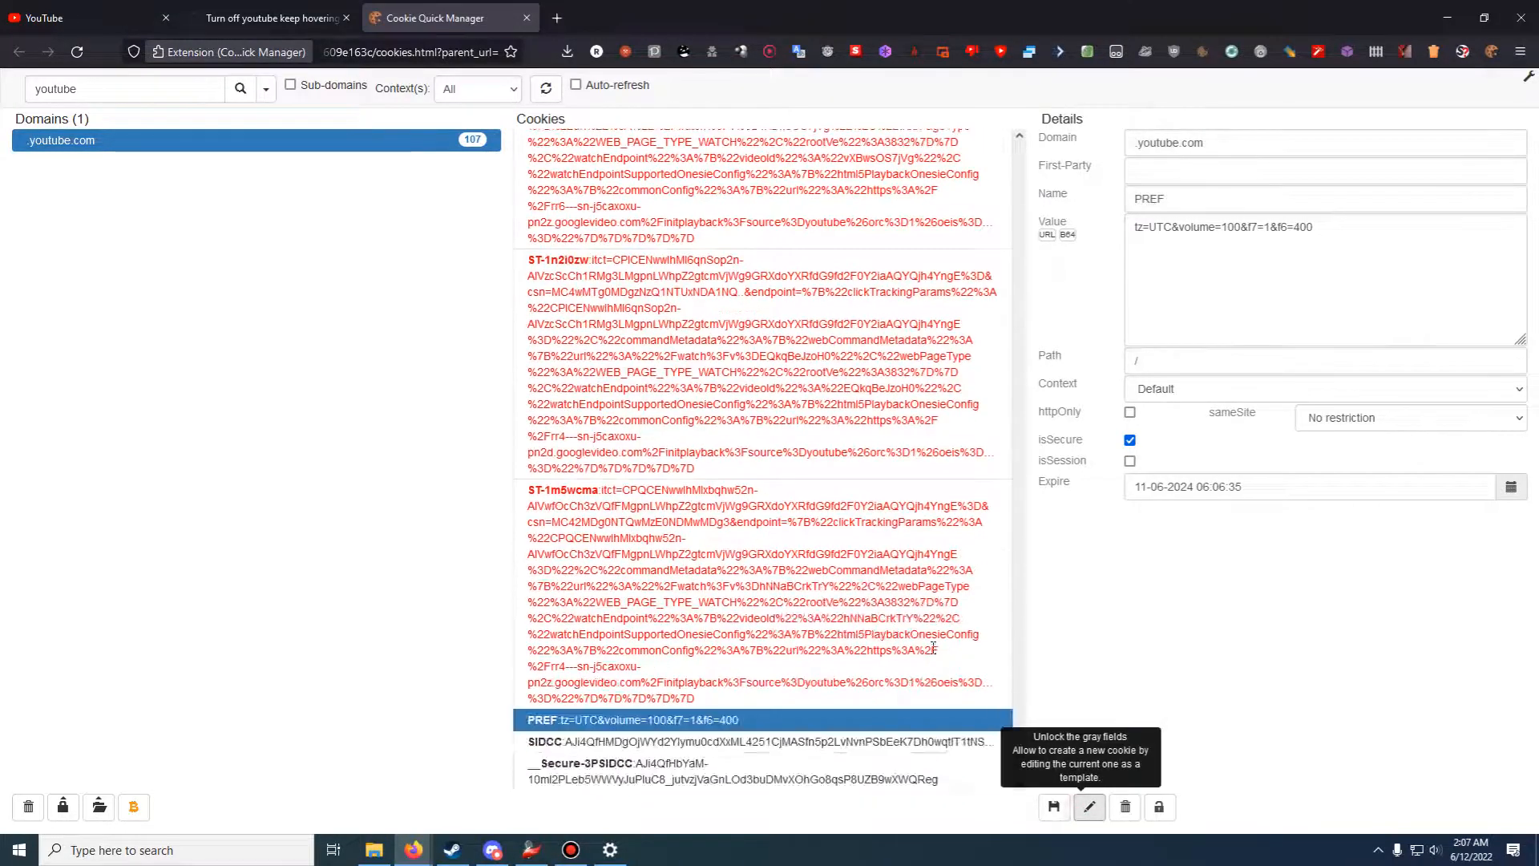
click(1089, 805)
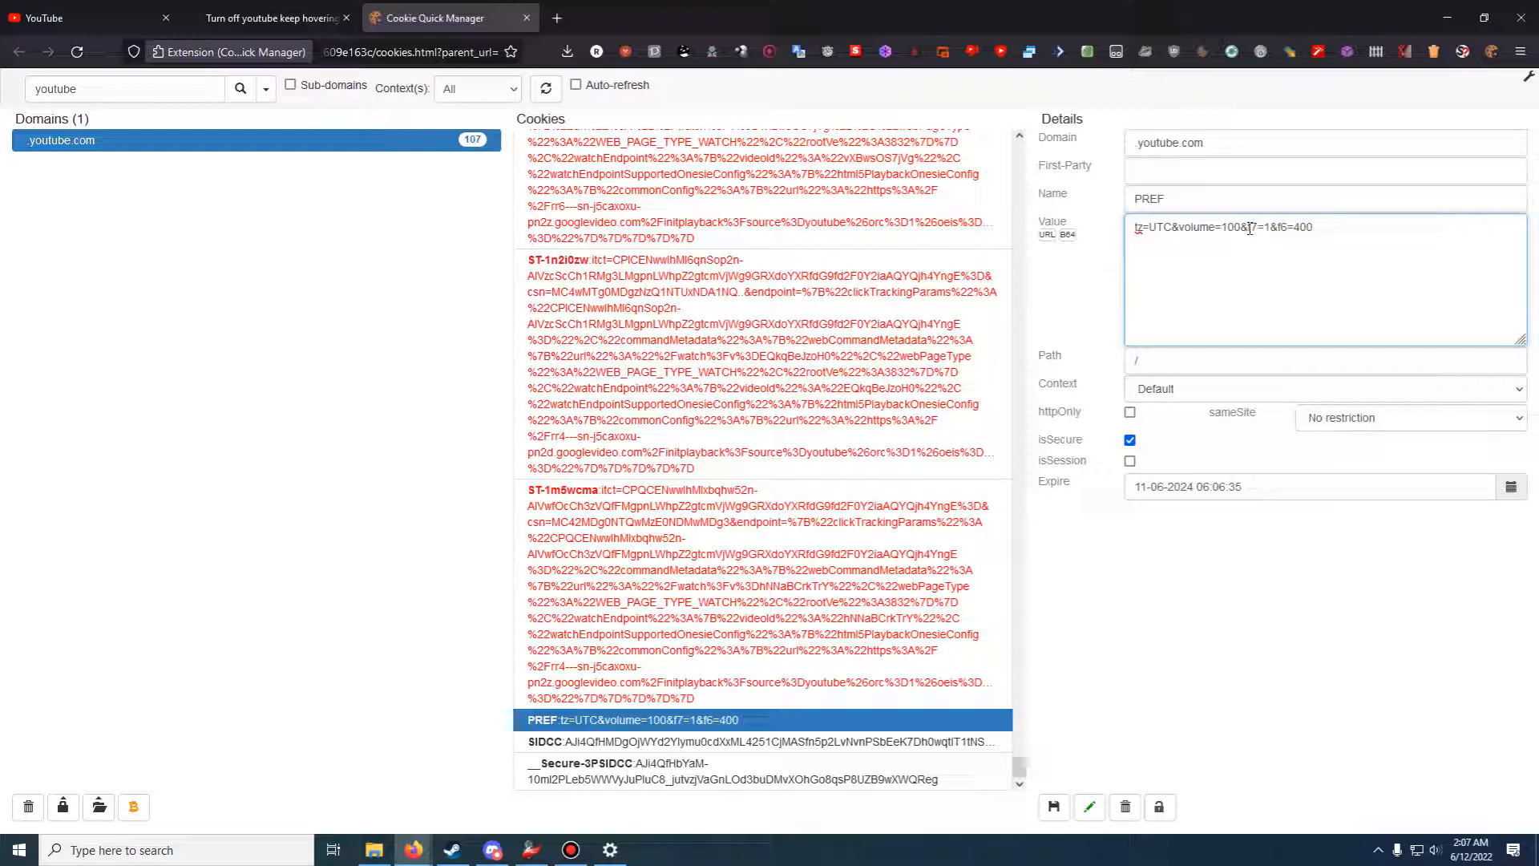
double_click(1245, 226)
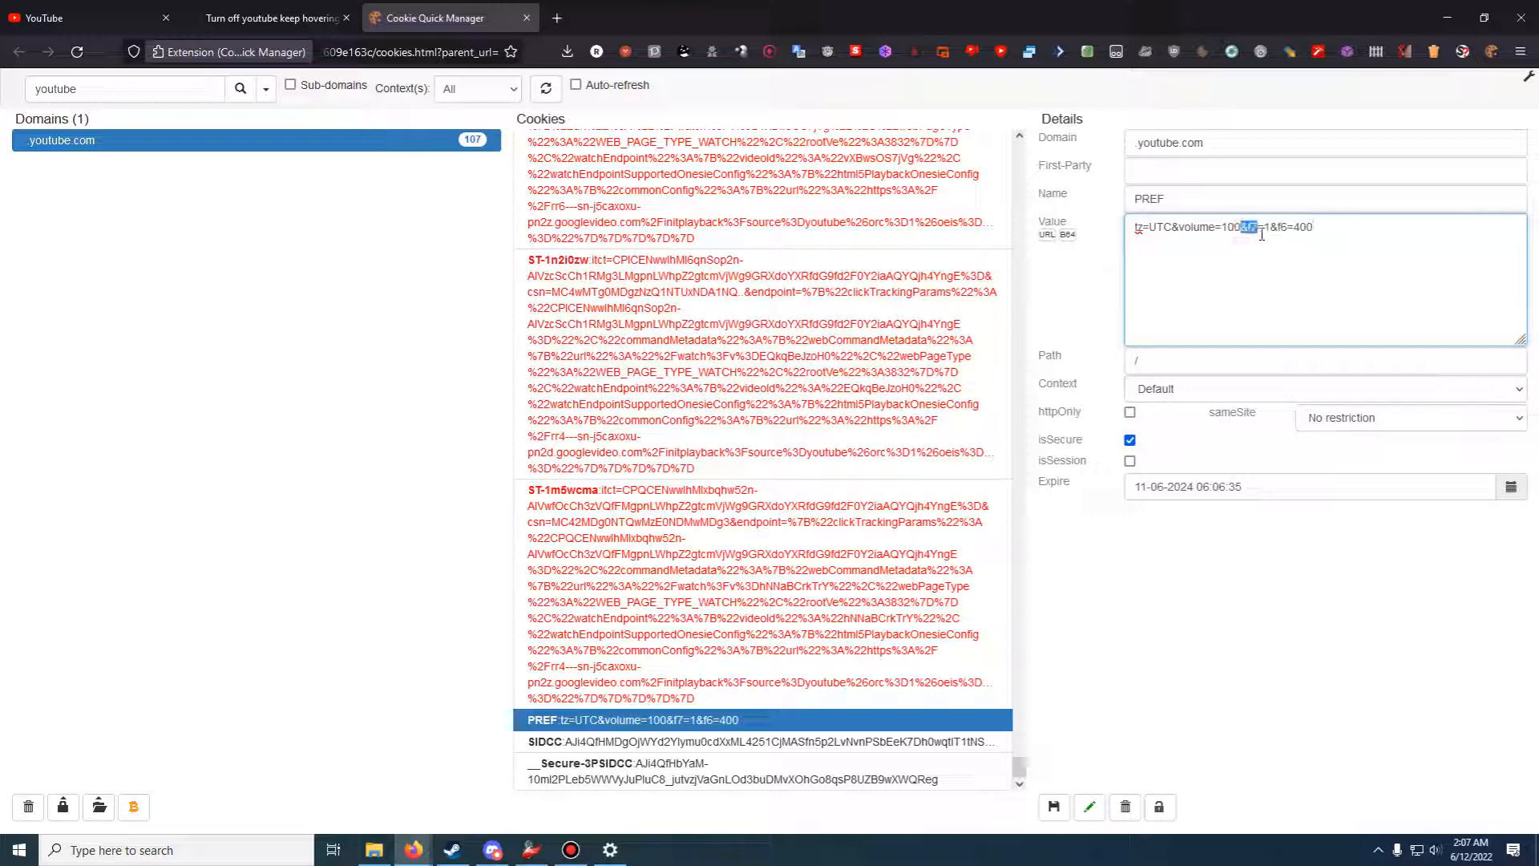
click(1300, 227)
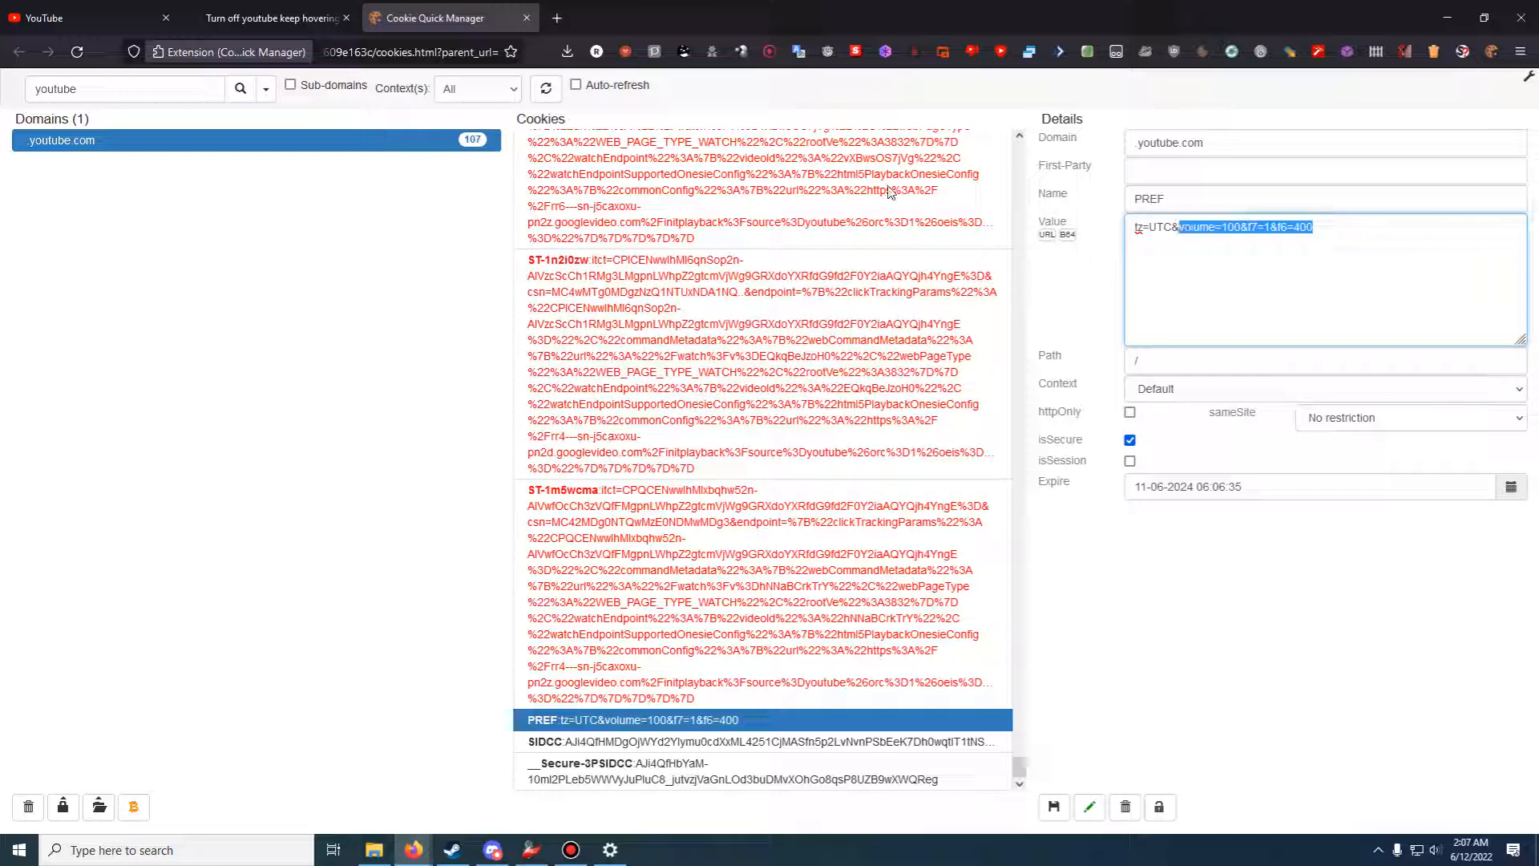
click(266, 18)
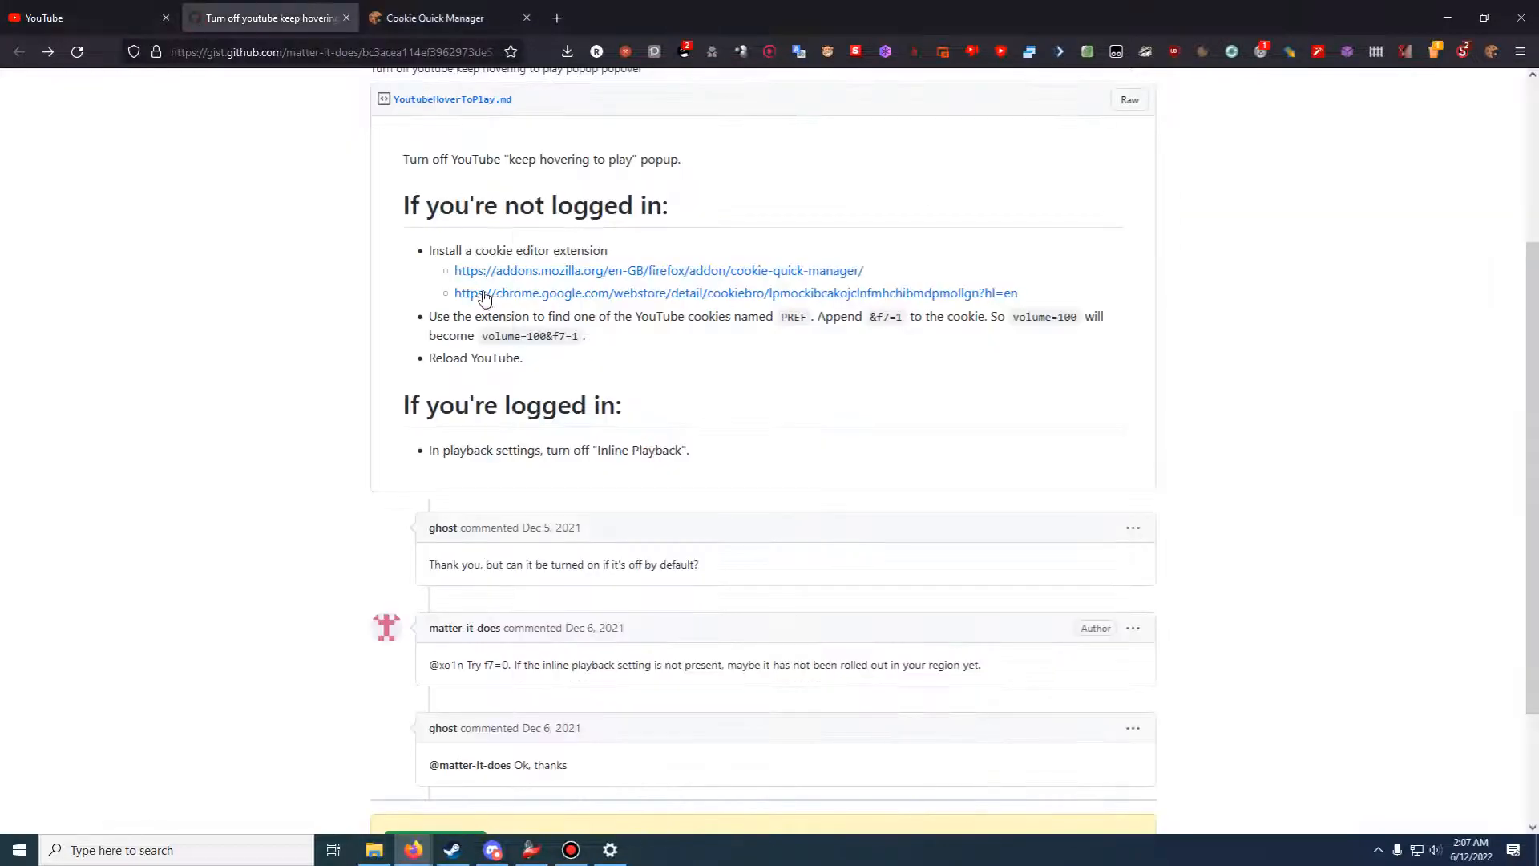
double_click(530, 336)
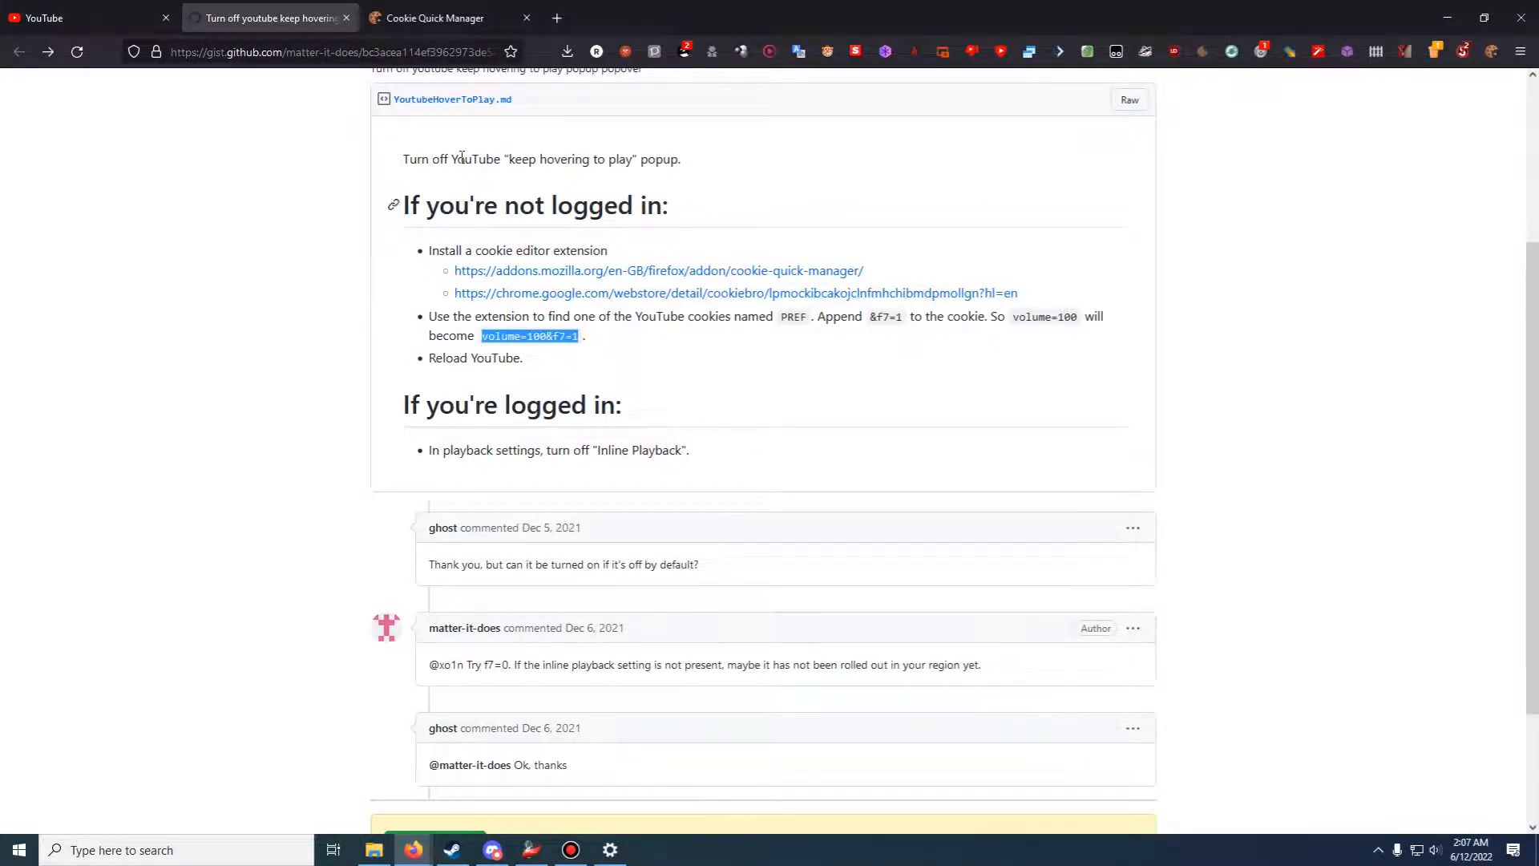
click(437, 17)
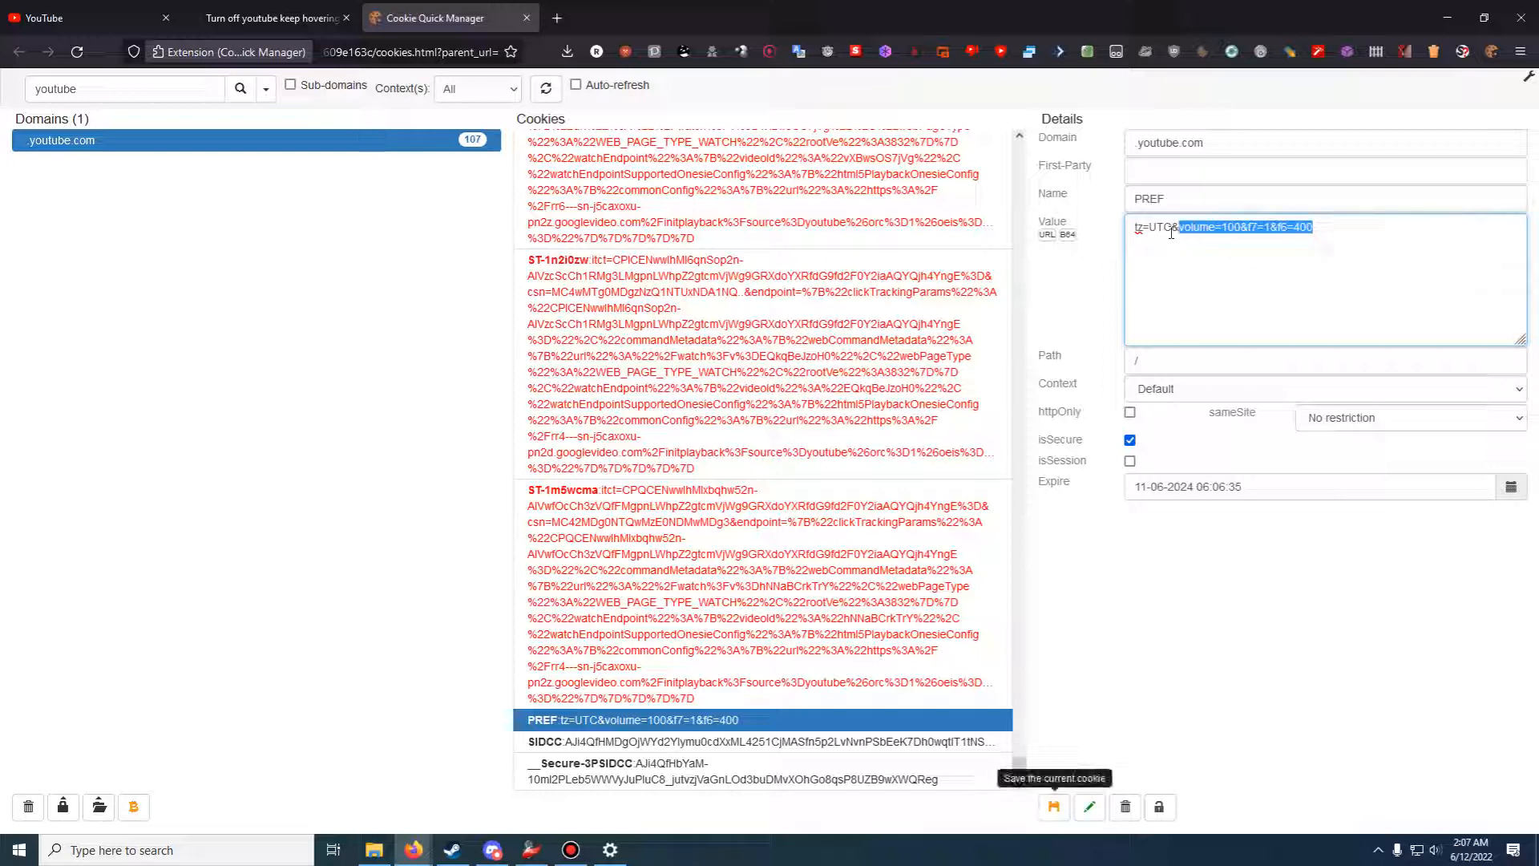
click(1189, 255)
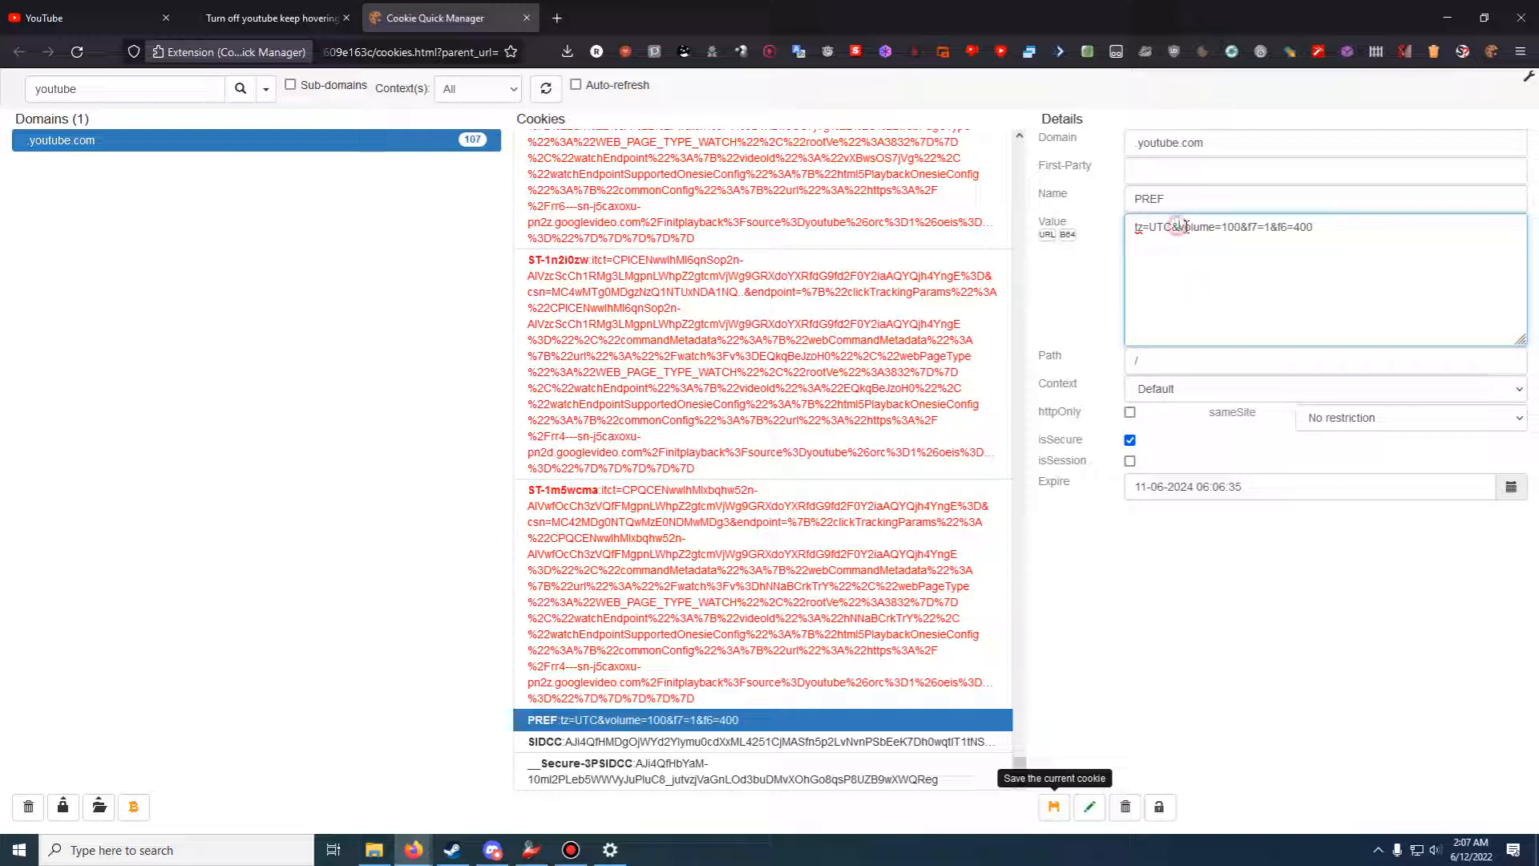
double_click(1212, 227)
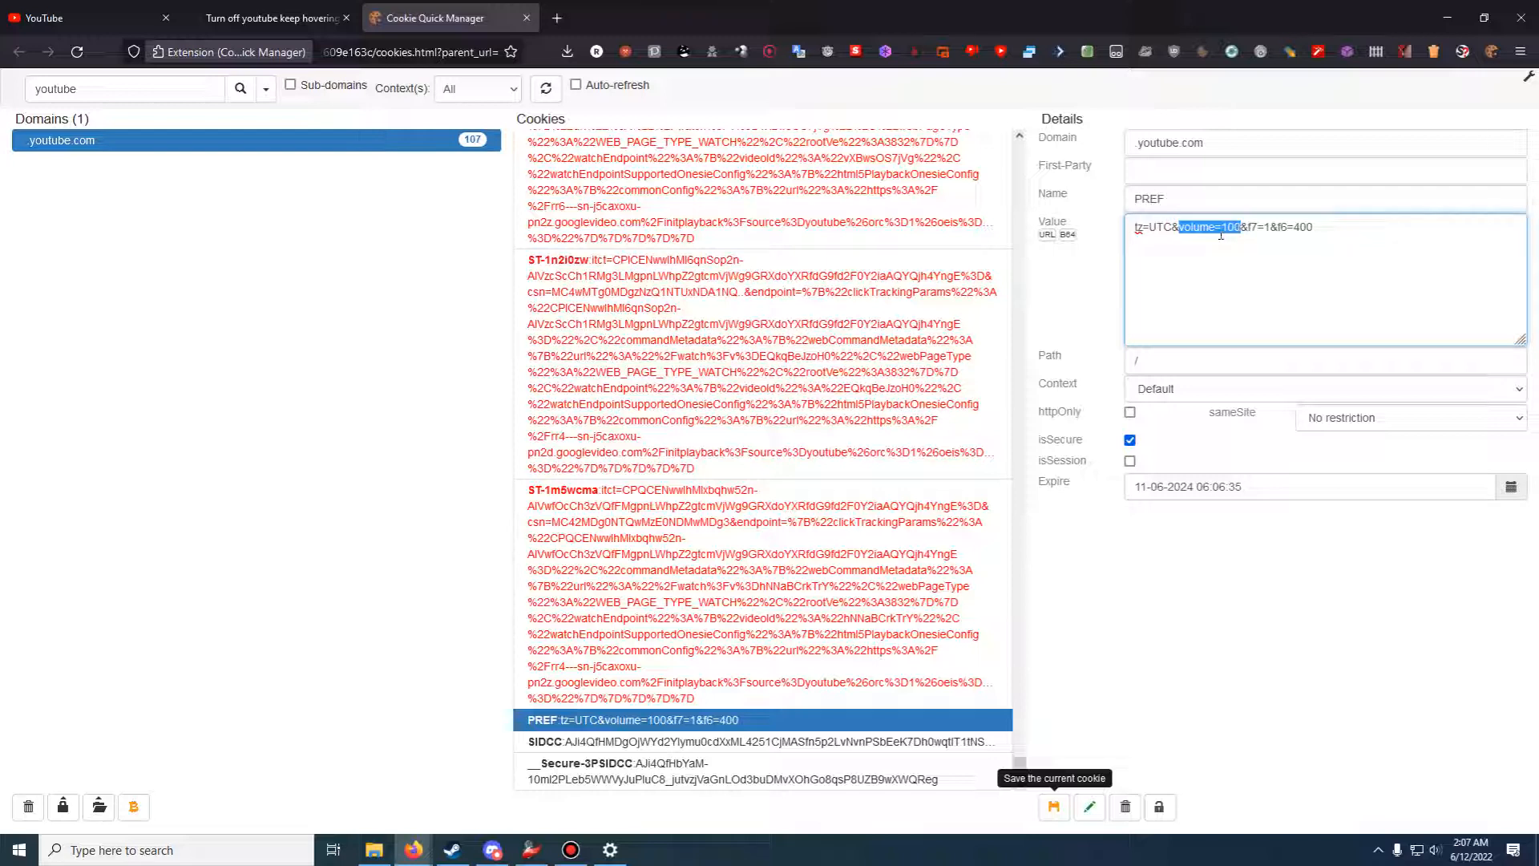
mouse_move(1080, 230)
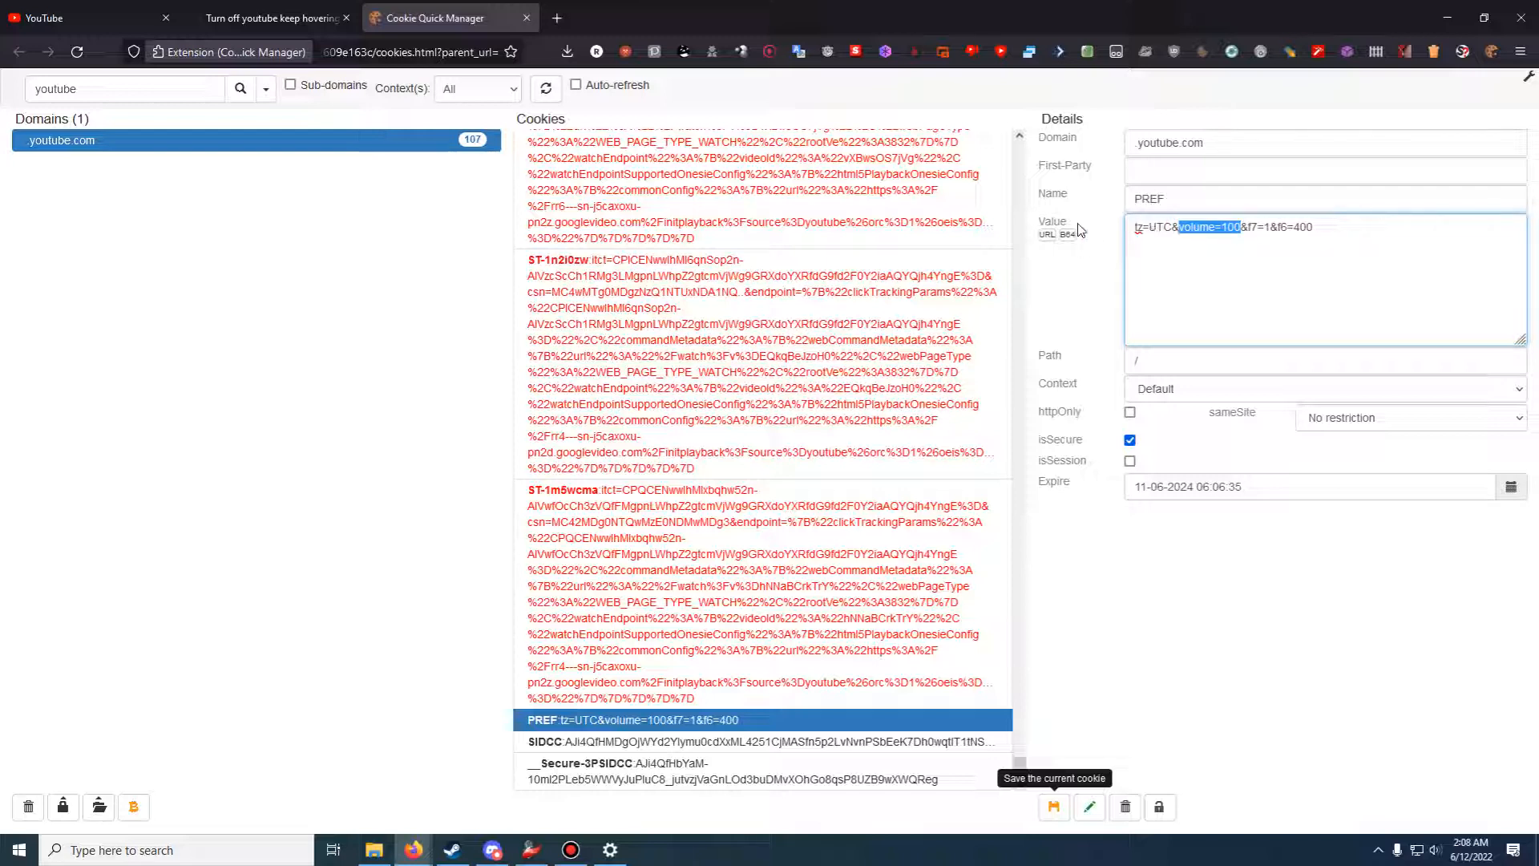
mouse_move(1155, 249)
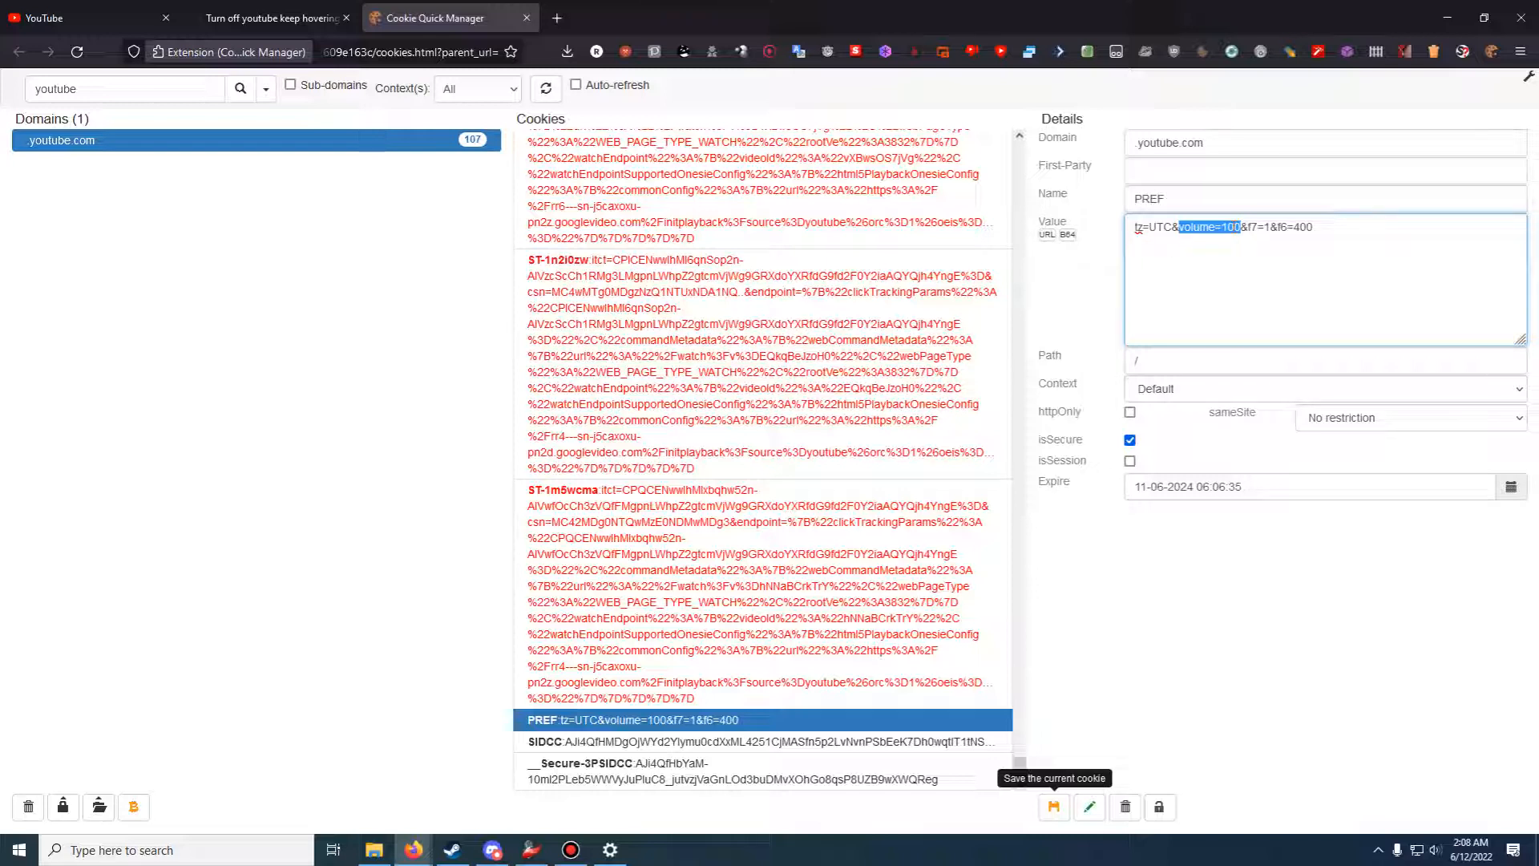
mouse_move(1325, 244)
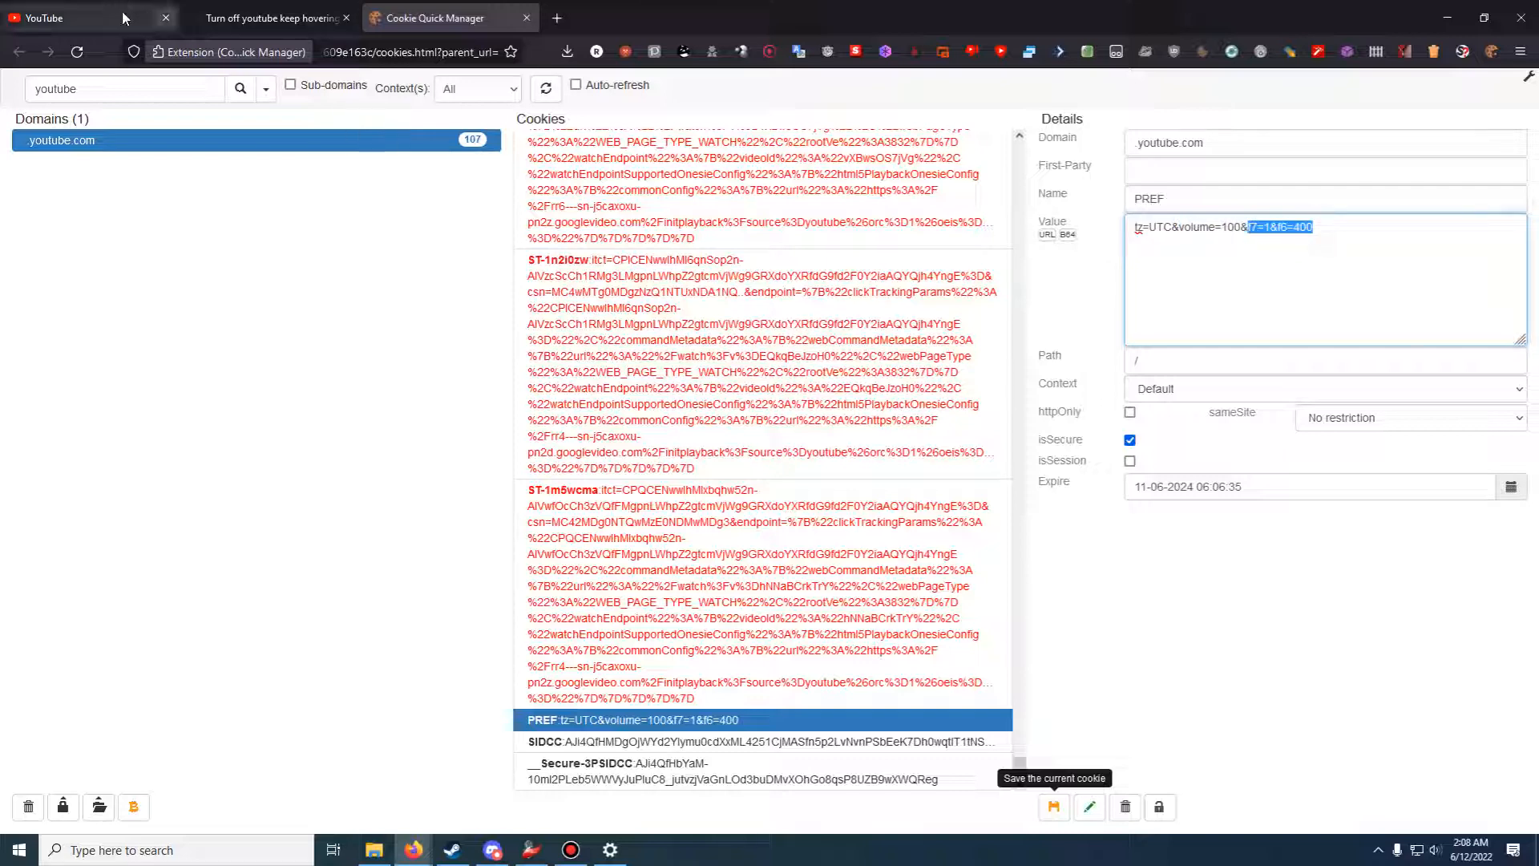
Delete everything after tz=UTC& in the PREF cookie's Value field
click(73, 18)
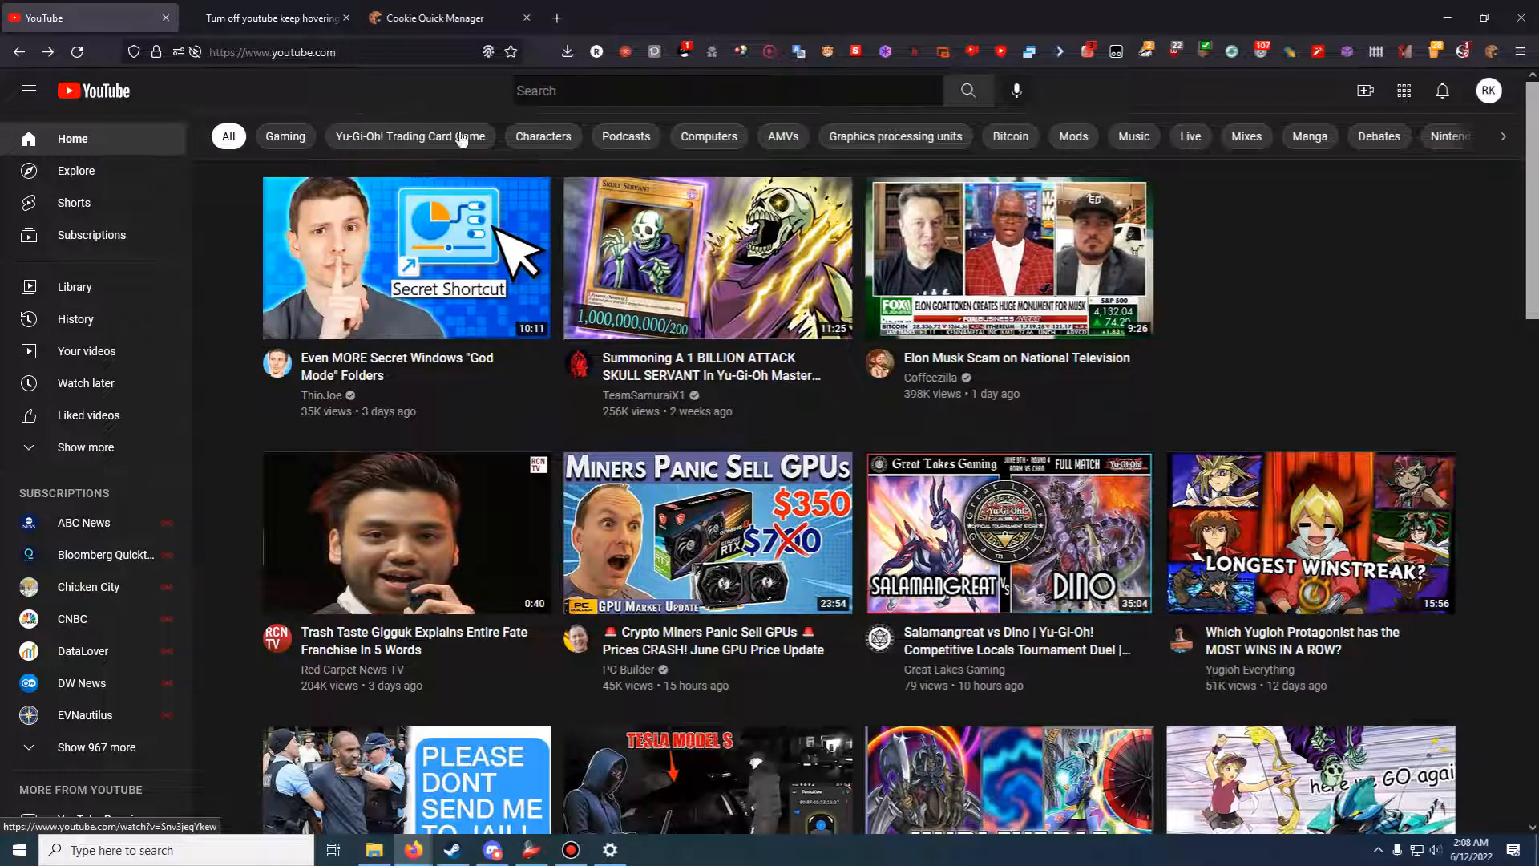
click(442, 18)
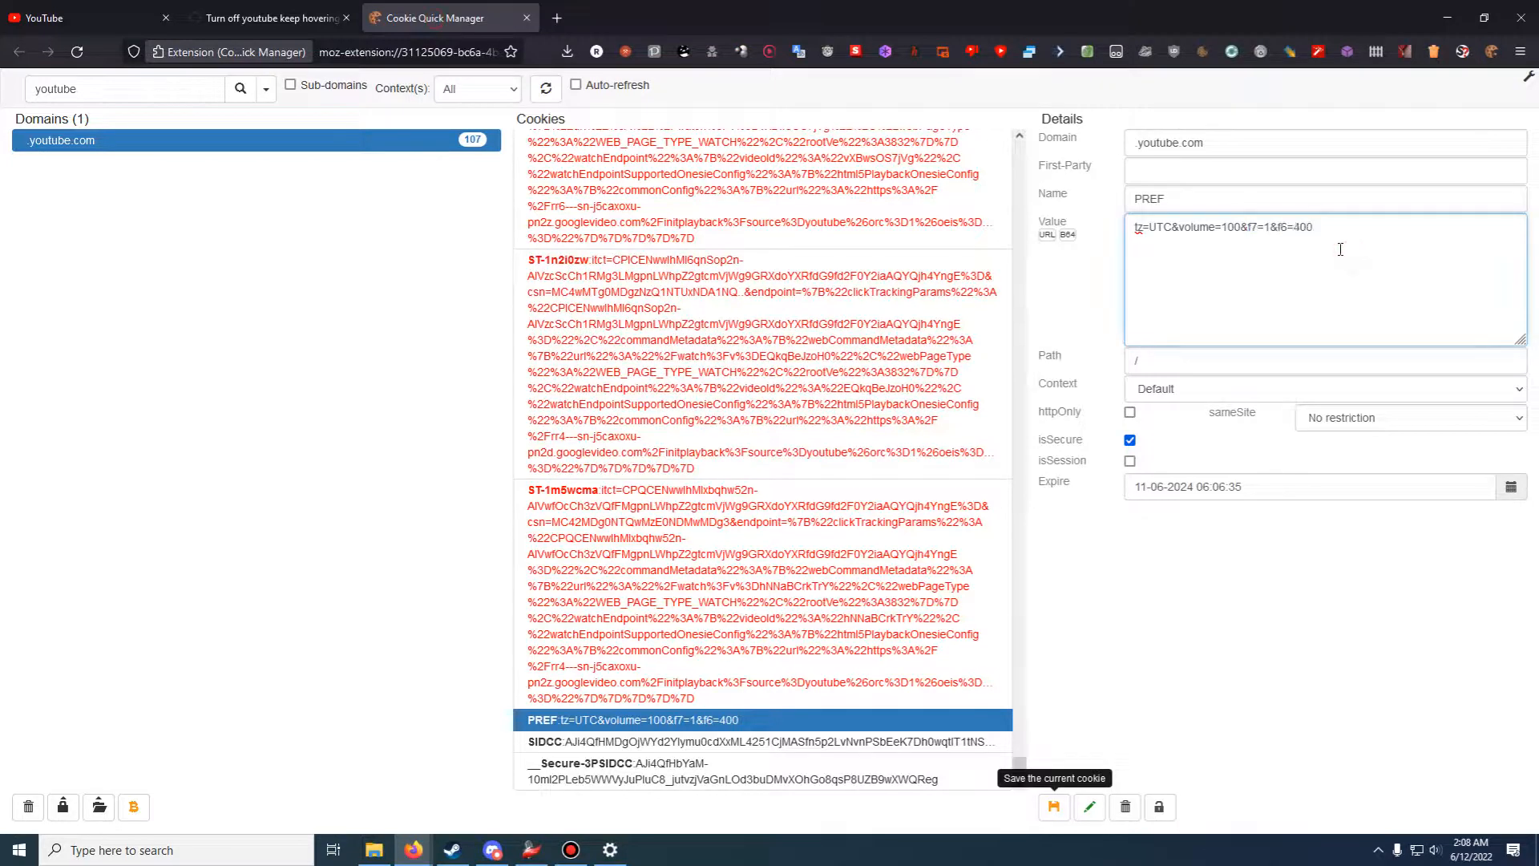
double_click(1300, 227)
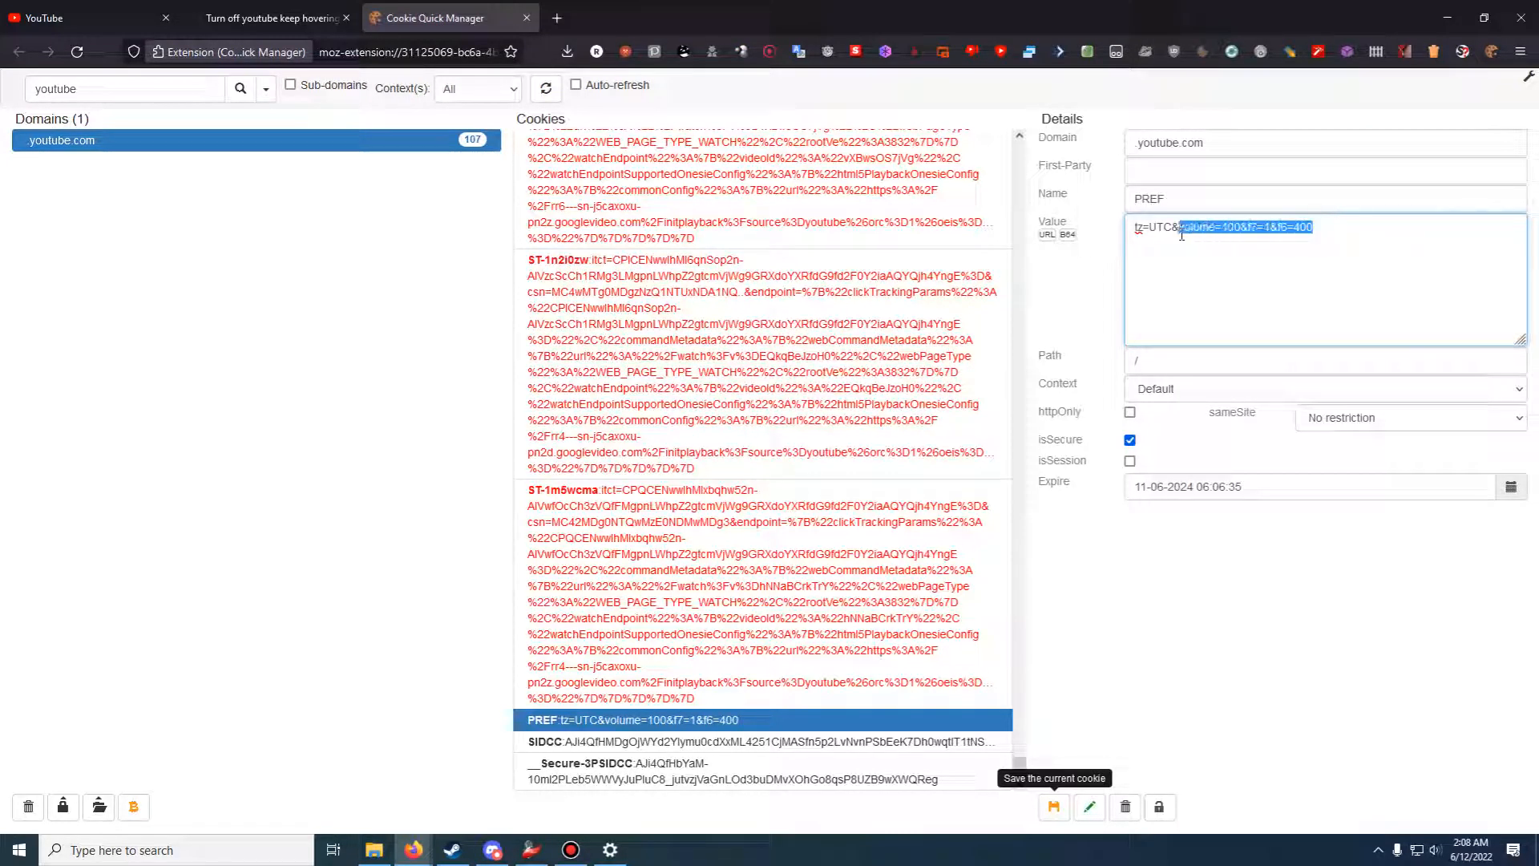
key(Delete)
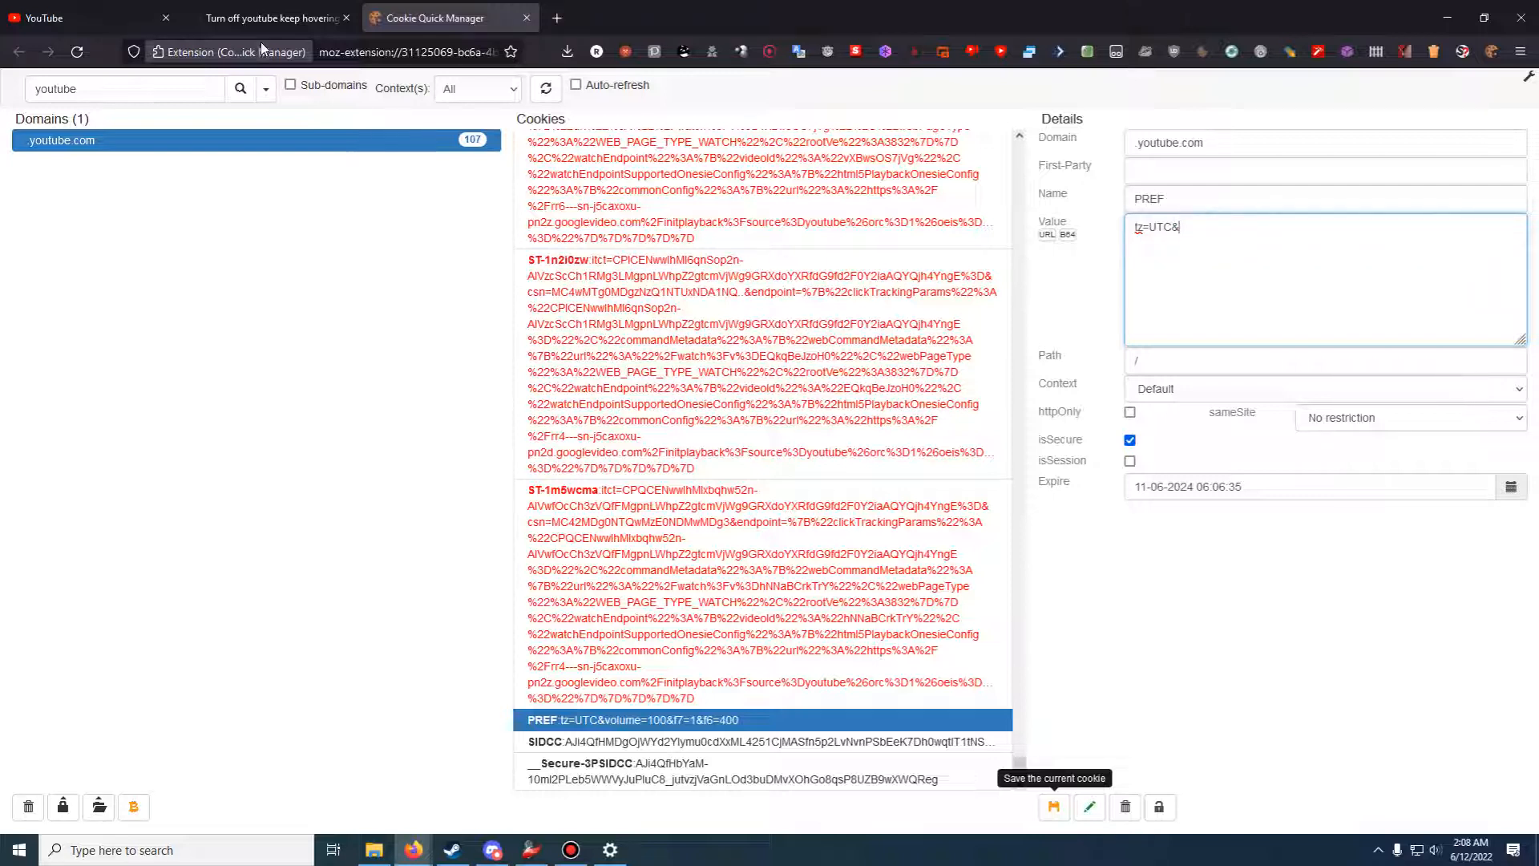
Enter volume=100&f7=1 after tz=UTC& using the gist's instructions
click(275, 18)
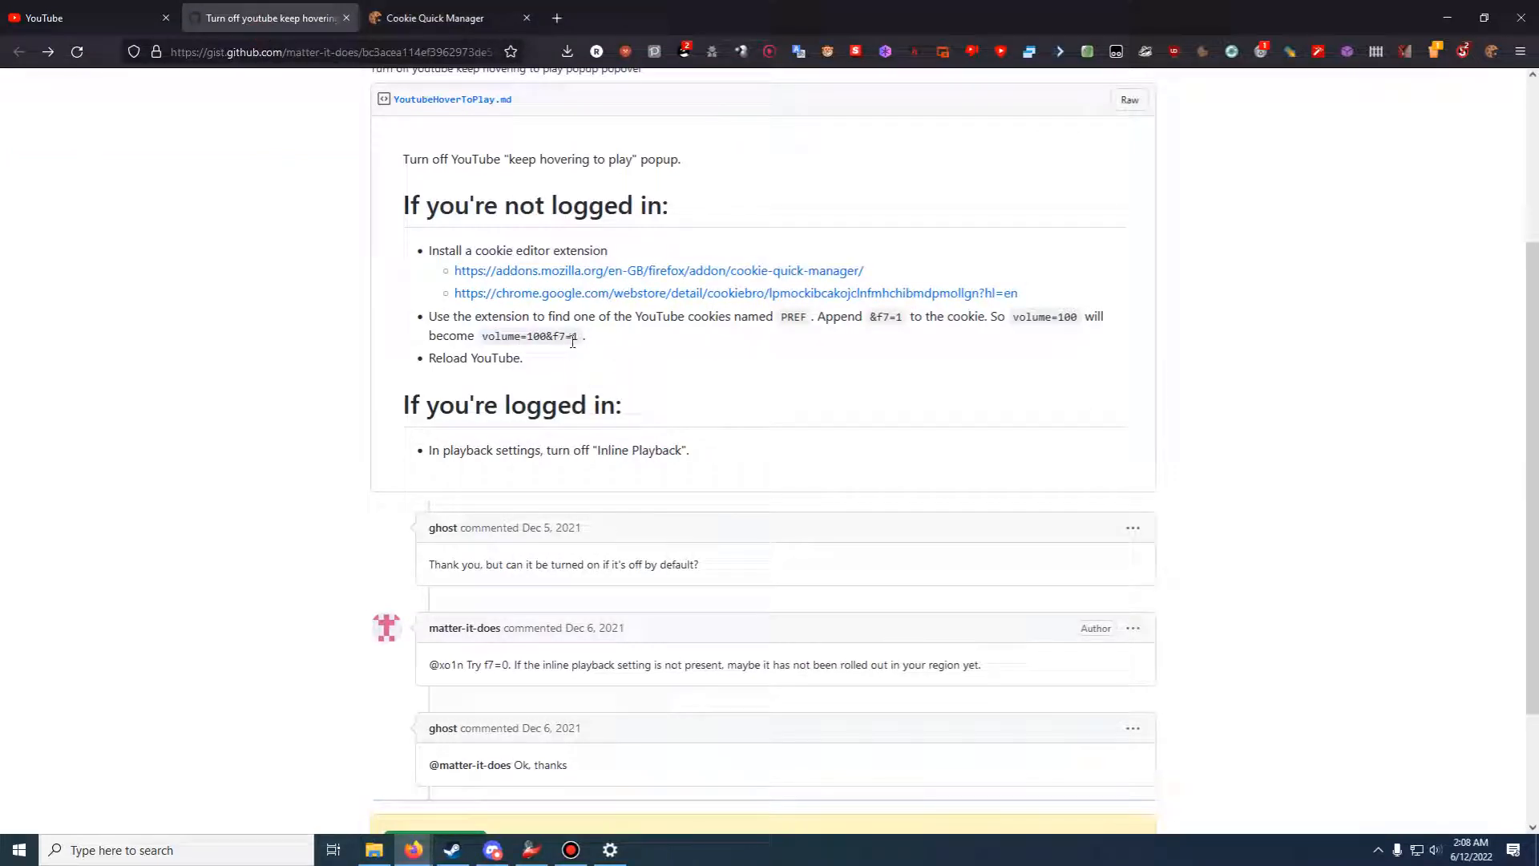
mouse_move(495, 334)
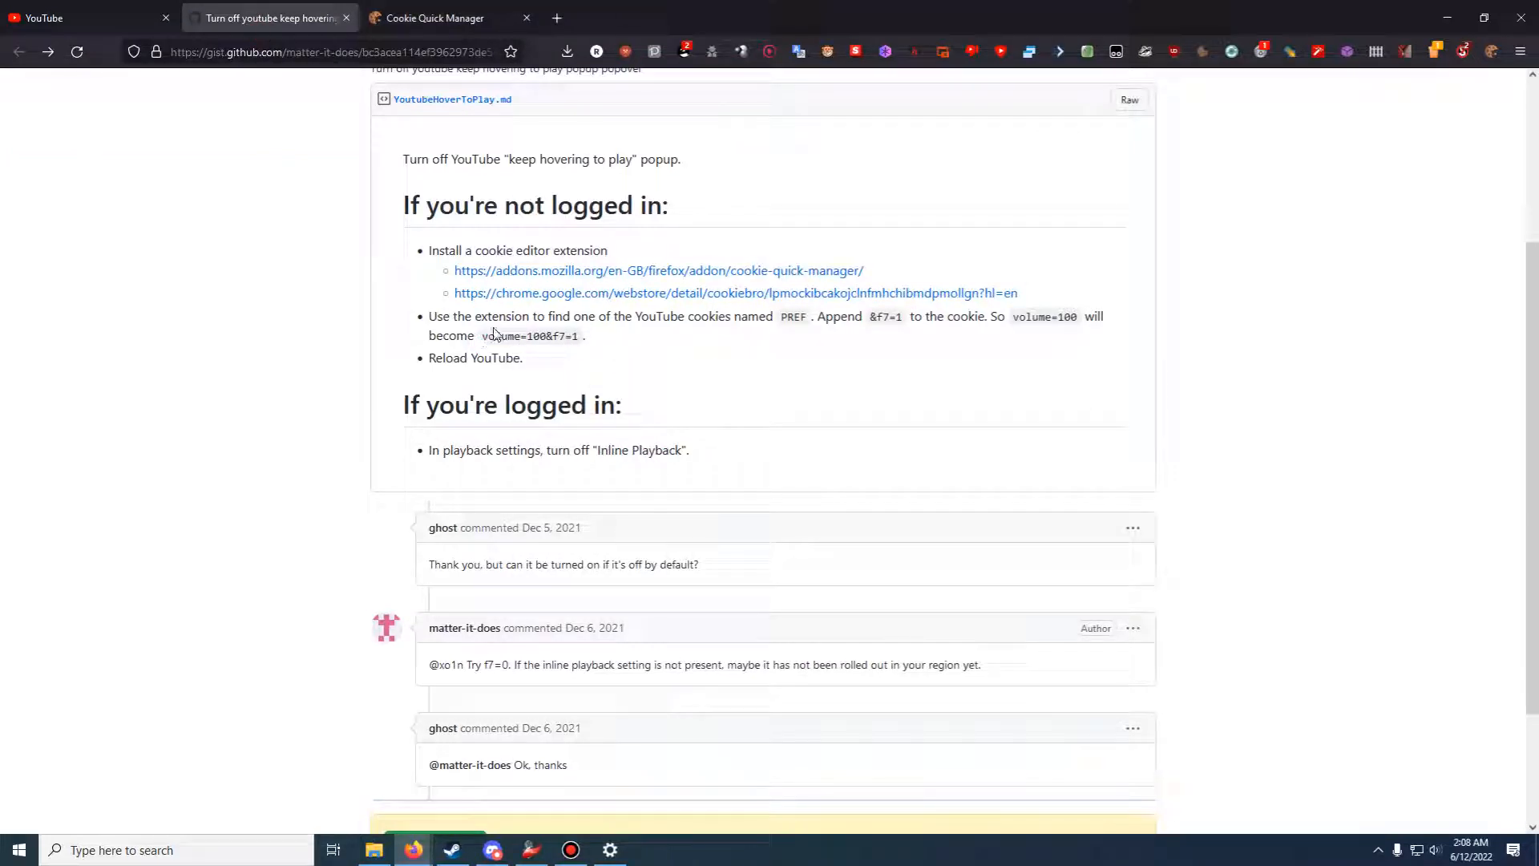
mouse_move(451, 18)
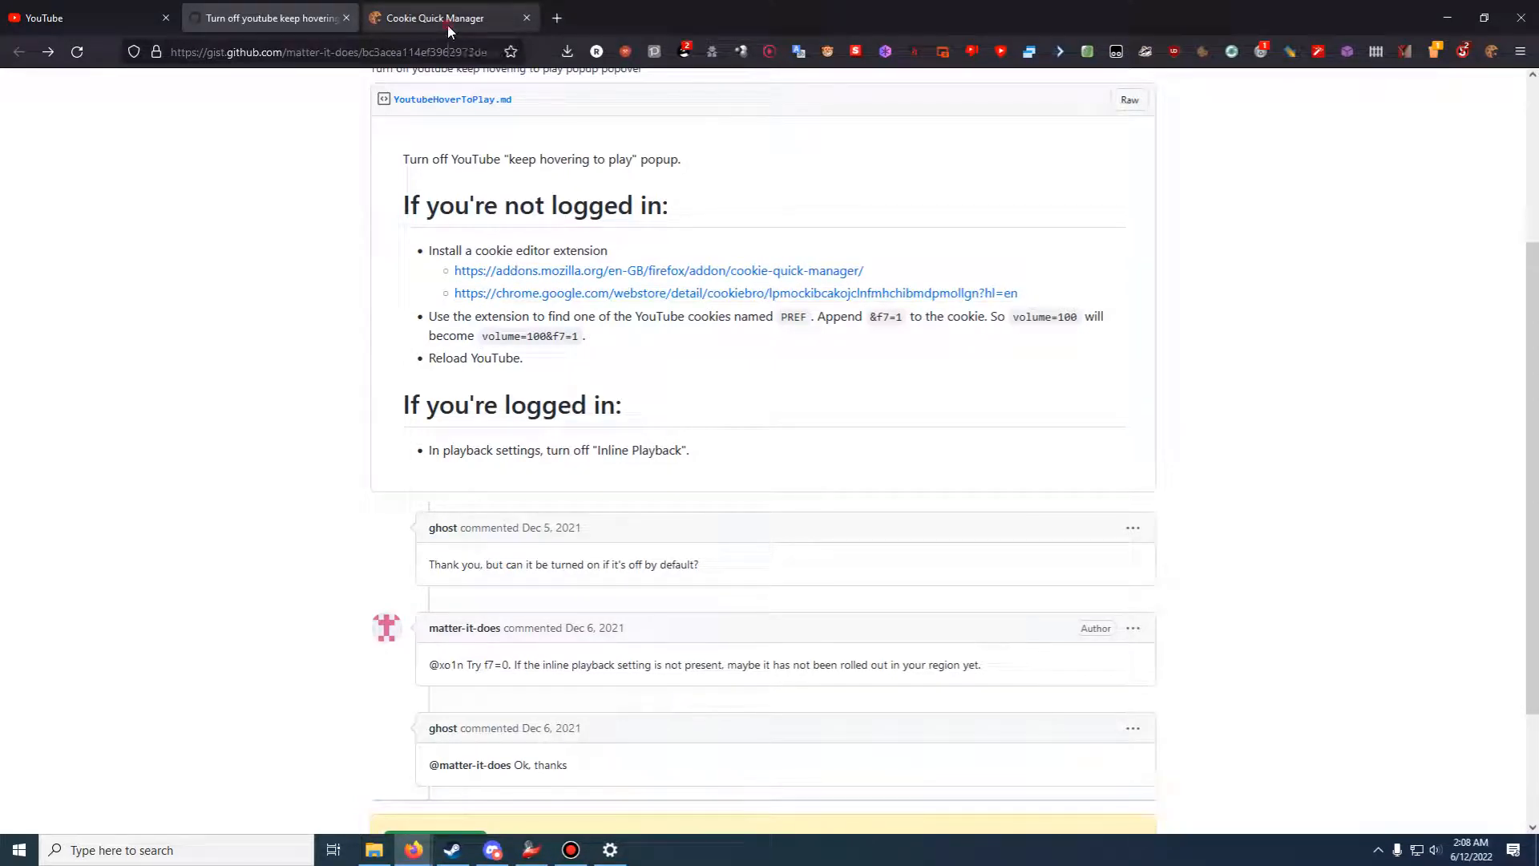
click(450, 17)
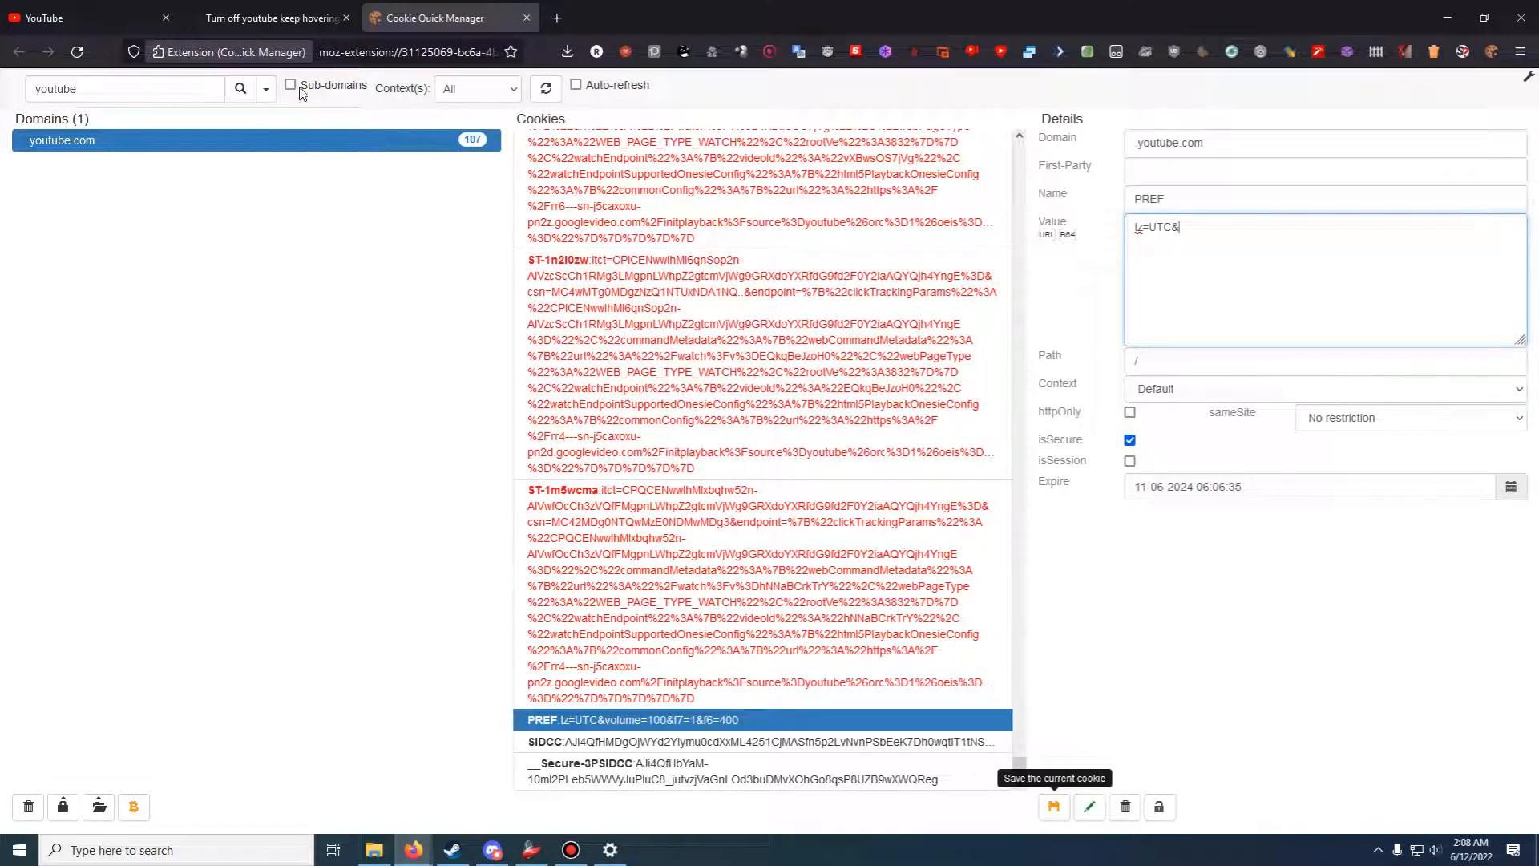
click(270, 18)
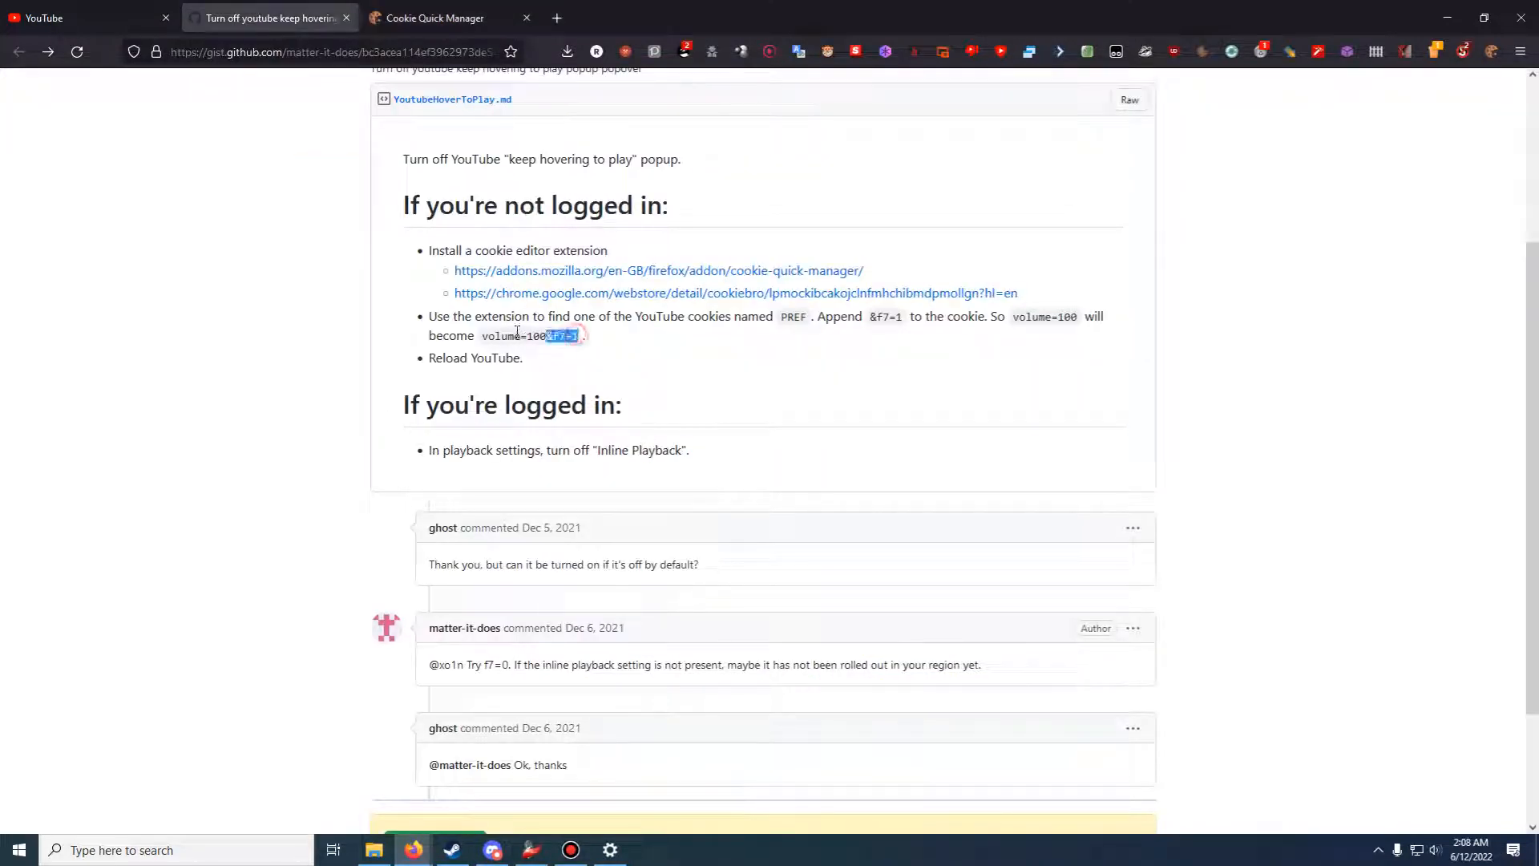
click(447, 18)
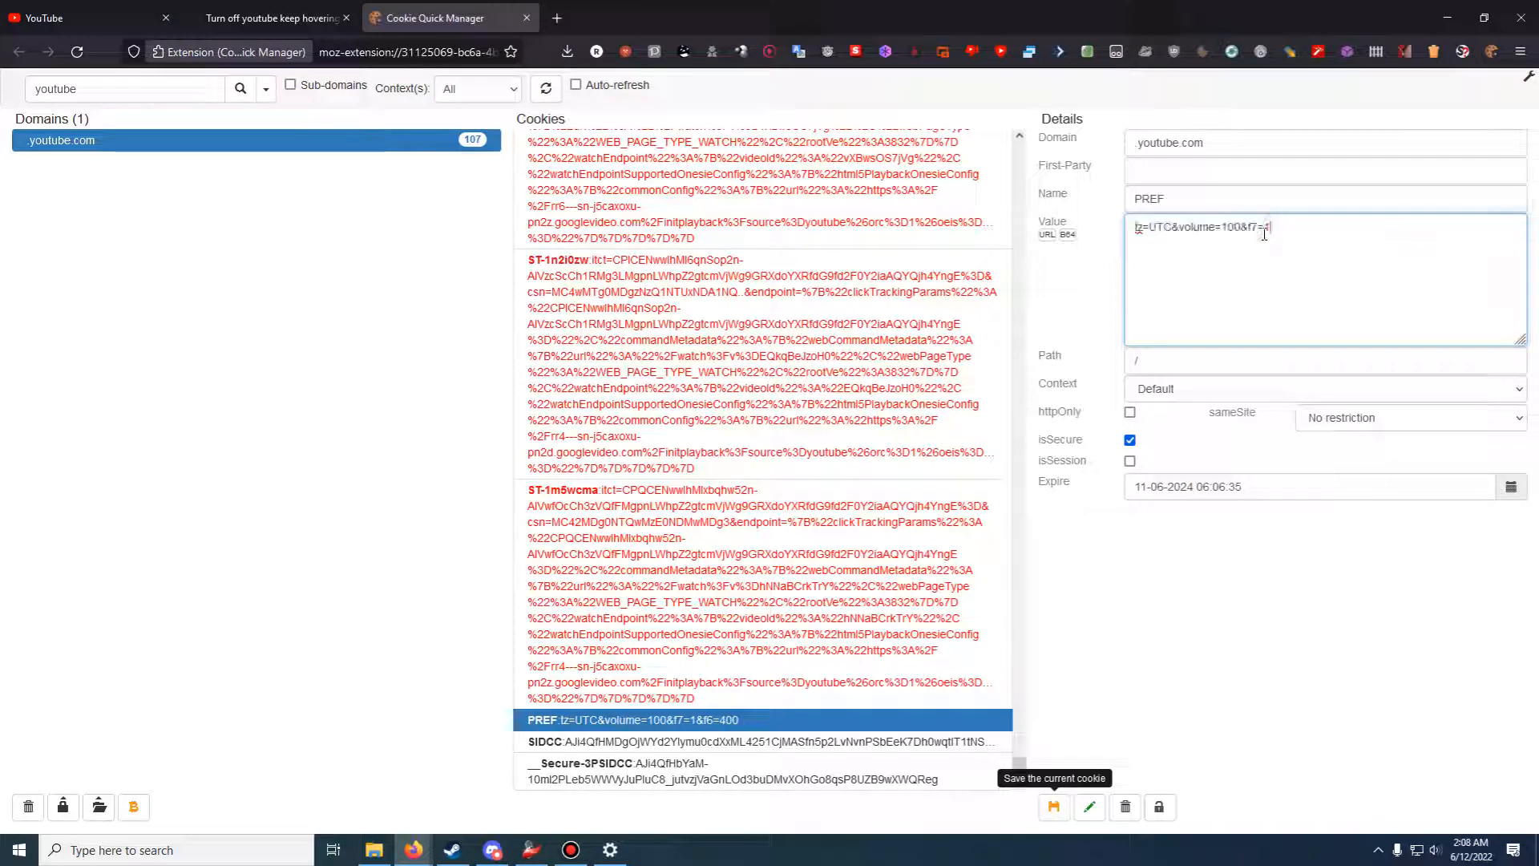
click(265, 17)
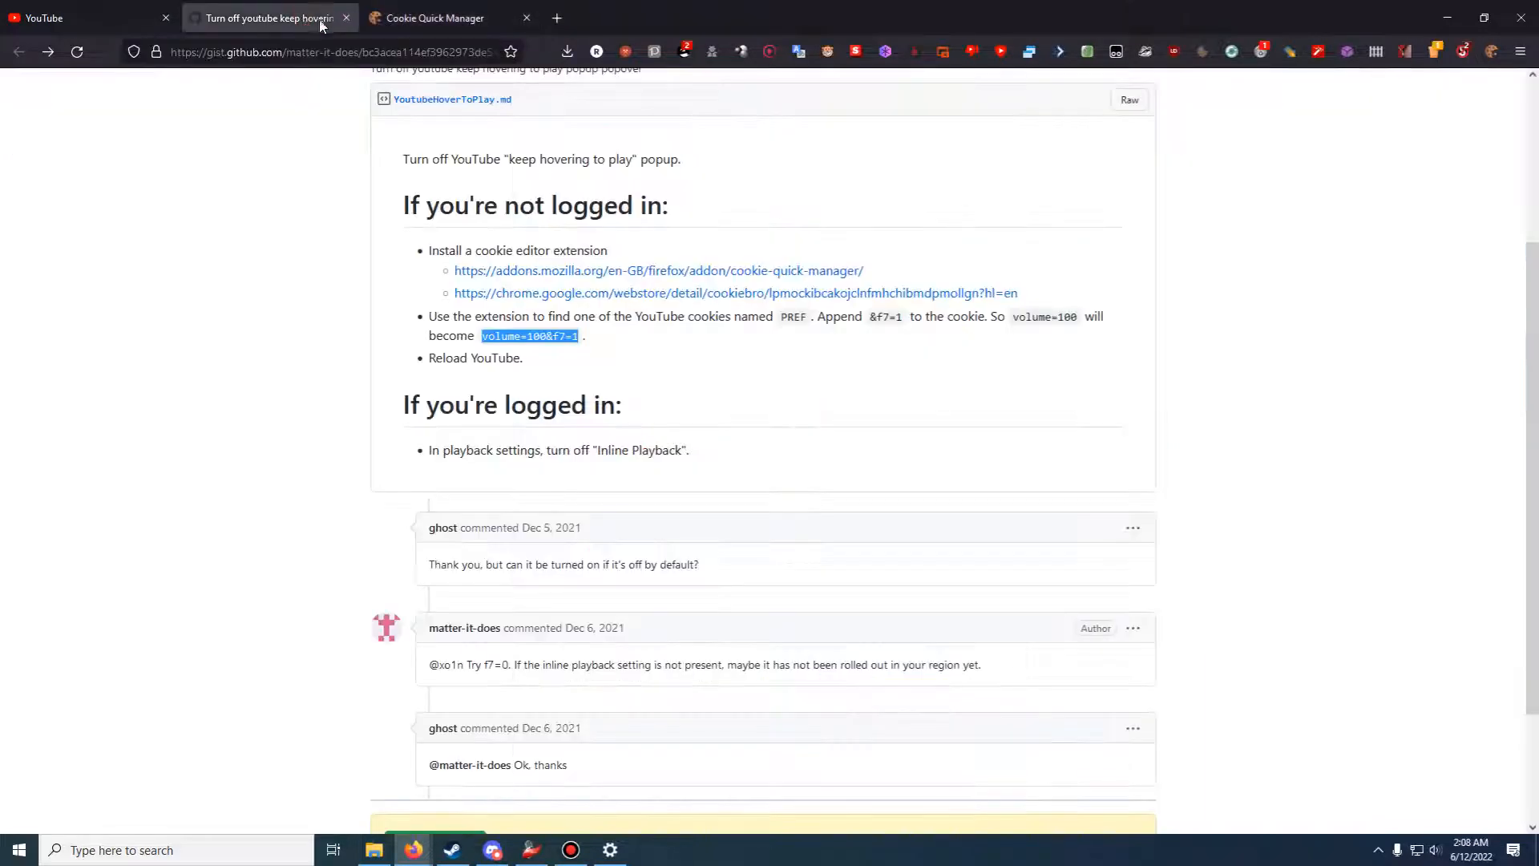
Save PREF as tz=UTC&volume=100&f7=1 and reload YouTube
click(447, 17)
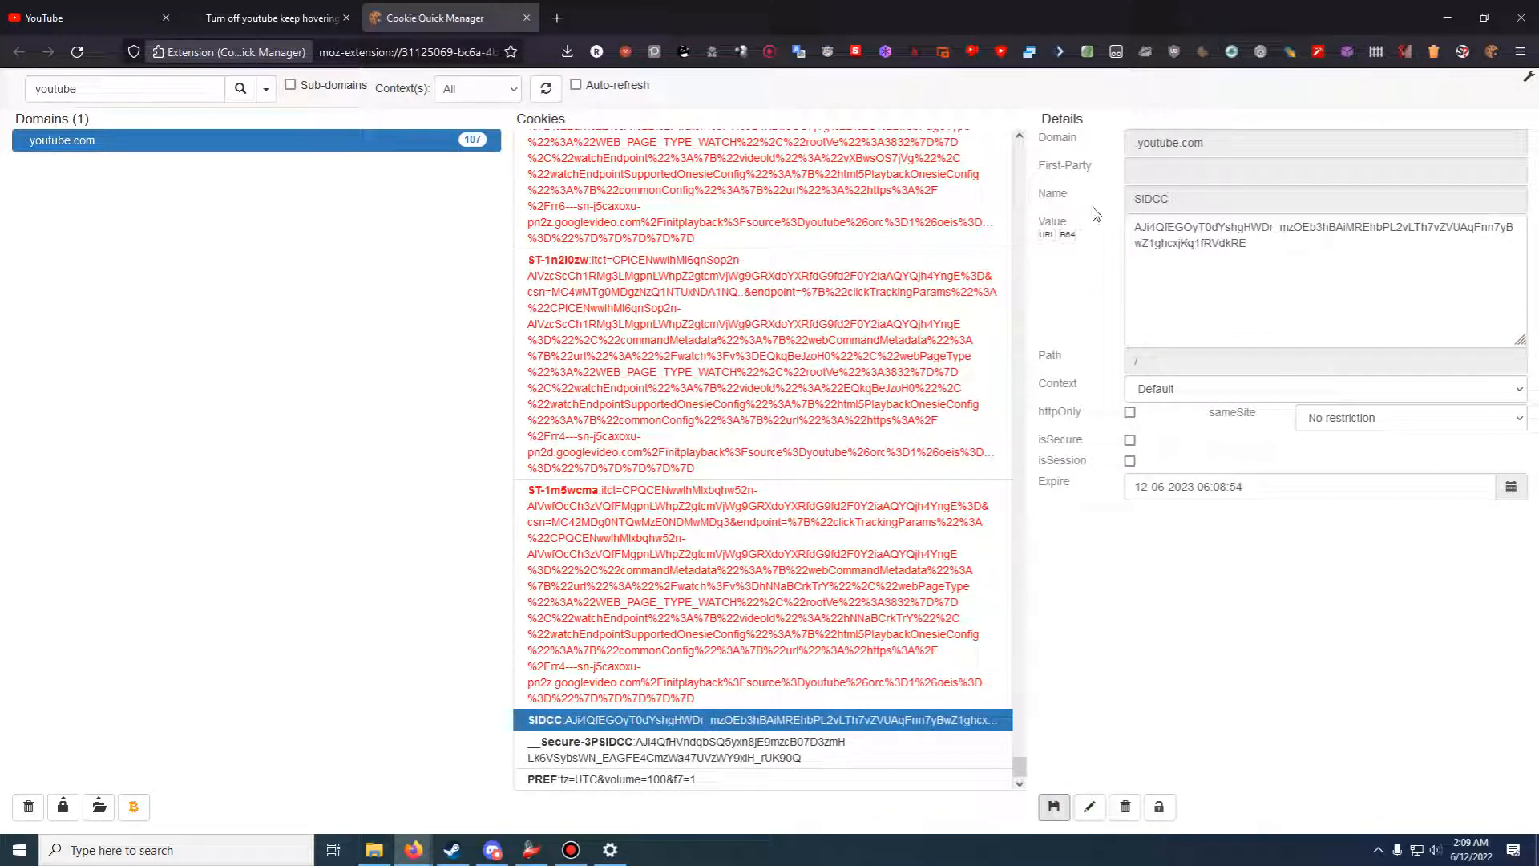
click(89, 18)
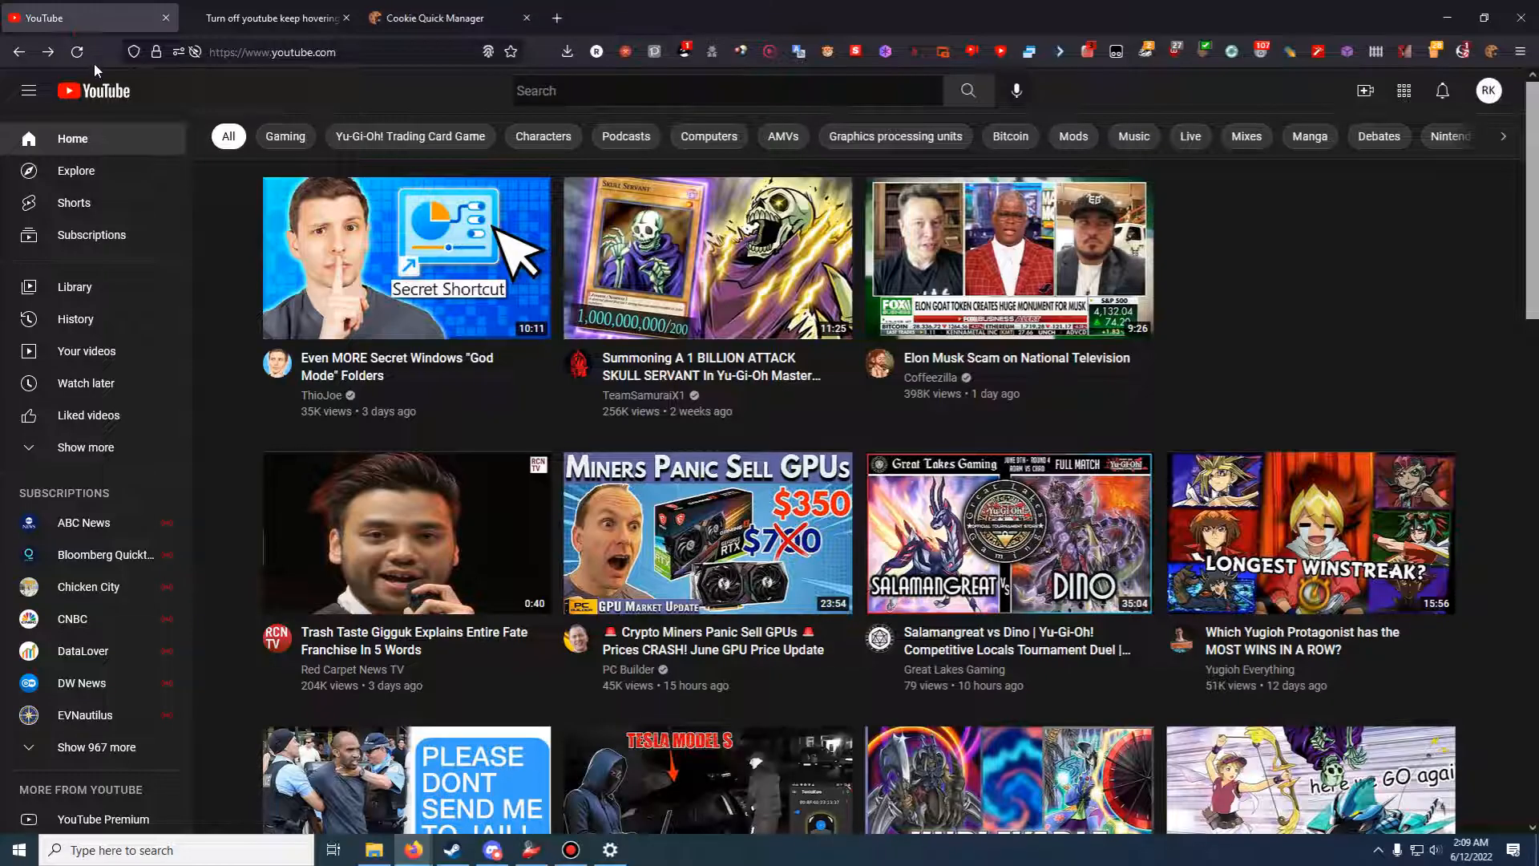